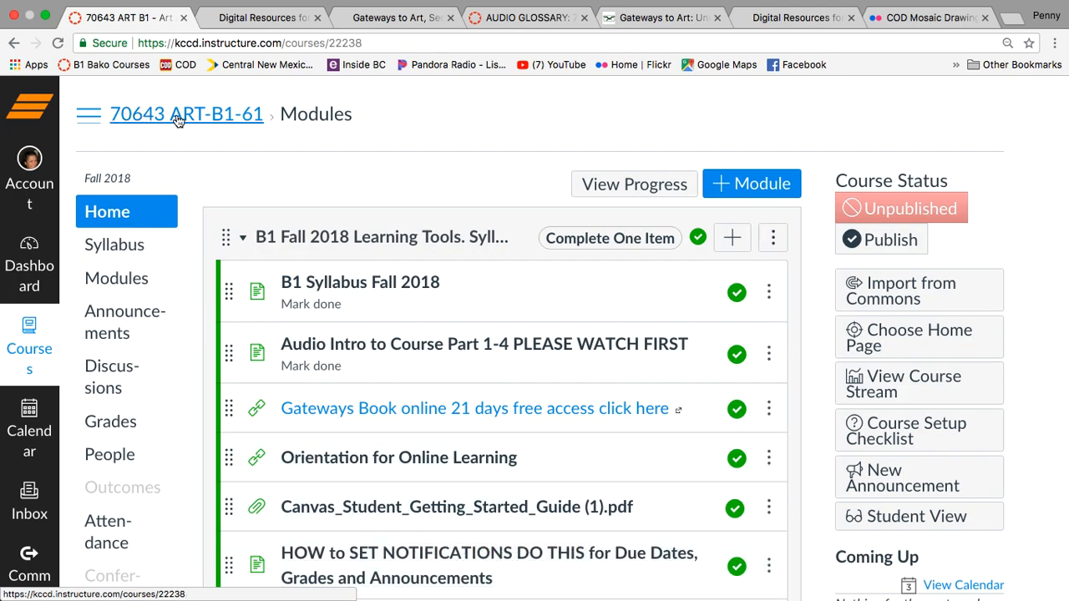
mouse_move(259, 145)
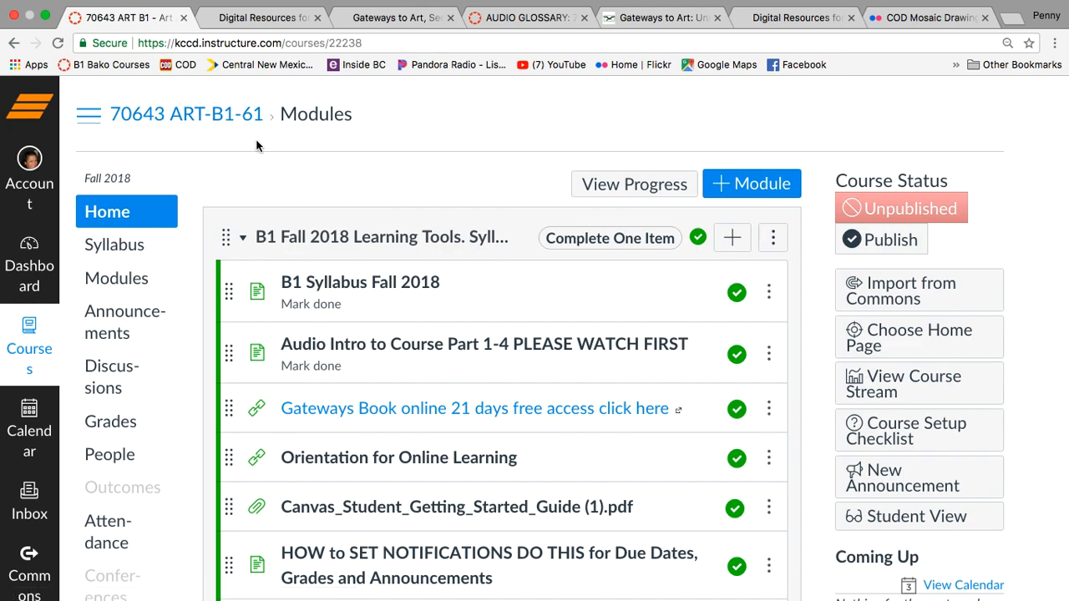
mouse_move(243, 217)
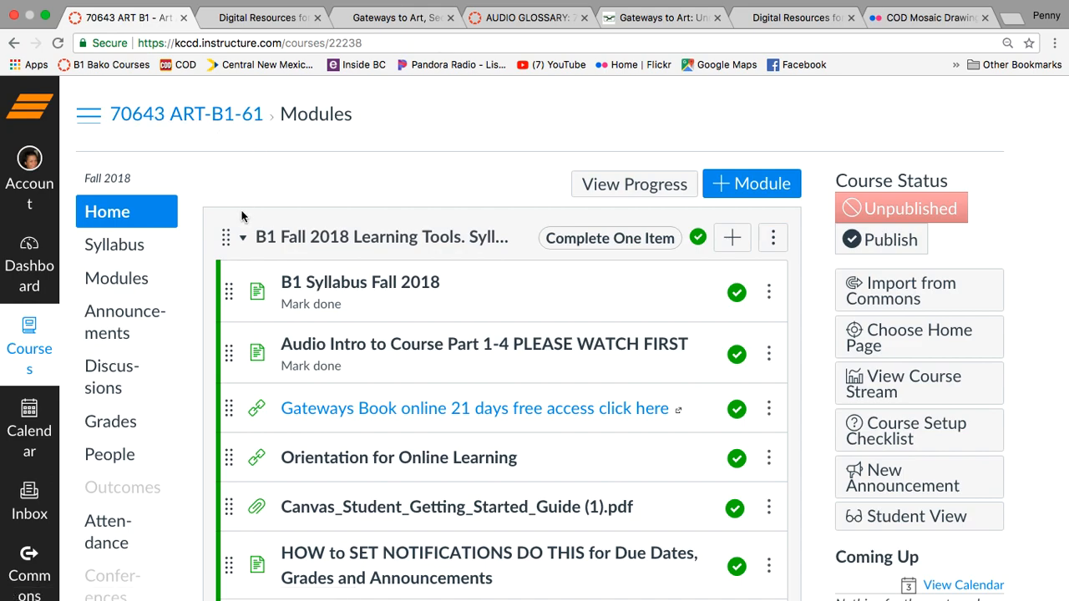
Step: Collapse the Learning Tools module and browse the Modules list down through the weekly chapters
left_click(242, 237)
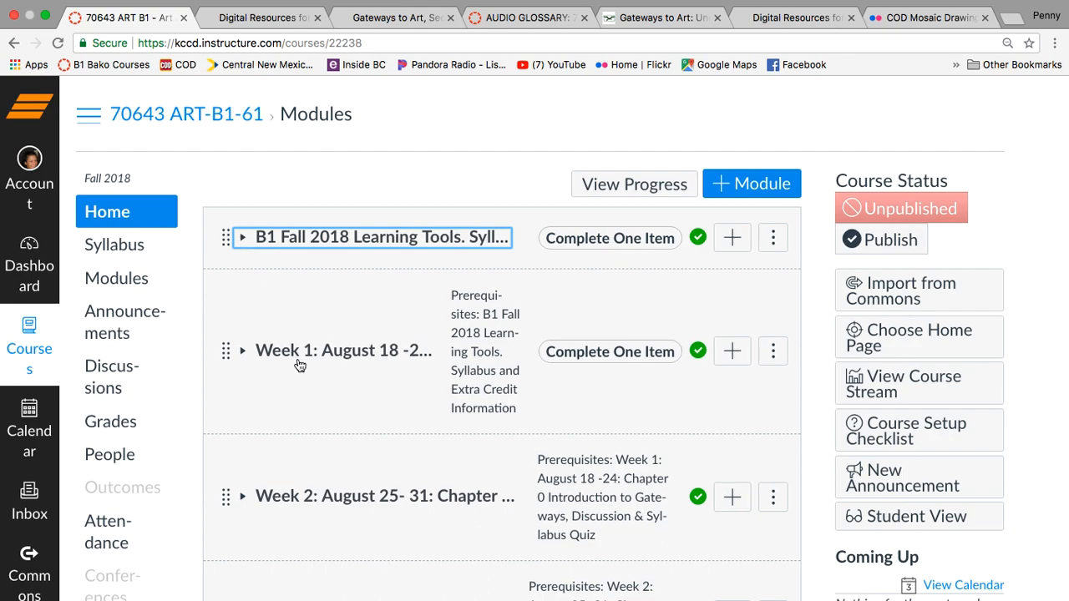
scroll("down", 3)
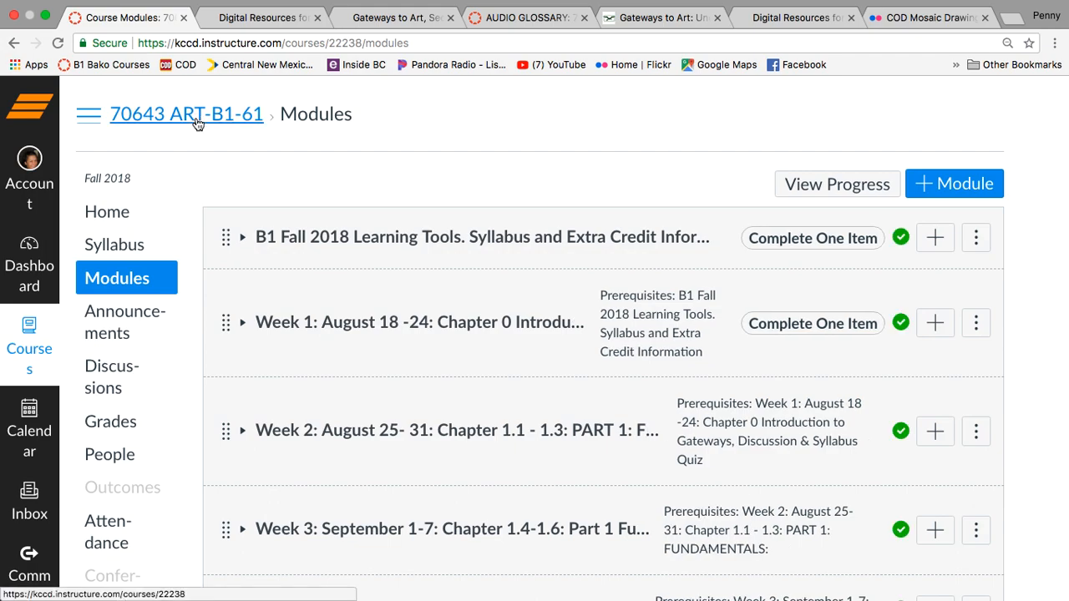
scroll("down", 3)
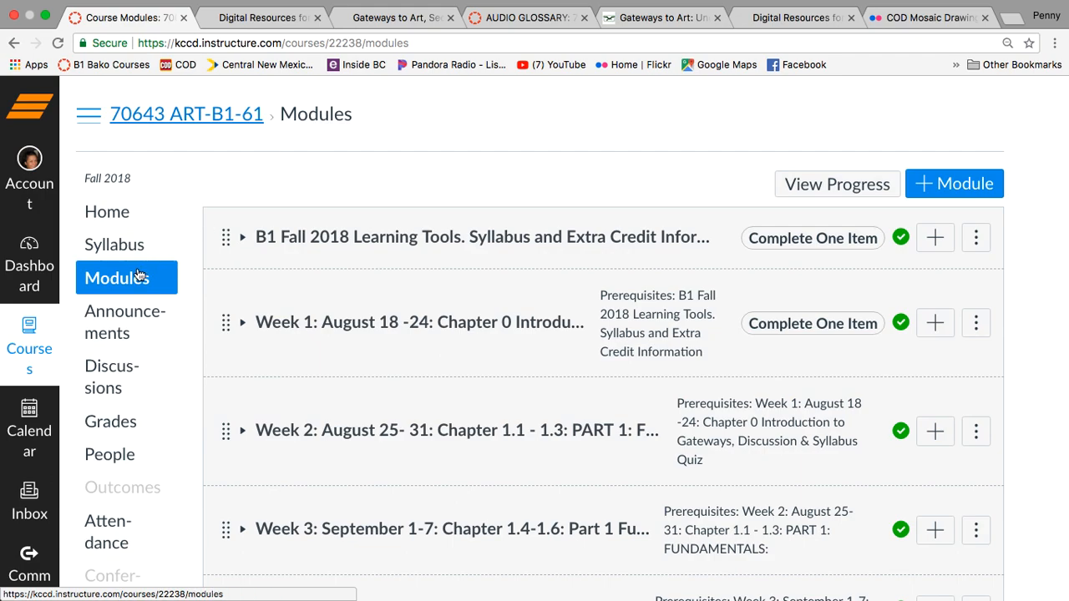
mouse_move(107, 210)
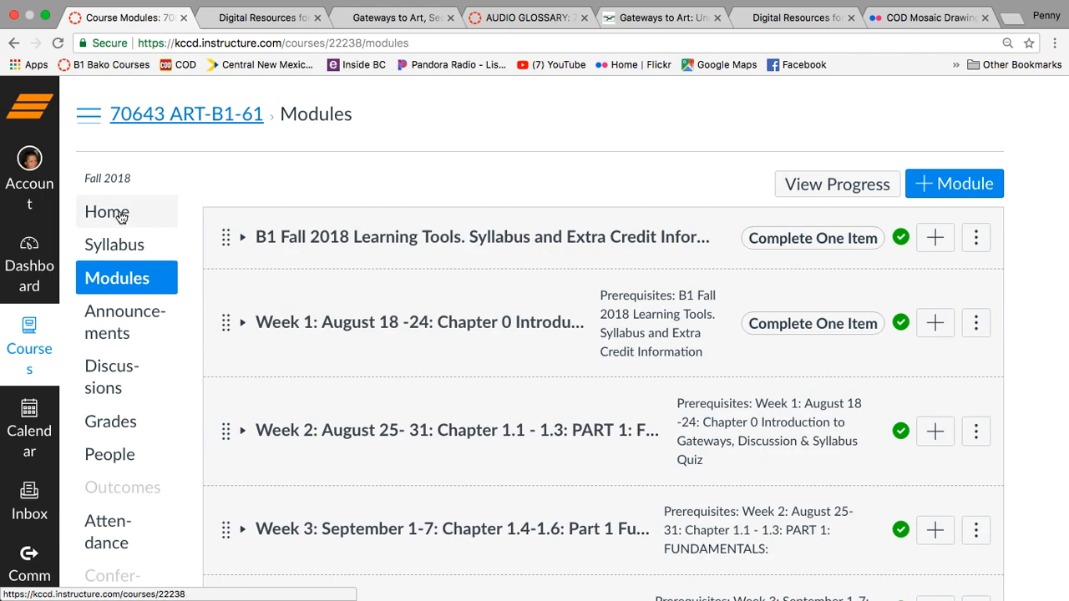
mouse_move(110, 375)
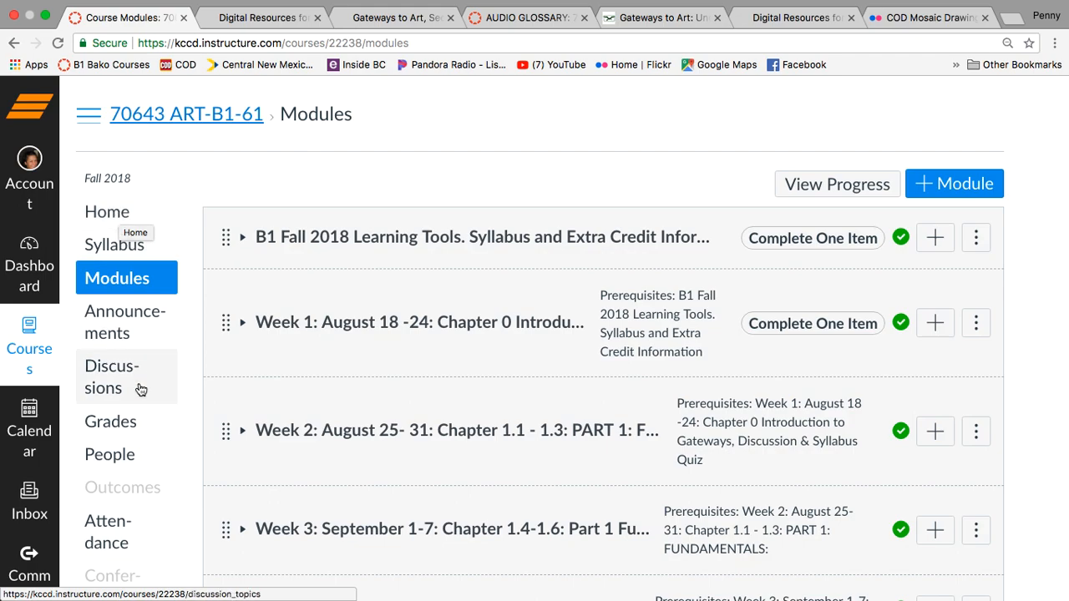
scroll("down", 3)
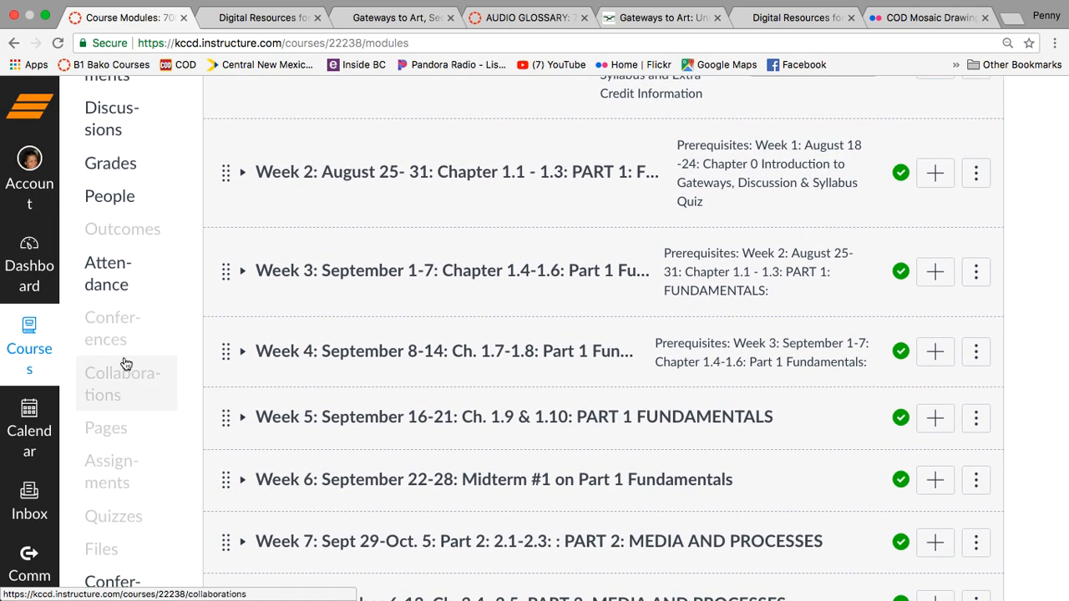
mouse_move(110, 471)
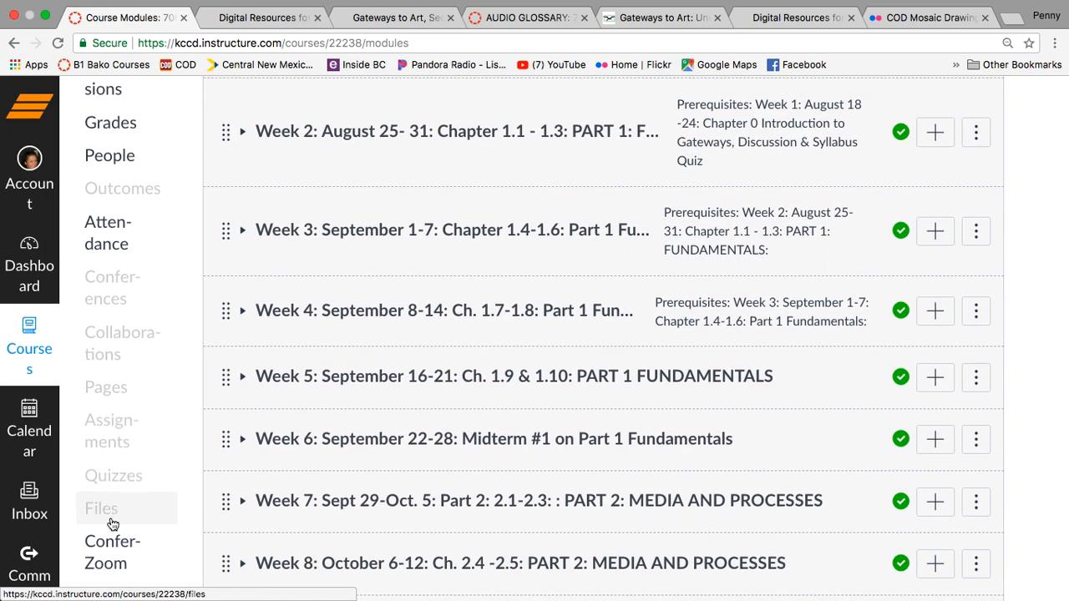
scroll("up", 3)
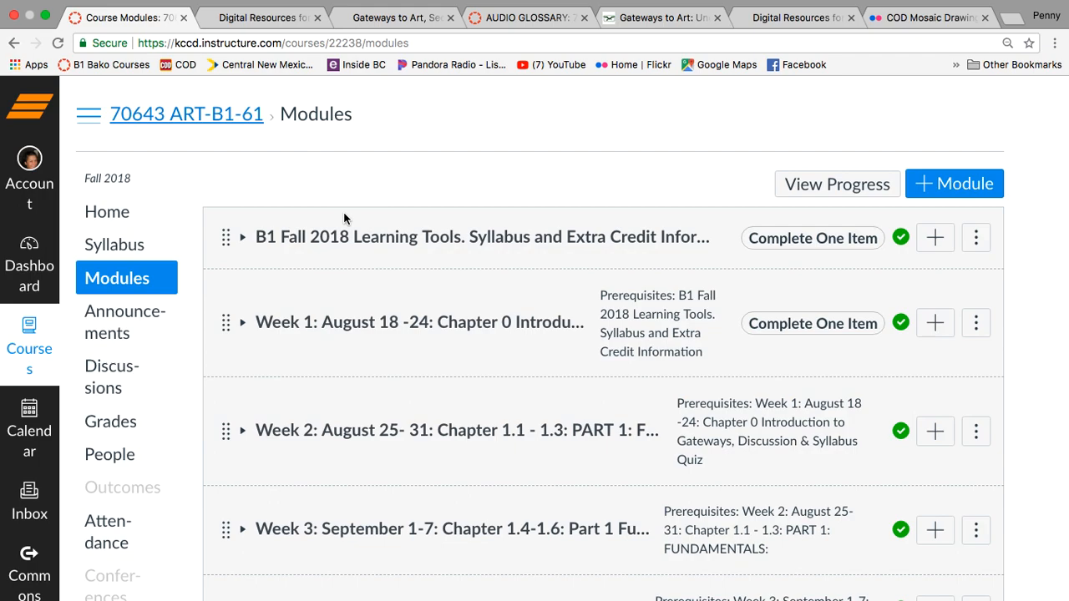
mouse_move(244, 326)
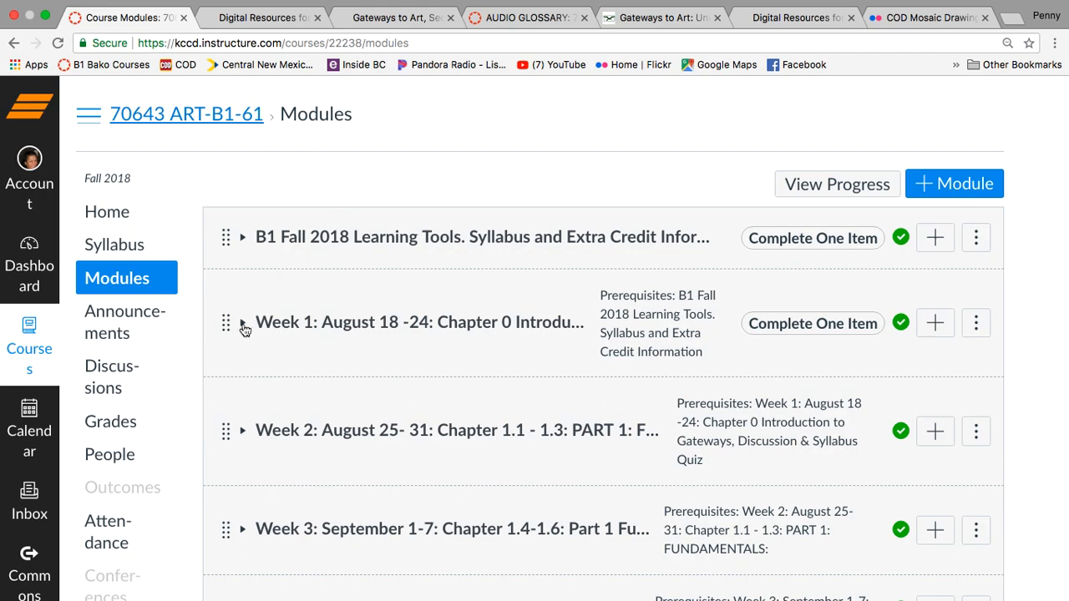
Step: Expand the Week 1: August 18-24 module and look through its assignments, quizzes and introduction items
left_click(244, 321)
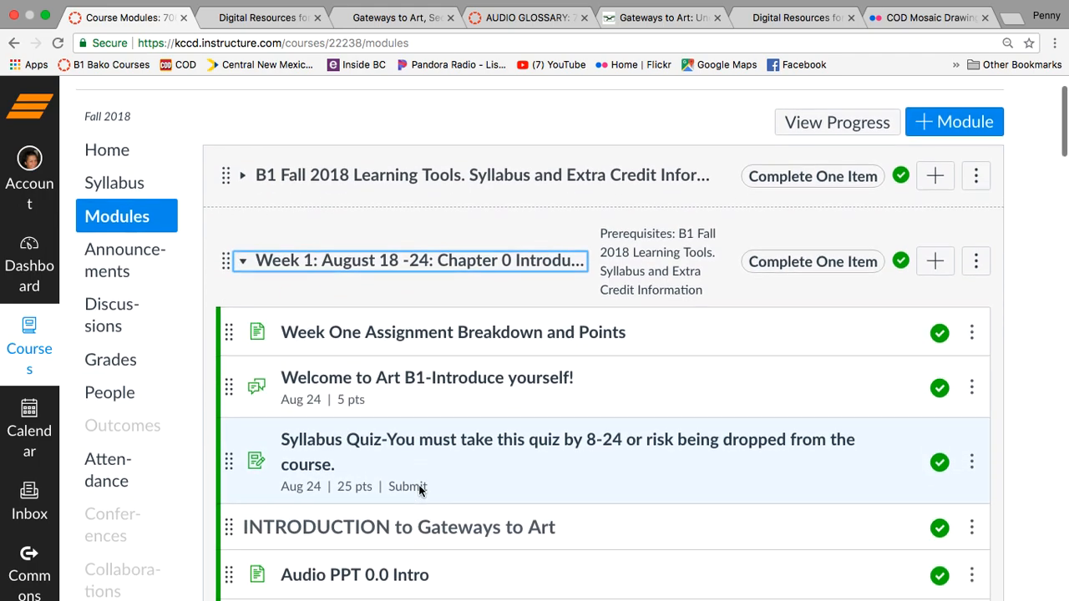
scroll("down", 3)
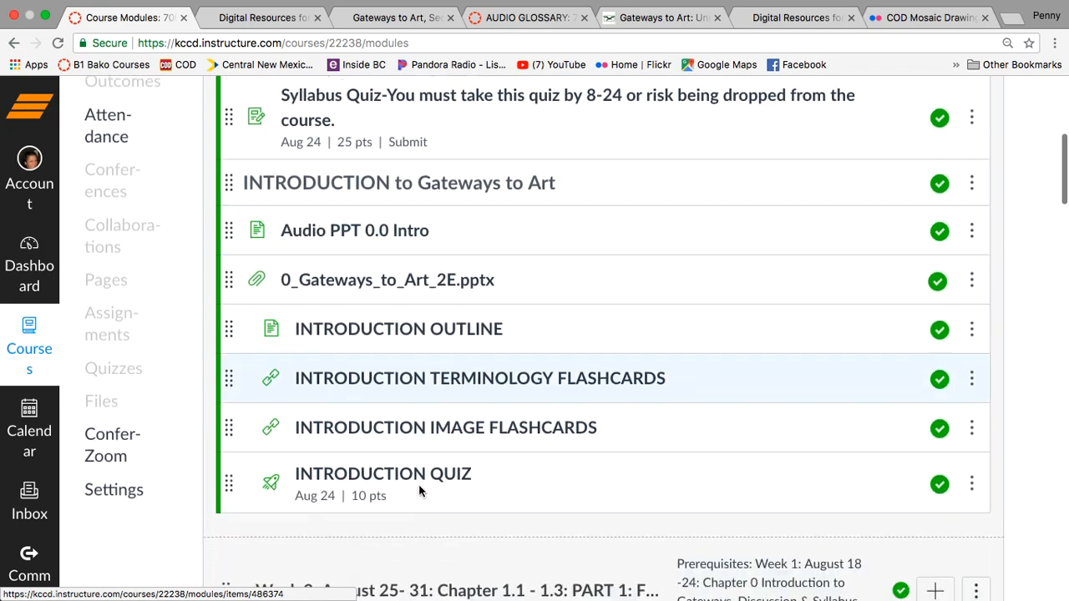
scroll("down", 3)
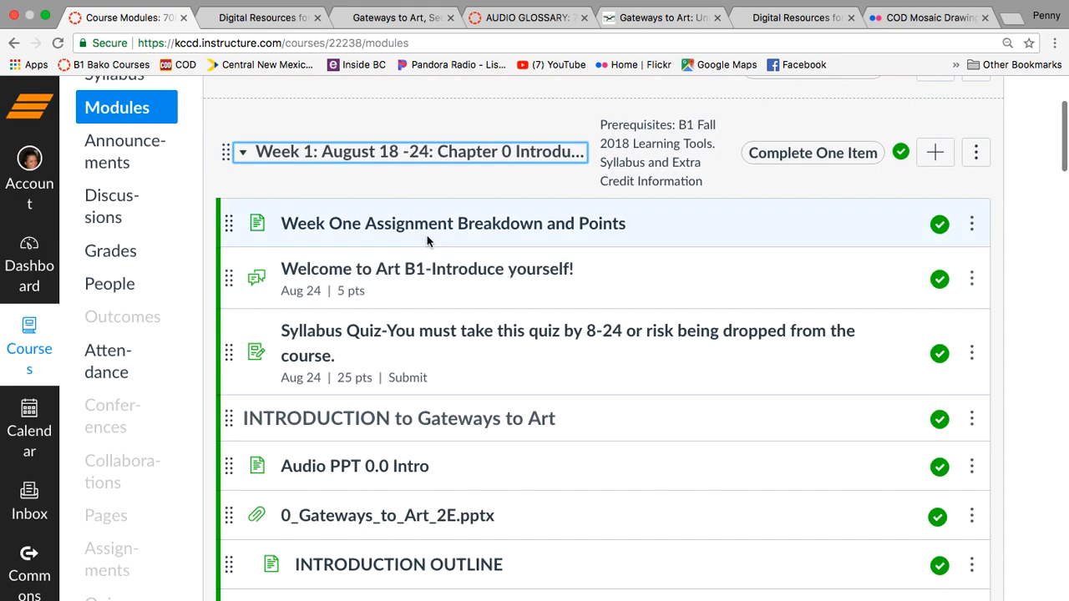
mouse_move(452, 224)
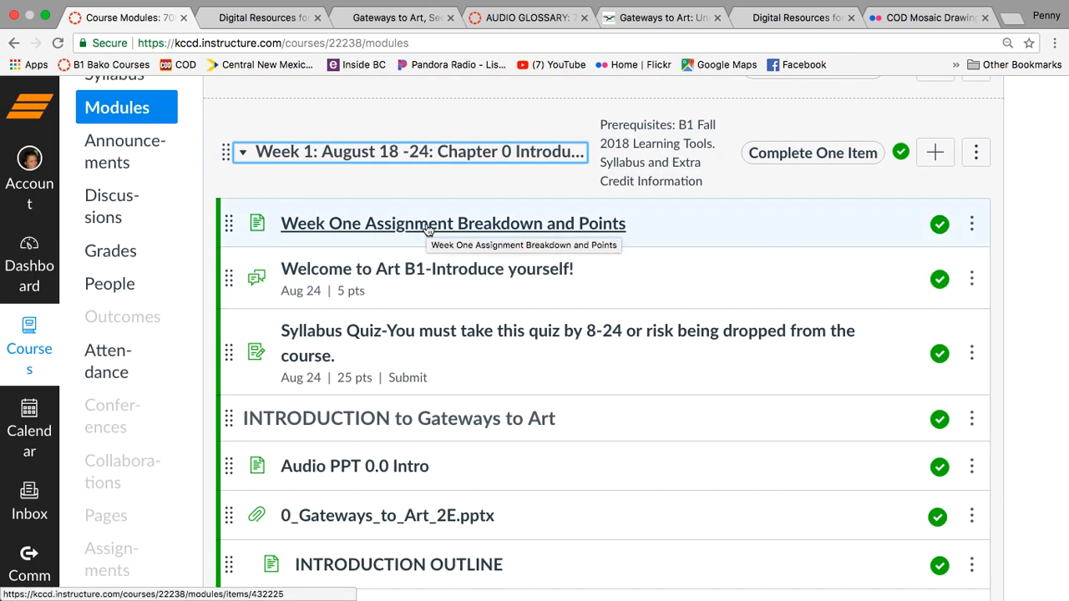
Step: View the Week One Assignment Breakdown and Points page and its 40-point activity table
left_click(453, 224)
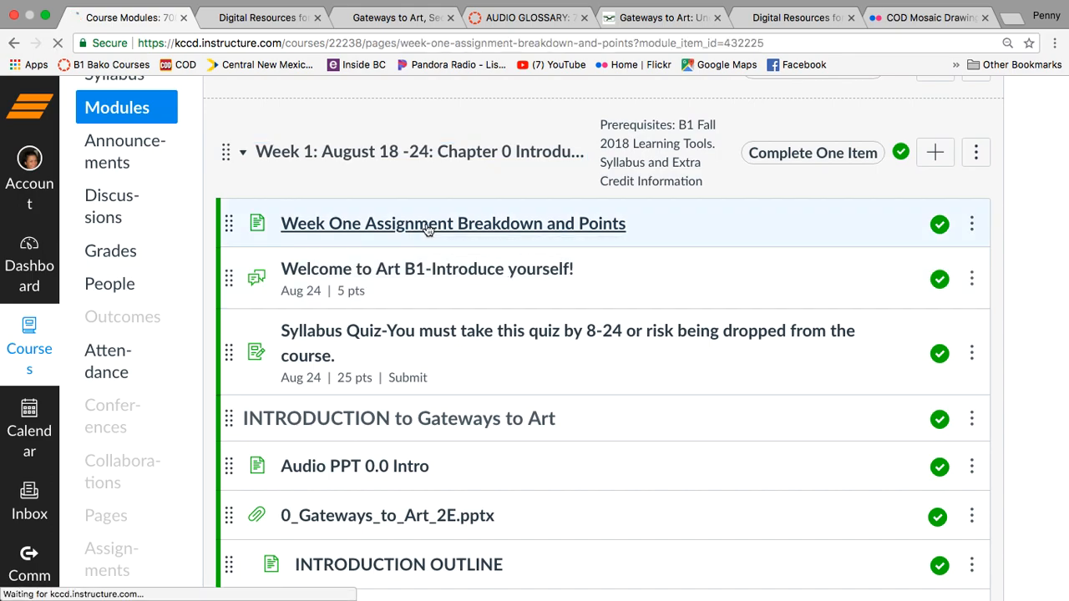
left_click(452, 224)
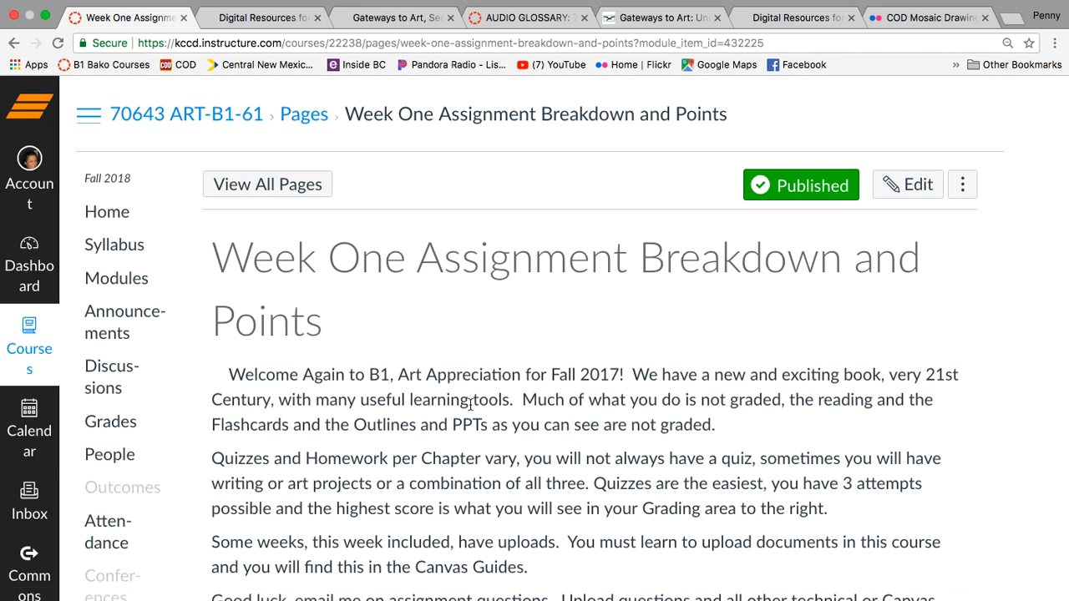
scroll("down", 3)
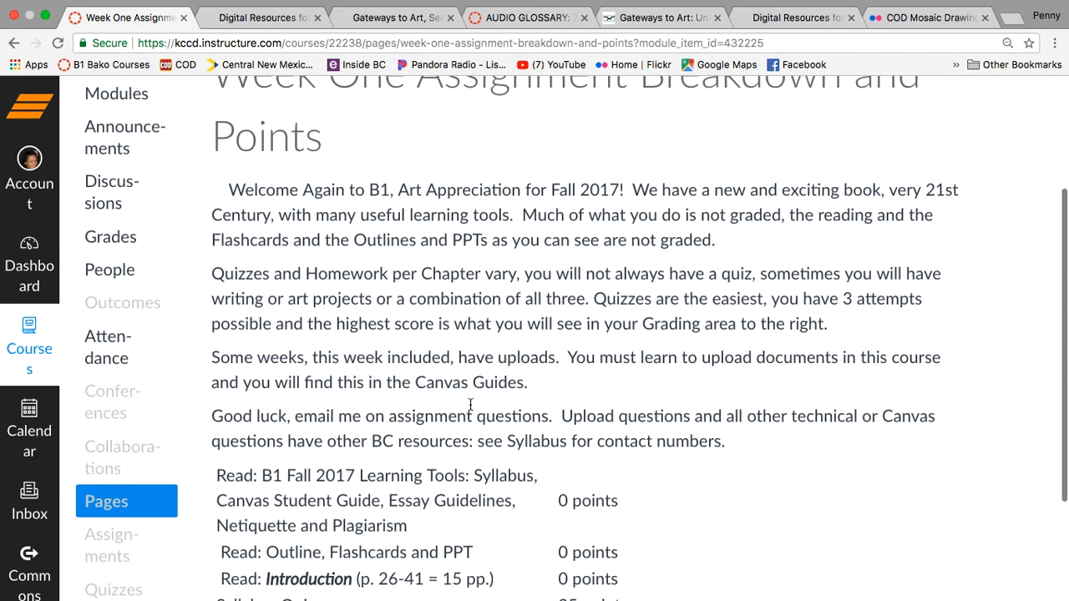
scroll("down", 3)
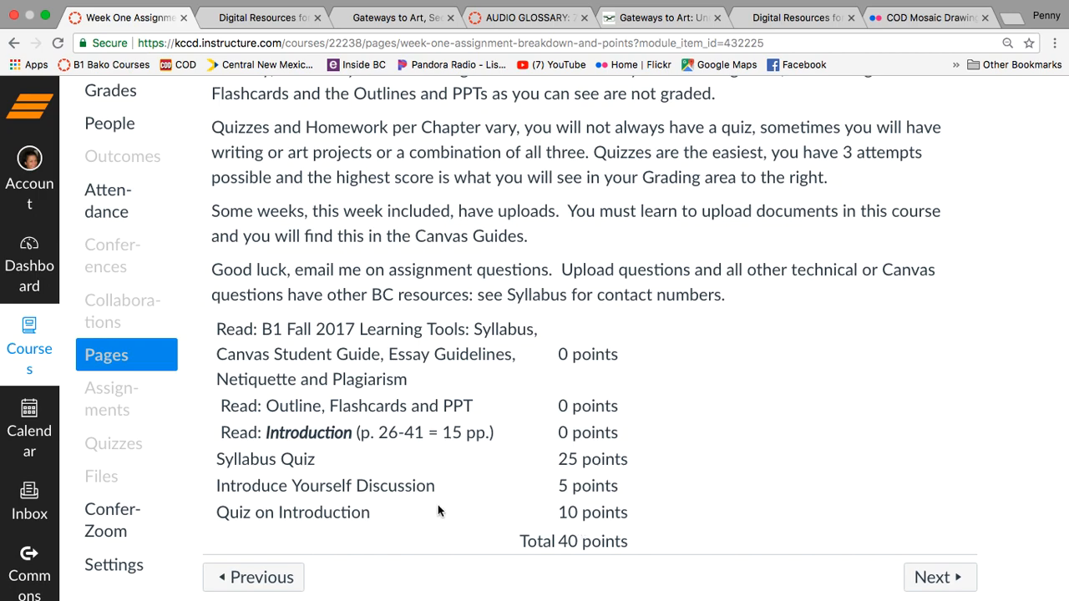
mouse_move(571, 518)
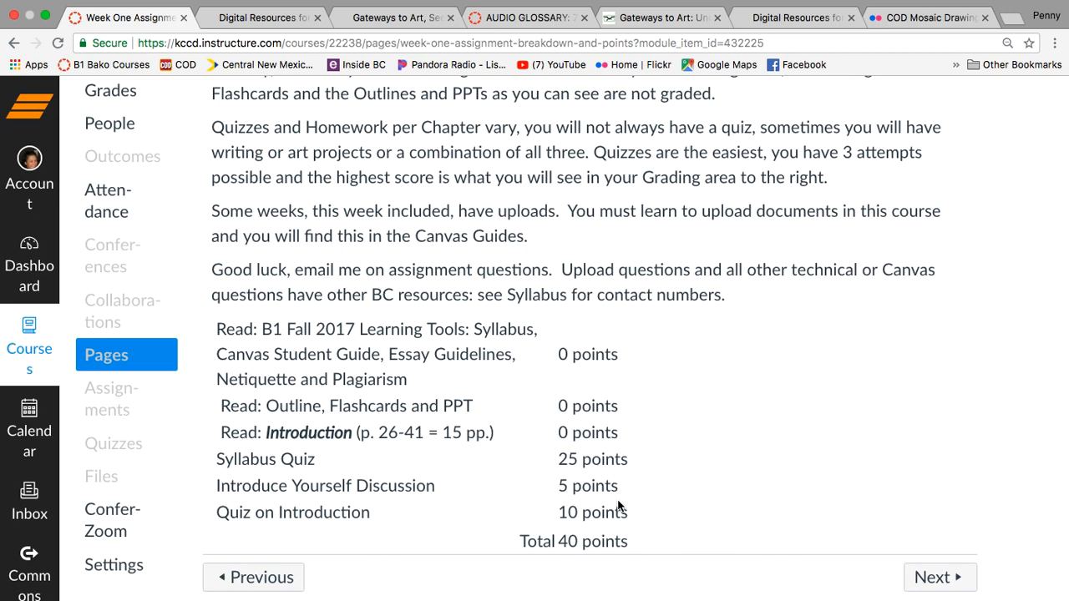
mouse_move(604, 483)
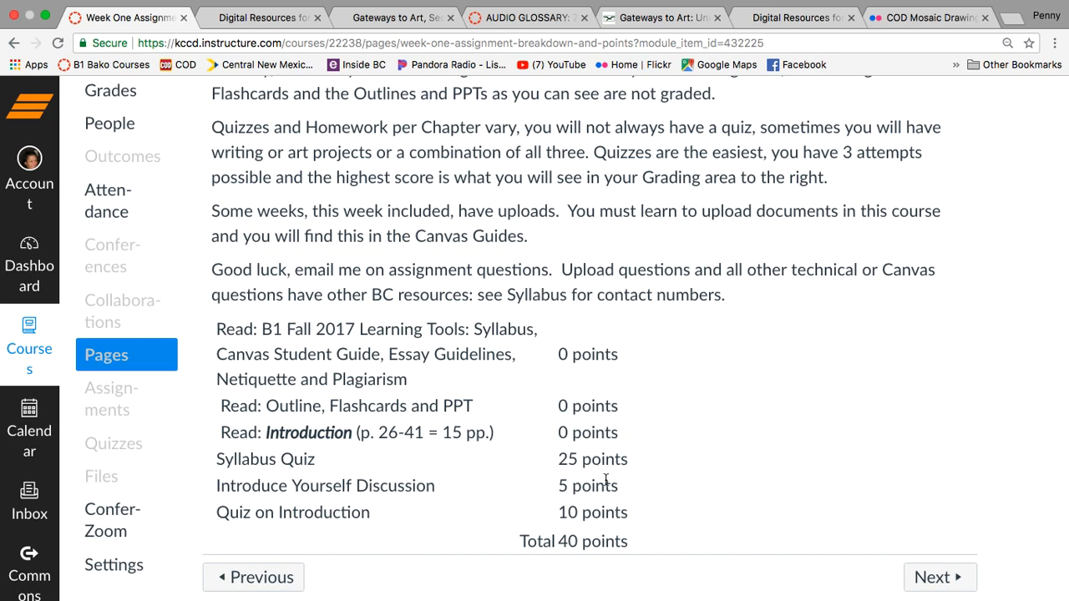
mouse_move(538, 499)
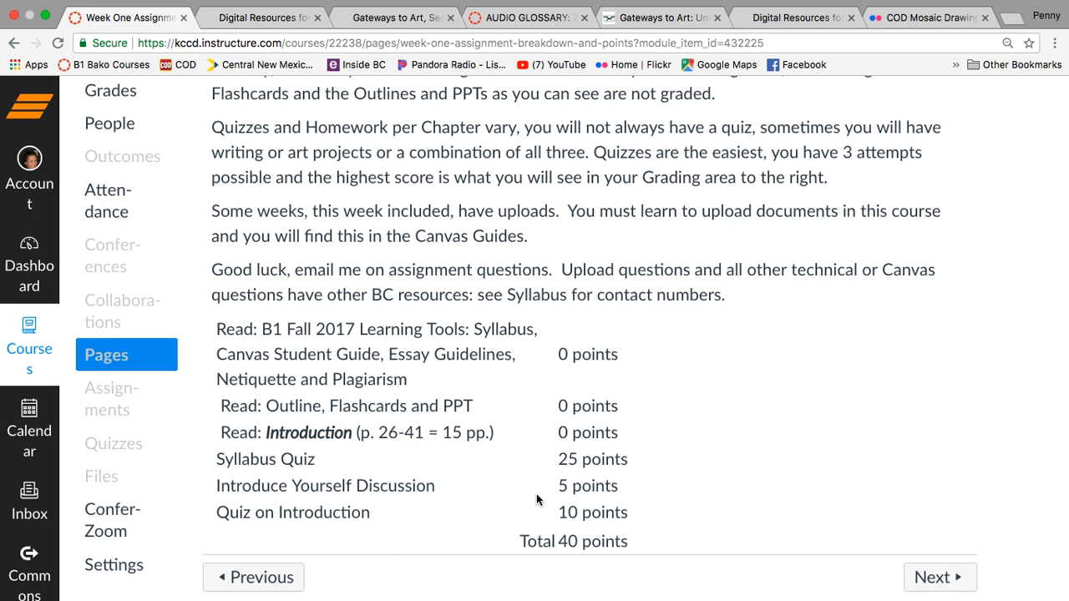
mouse_move(305, 451)
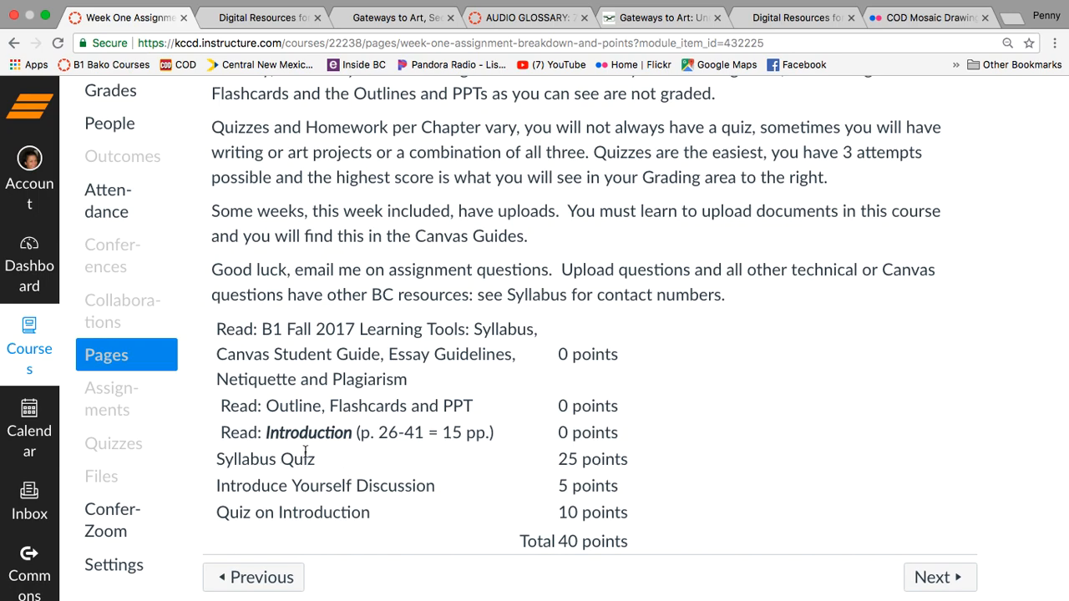
mouse_move(643, 478)
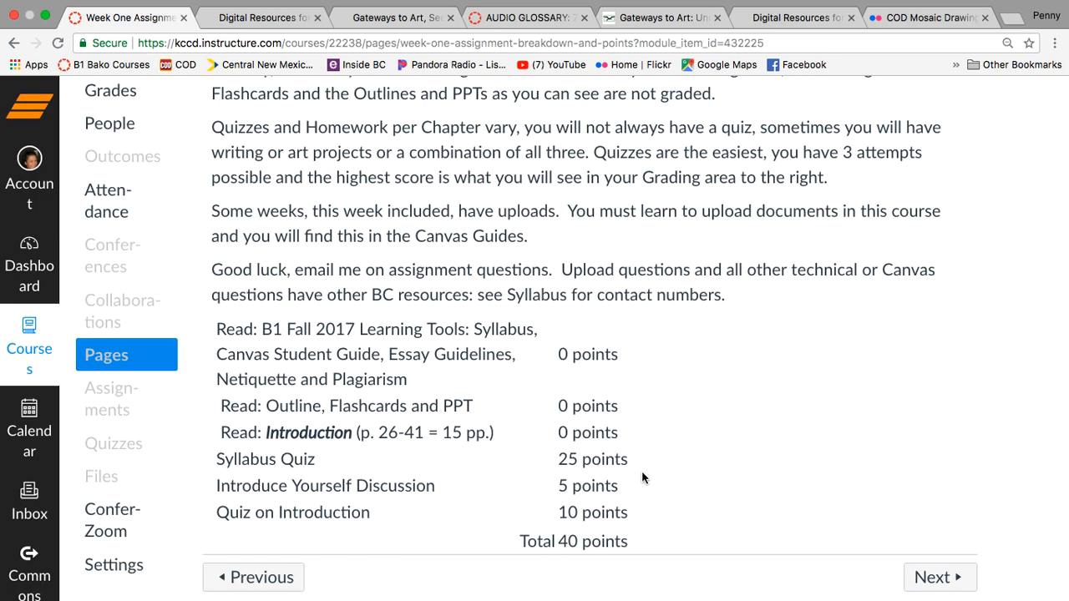
scroll("up", 3)
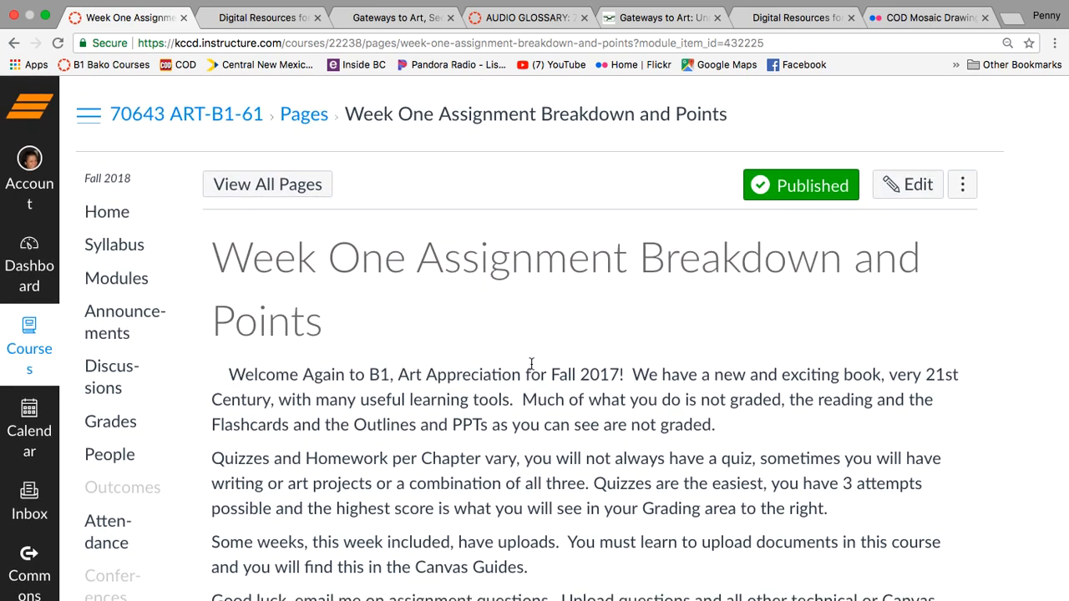
scroll("down", 3)
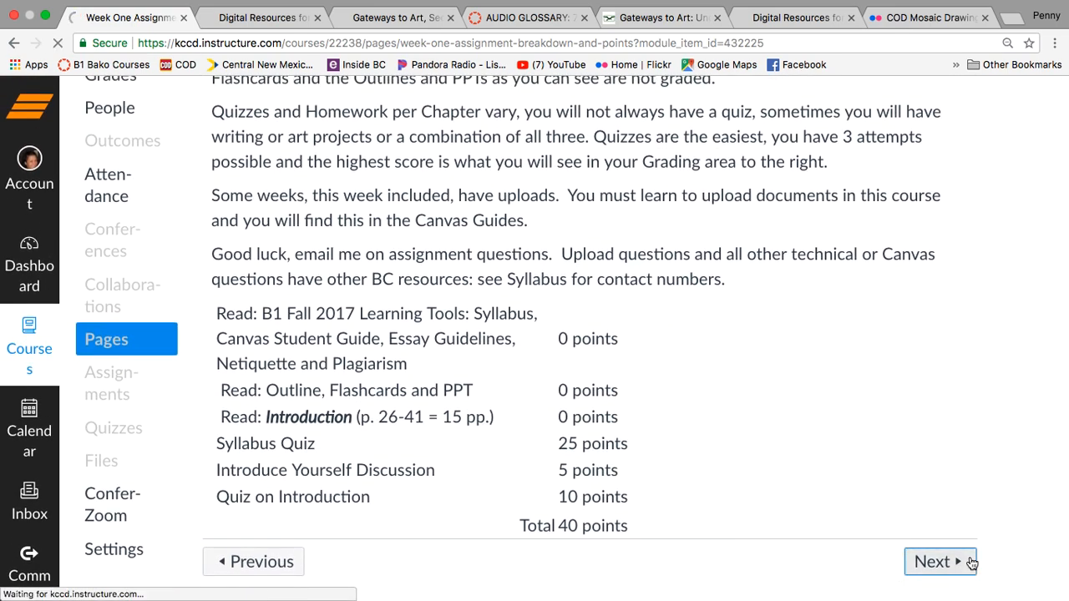
Step: Move to the next module item, the 5-point Welcome to Art B1 introduction discussion due Aug 24
left_click(932, 561)
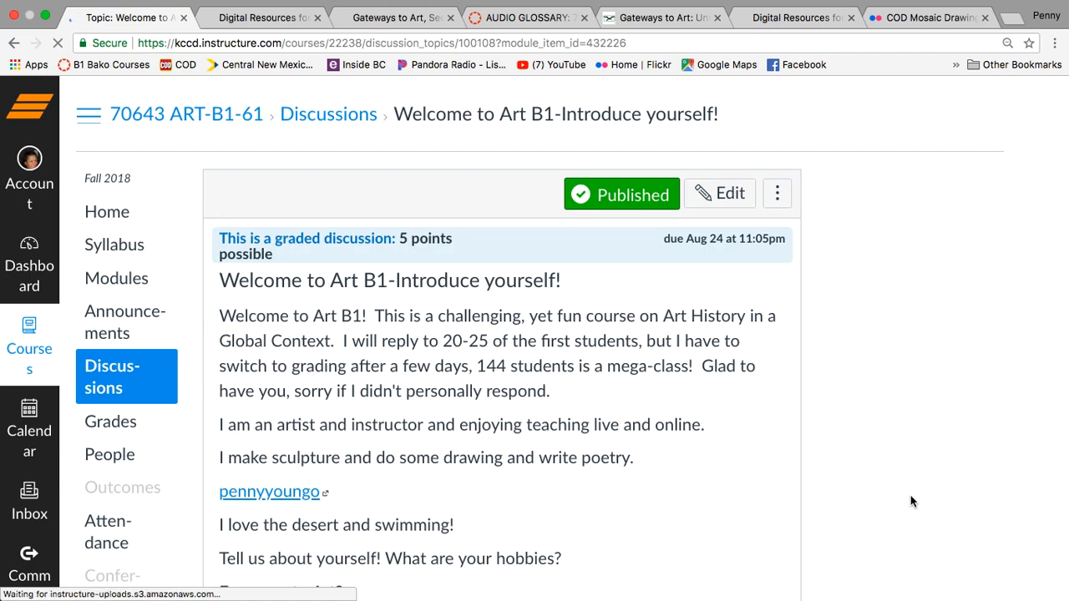
scroll("down", 3)
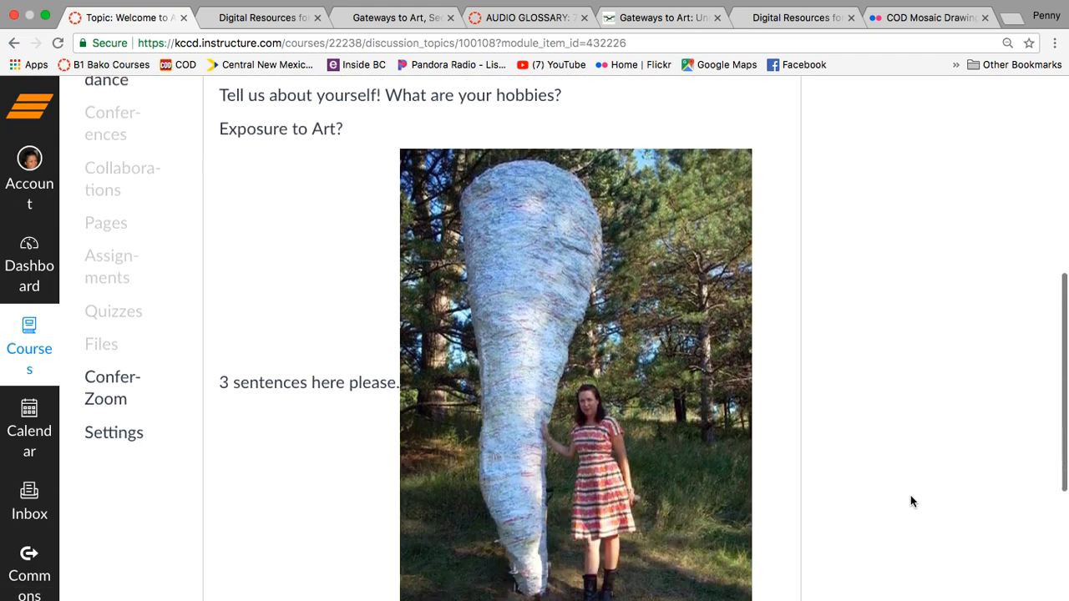
scroll("up", 3)
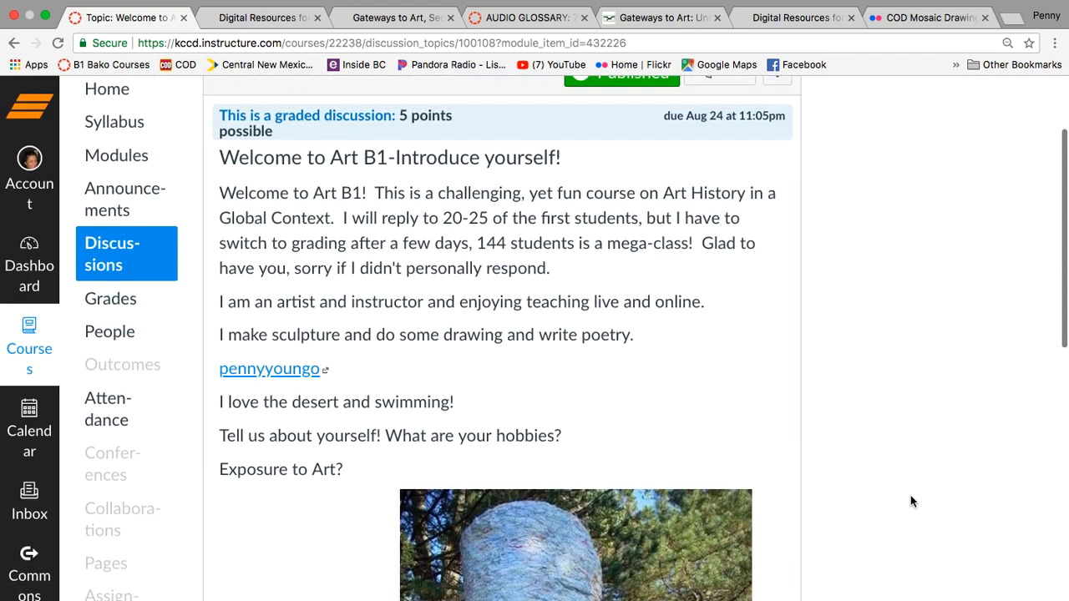
scroll("down", 3)
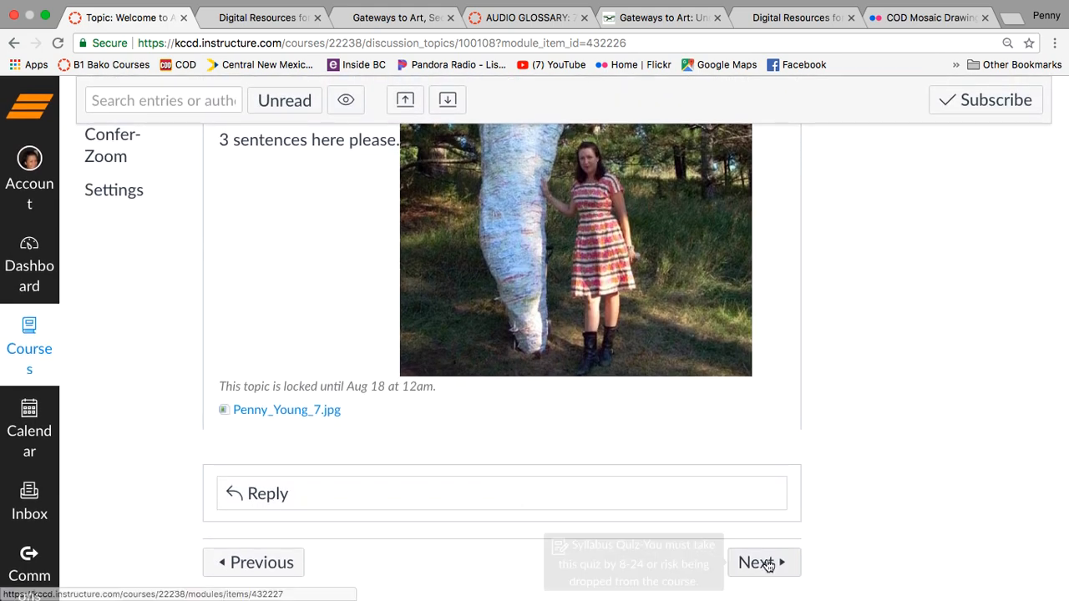
left_click(758, 561)
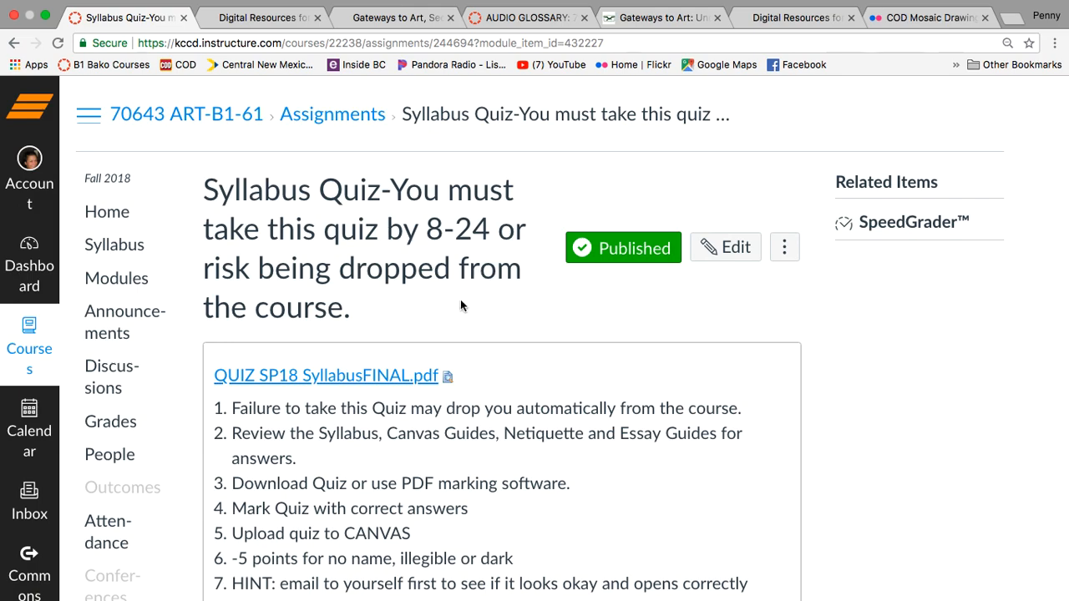
mouse_move(431, 250)
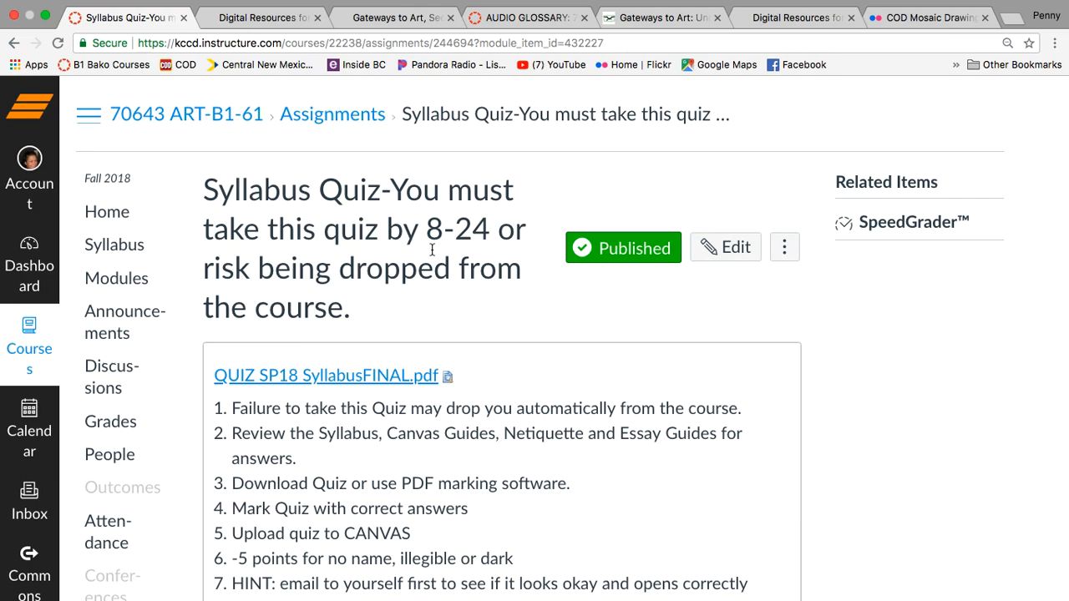
scroll("down", 3)
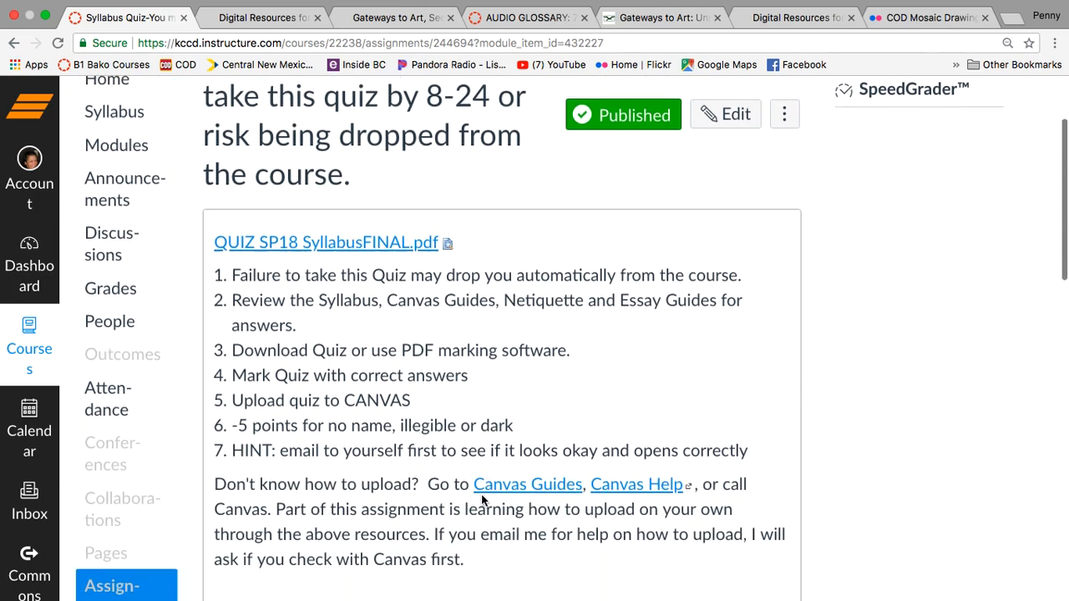
scroll("down", 3)
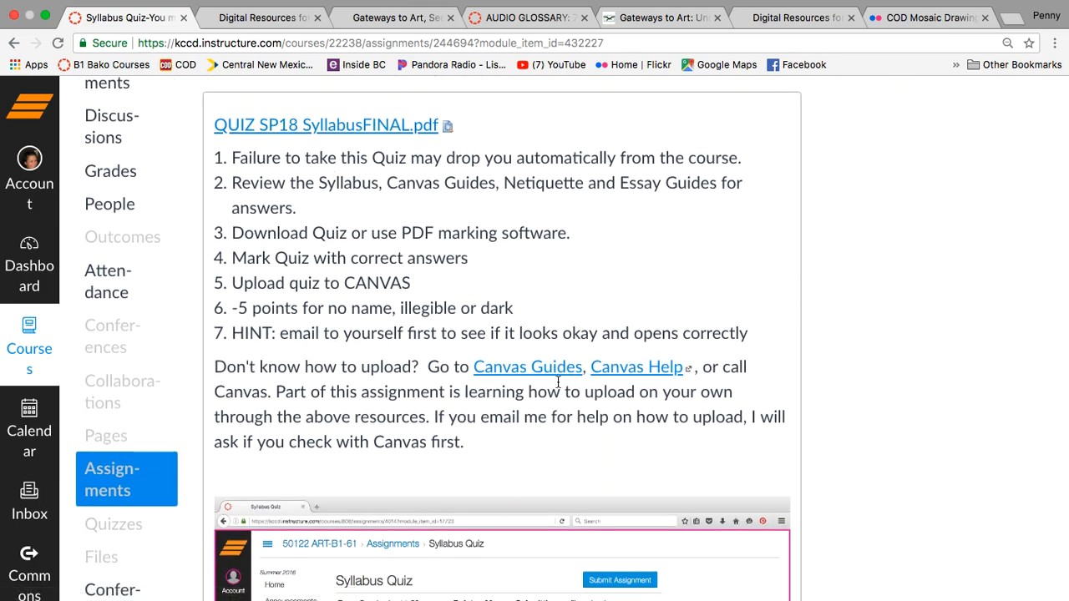
scroll("down", 3)
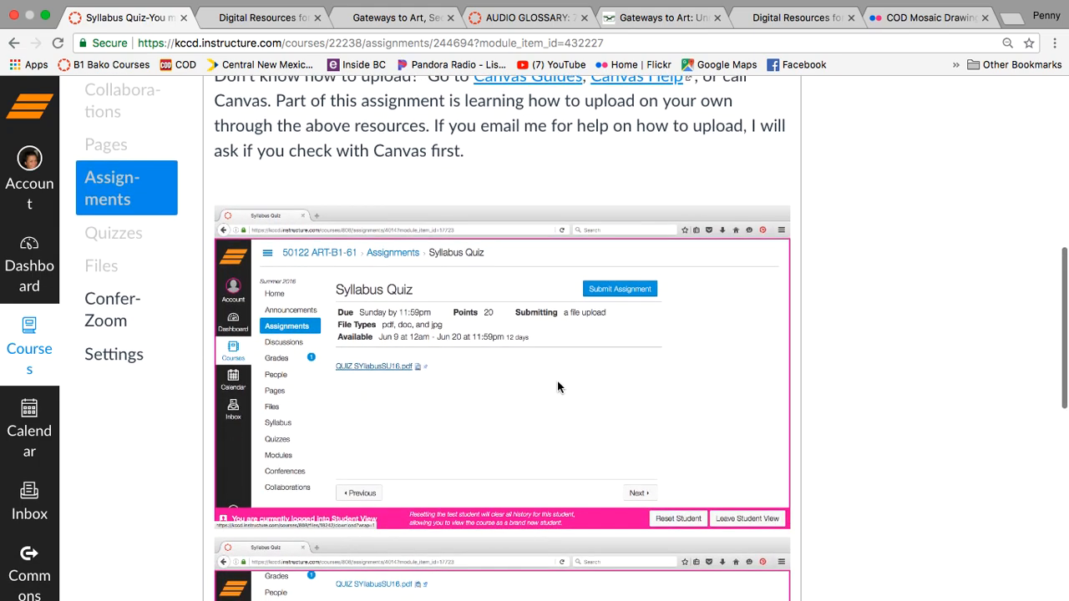
scroll("down", 3)
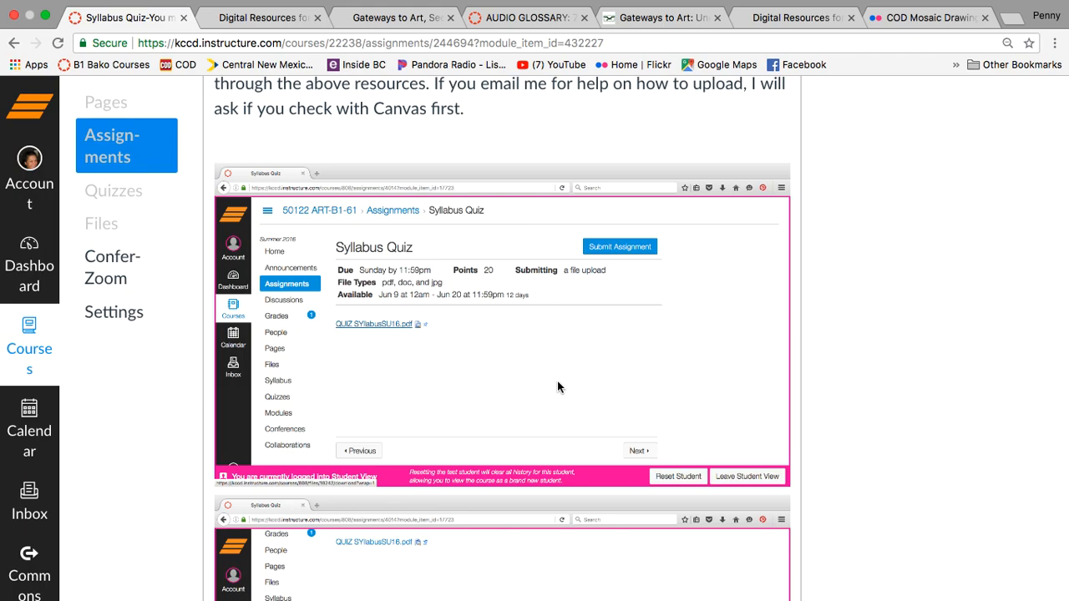
scroll("up", 3)
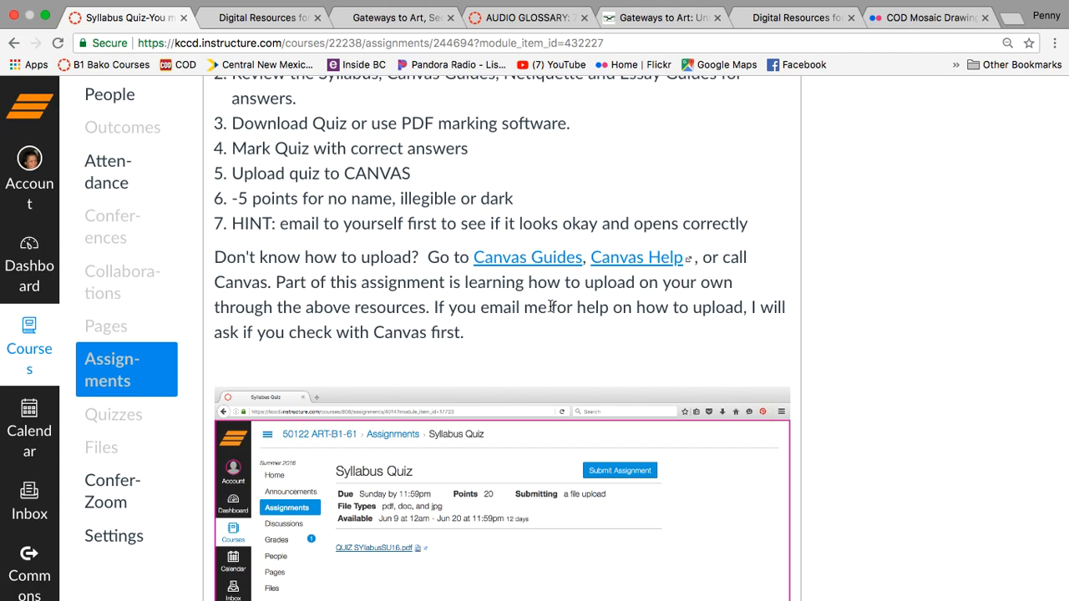
scroll("up", 3)
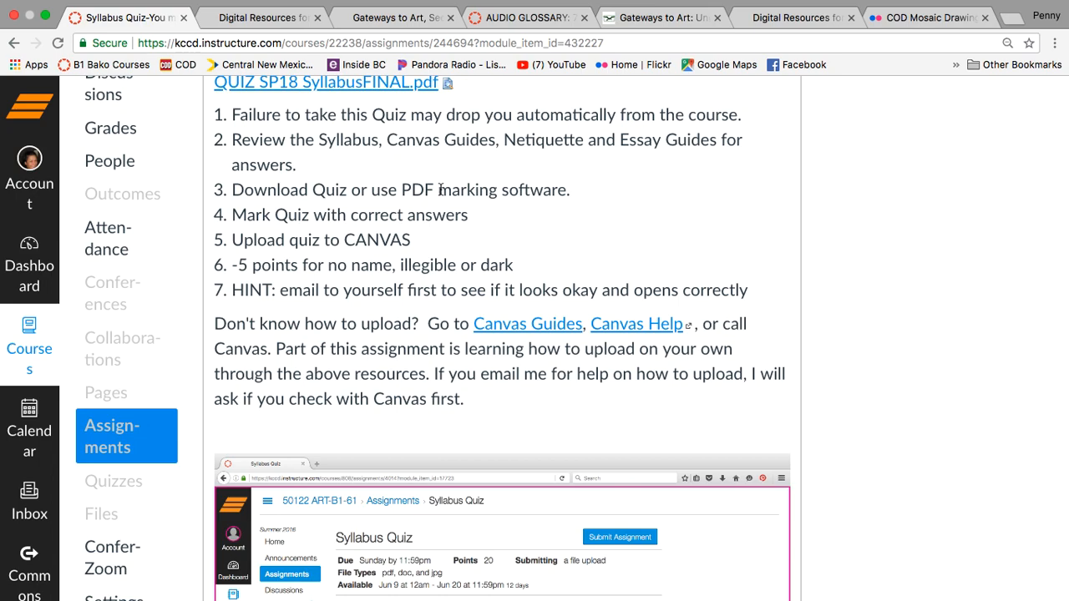
mouse_move(481, 184)
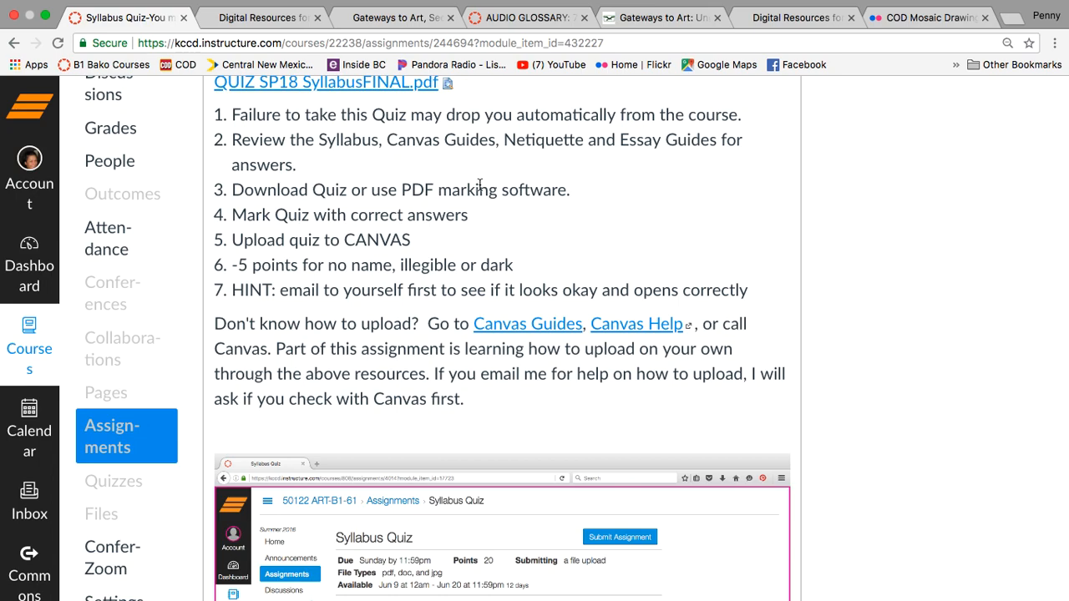
mouse_move(541, 165)
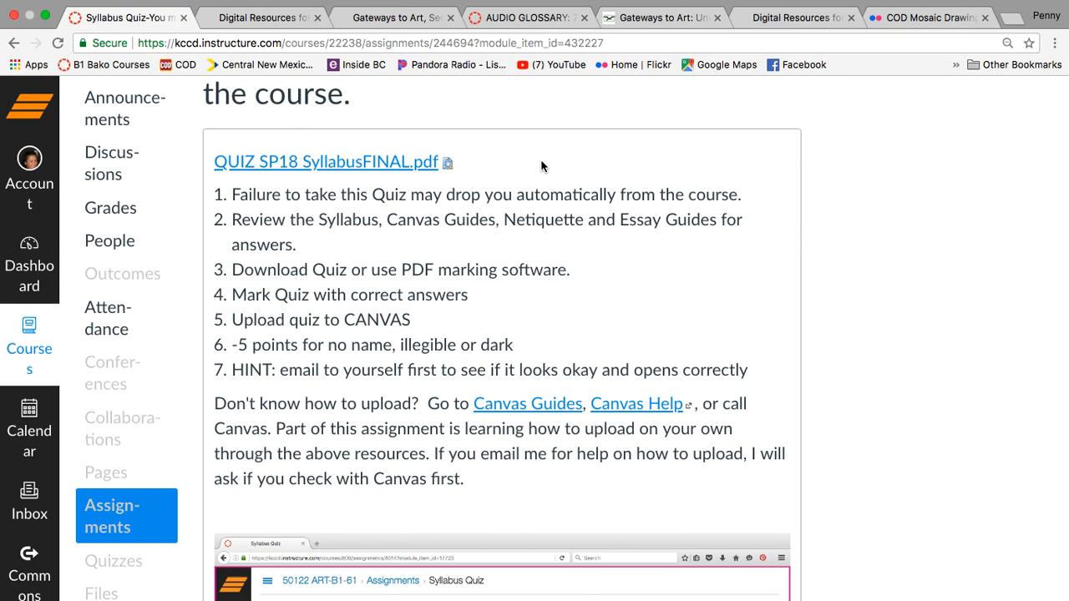
mouse_move(458, 227)
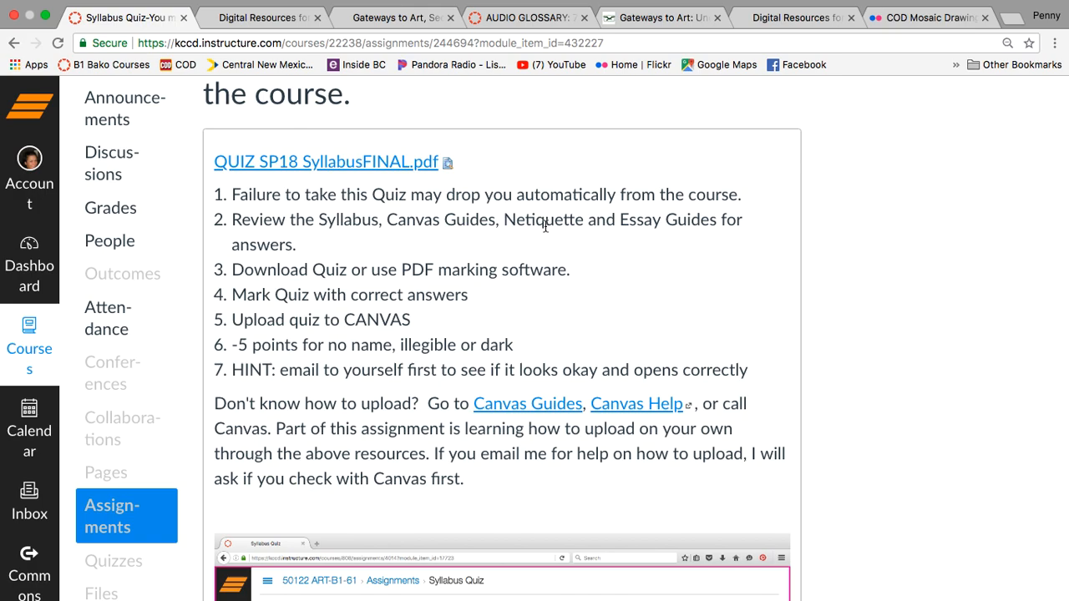
mouse_move(798, 421)
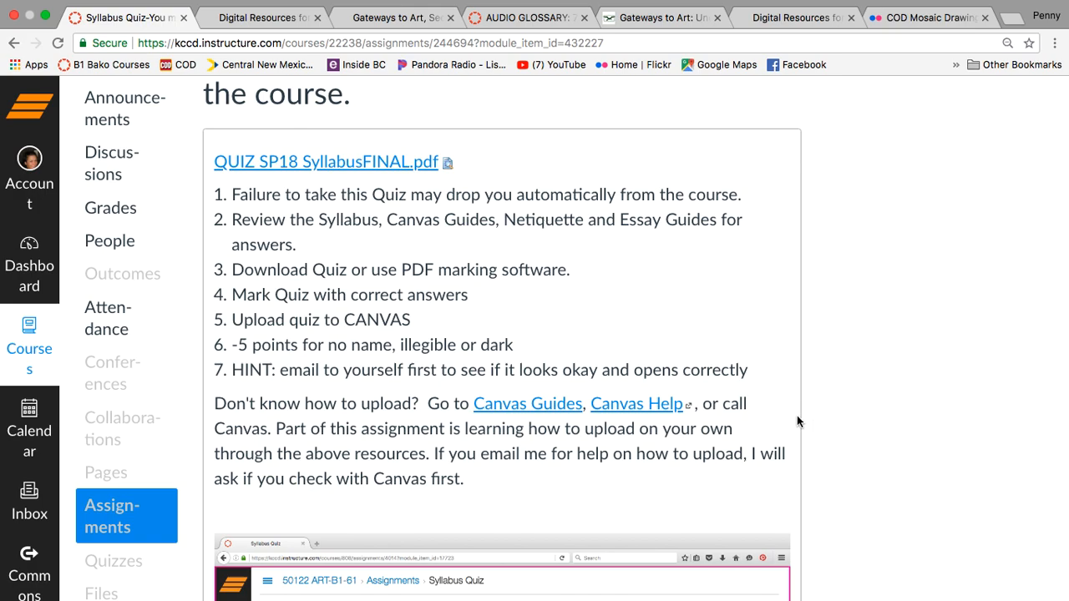
scroll("down", 3)
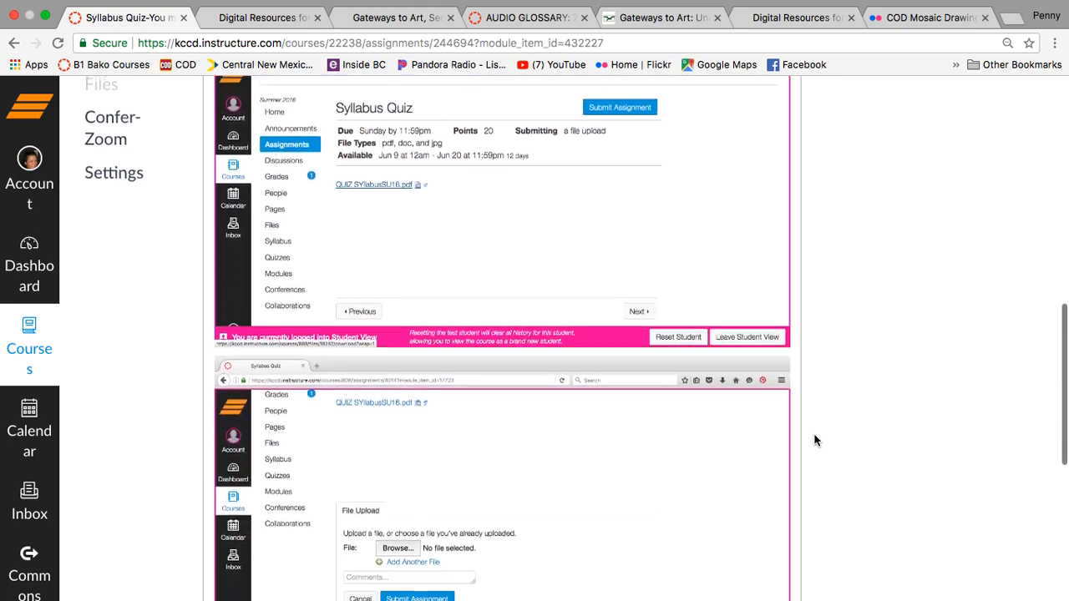
scroll("down", 3)
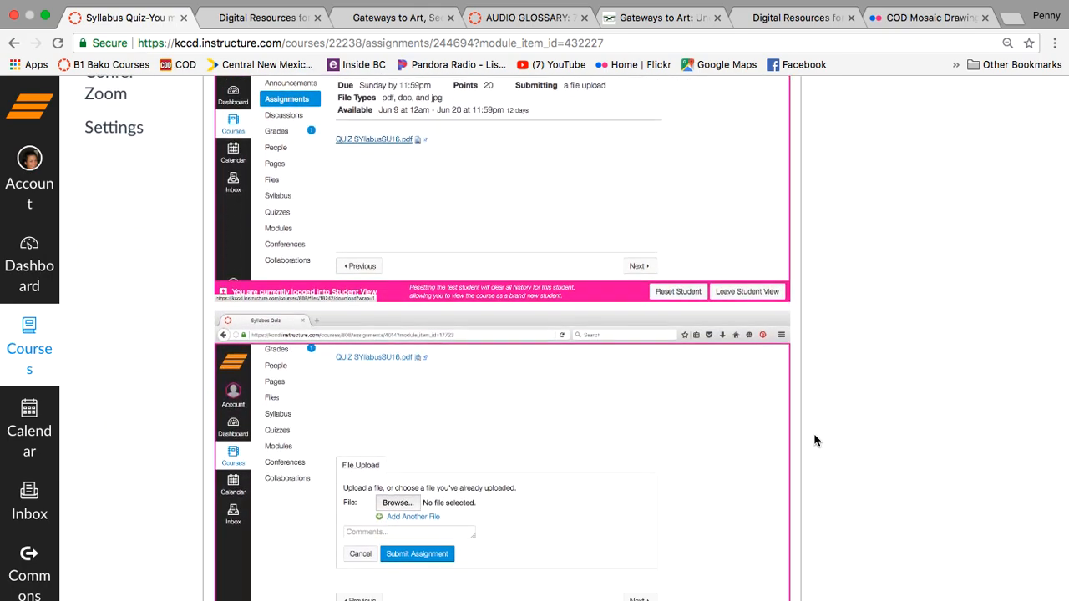
scroll("down", 3)
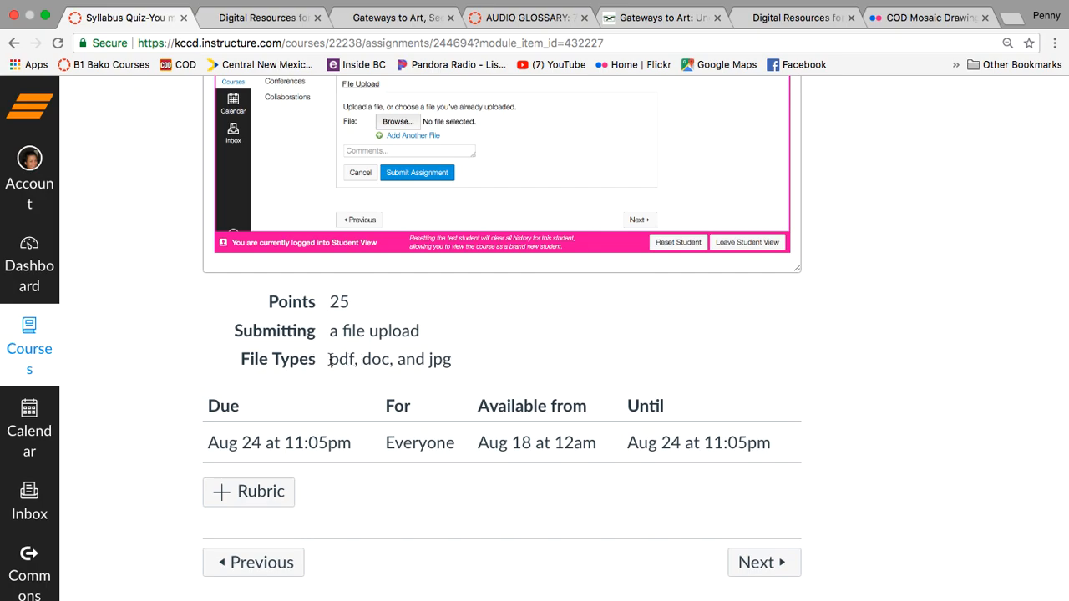
mouse_move(454, 370)
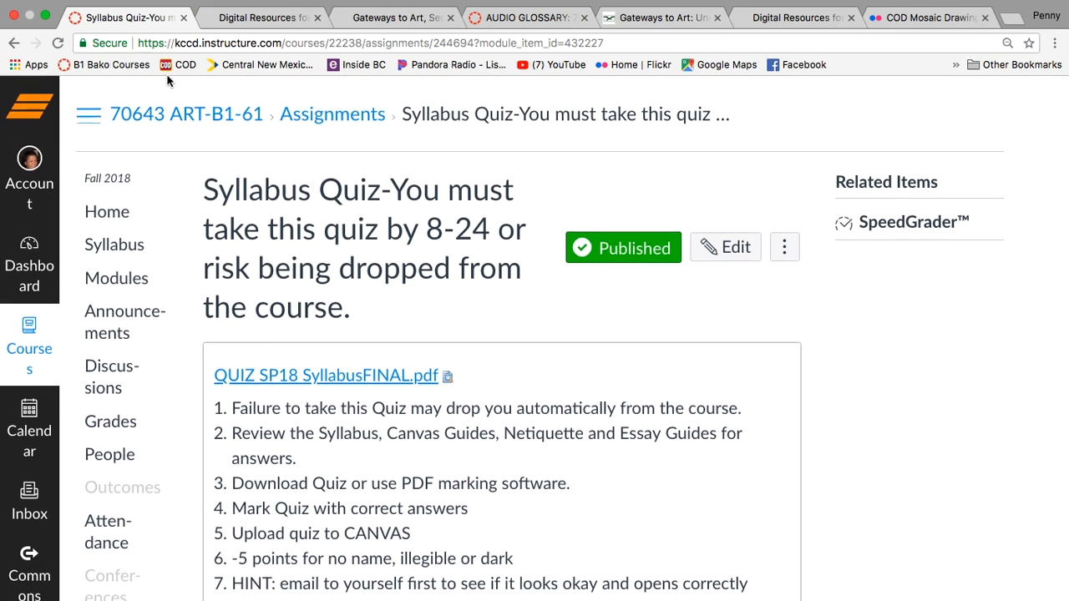
Step: Return to the course Home and expand the B1 Fall 2018 Learning Tools module
left_click(107, 210)
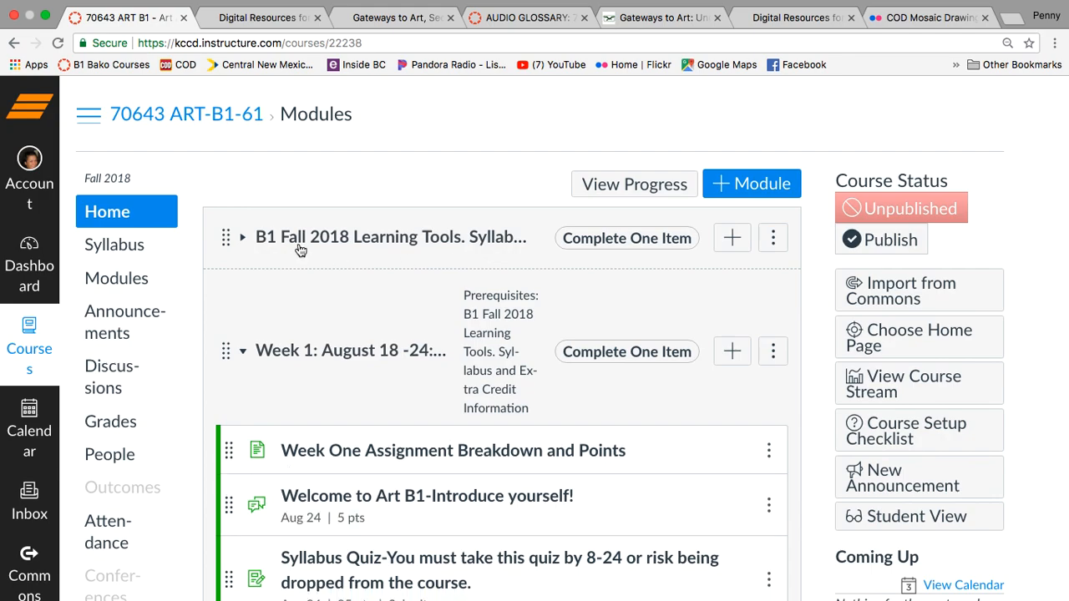
left_click(242, 237)
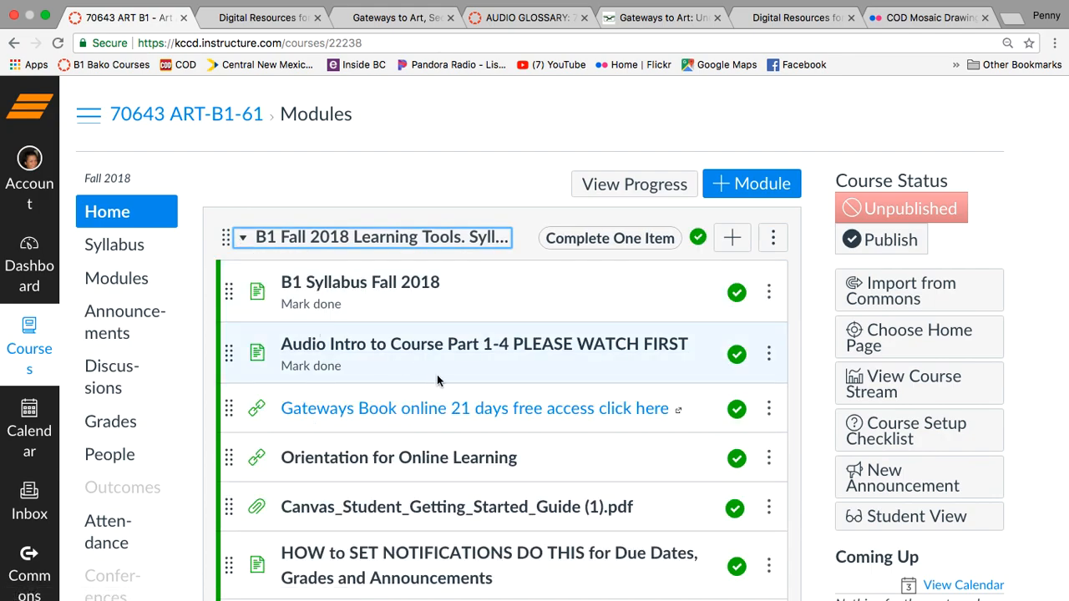
mouse_move(448, 332)
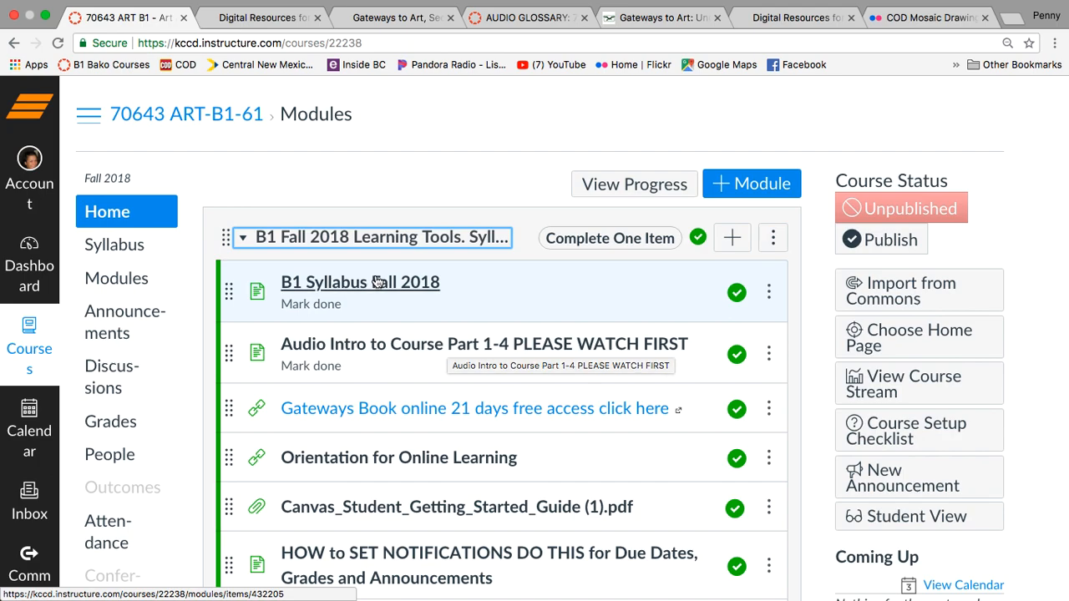
mouse_move(113, 244)
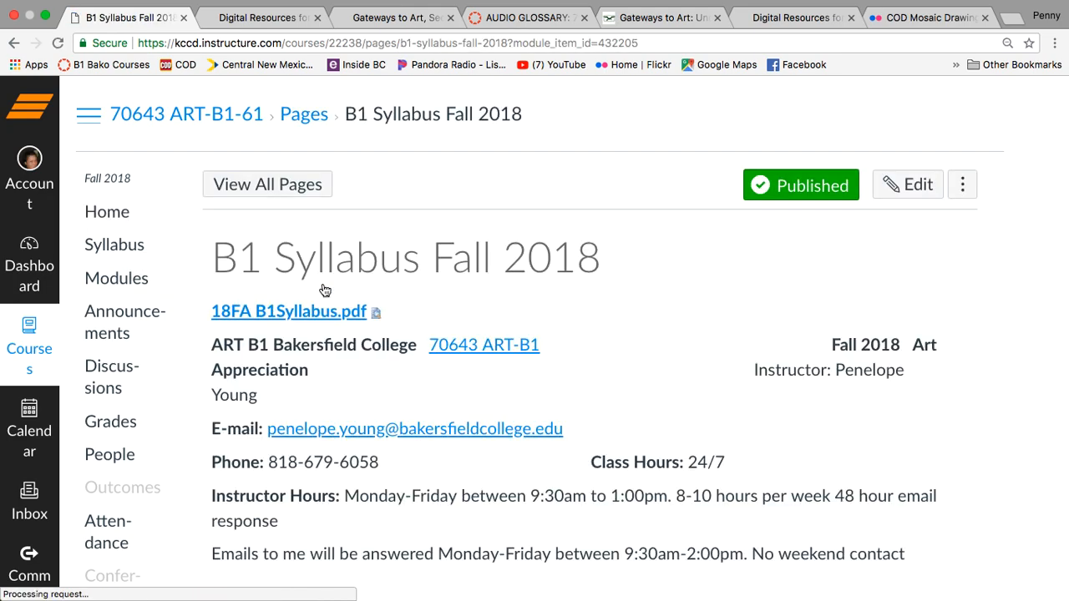
Step: Read through the B1 Syllabus Fall 2018 page's outcomes, policies and schedule, then go to the course Syllabus
scroll("down", 3)
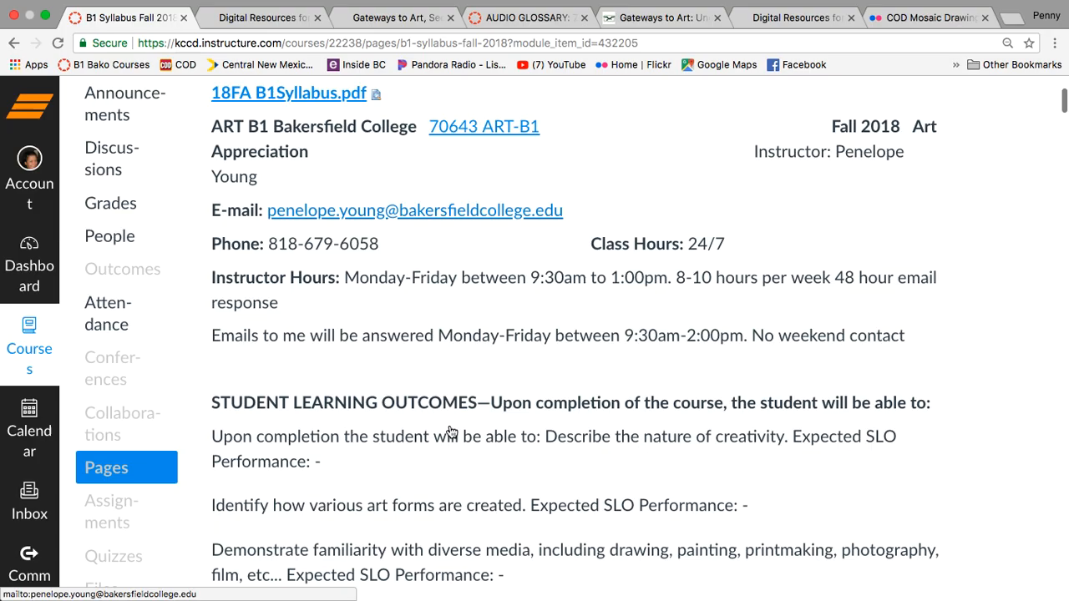
scroll("down", 3)
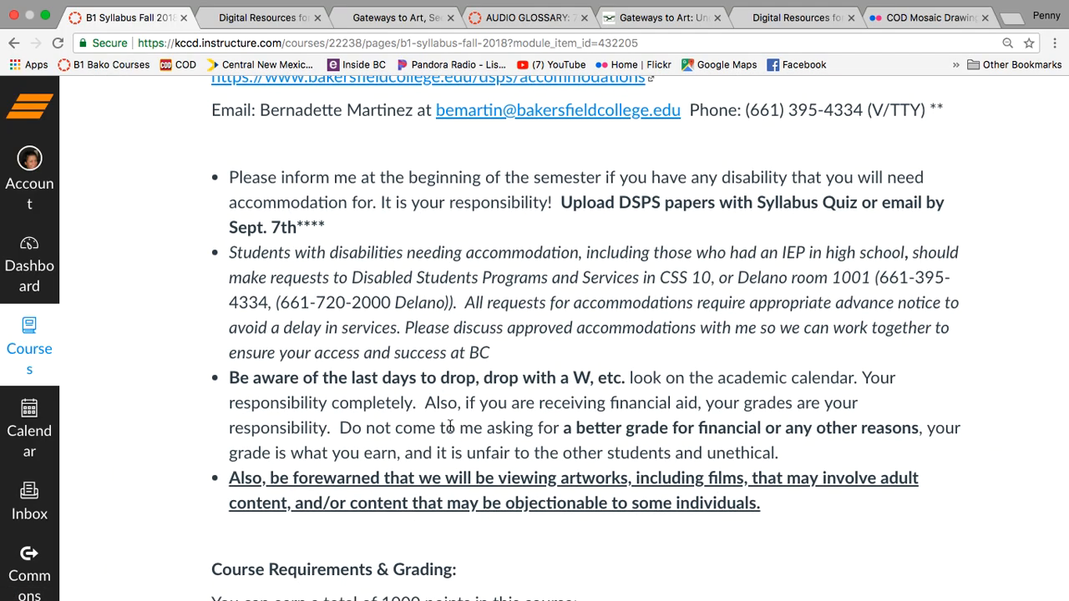
scroll("down", 3)
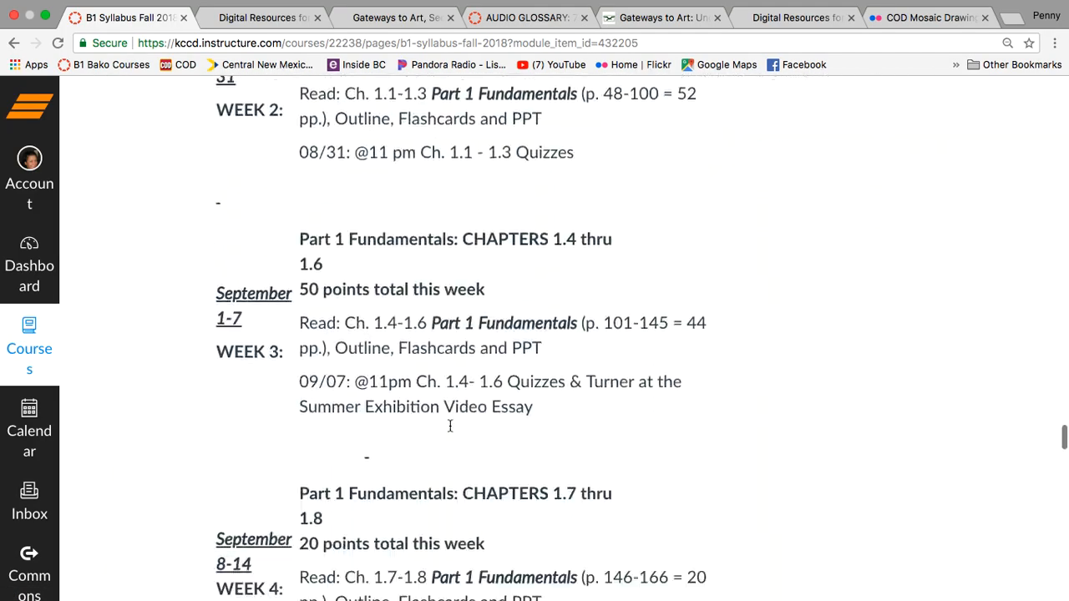
scroll("down", 3)
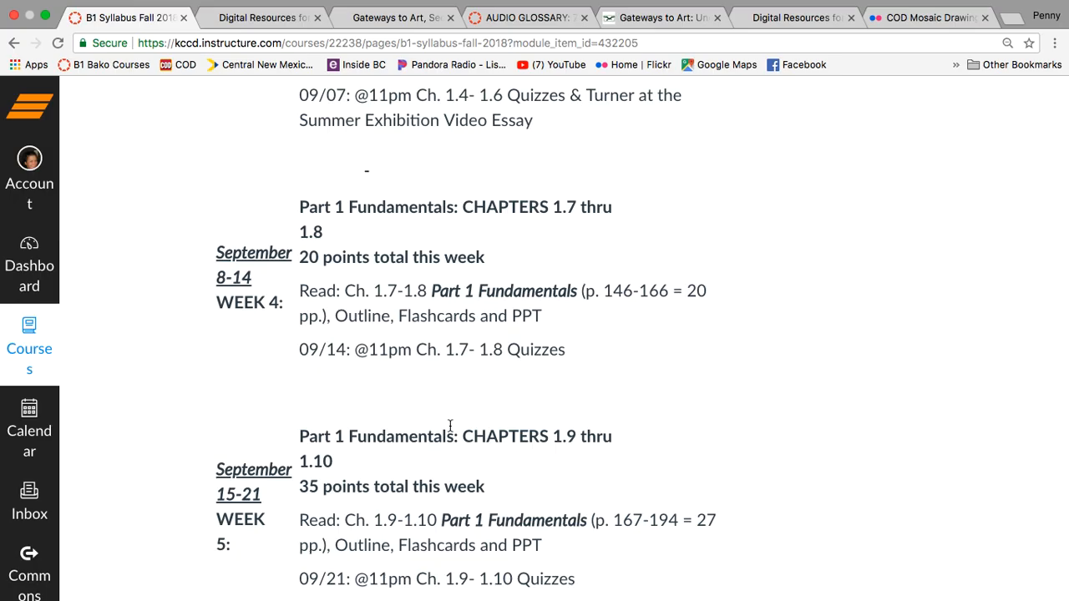
scroll("up", 3)
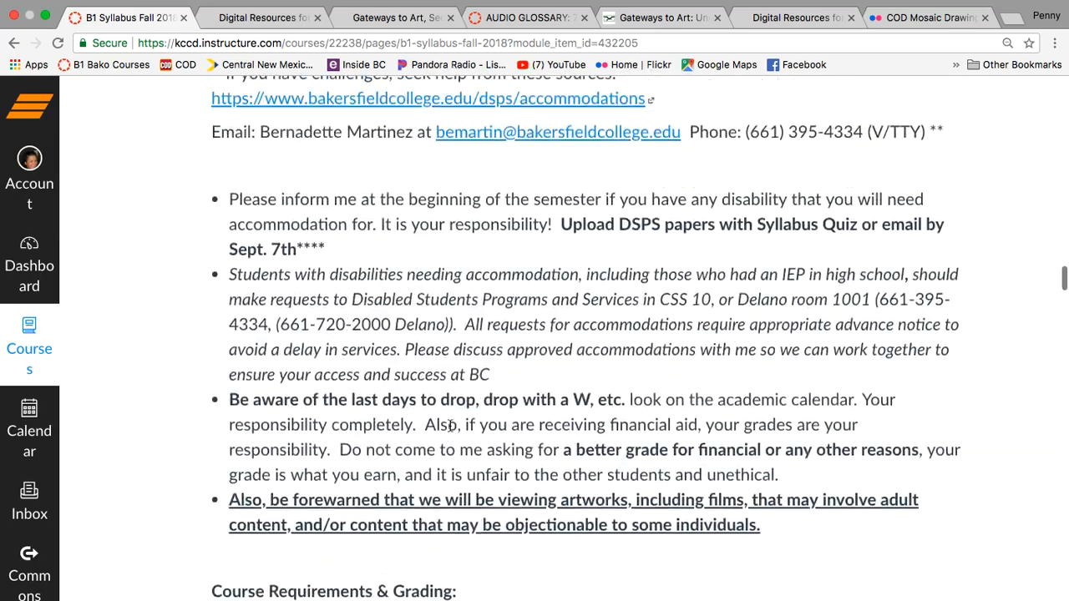
scroll("up", 3)
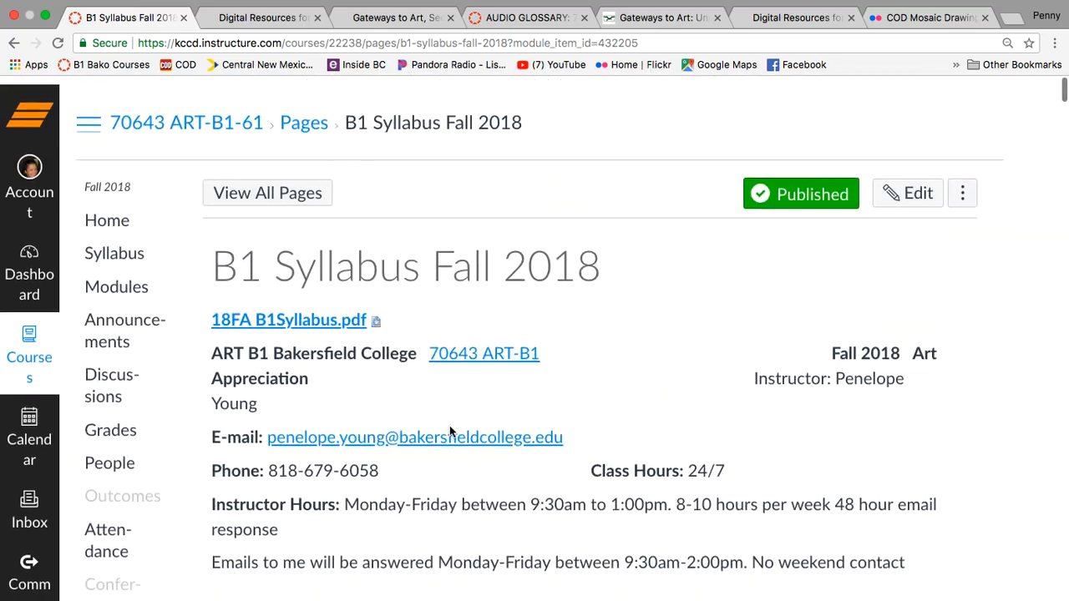
left_click(113, 244)
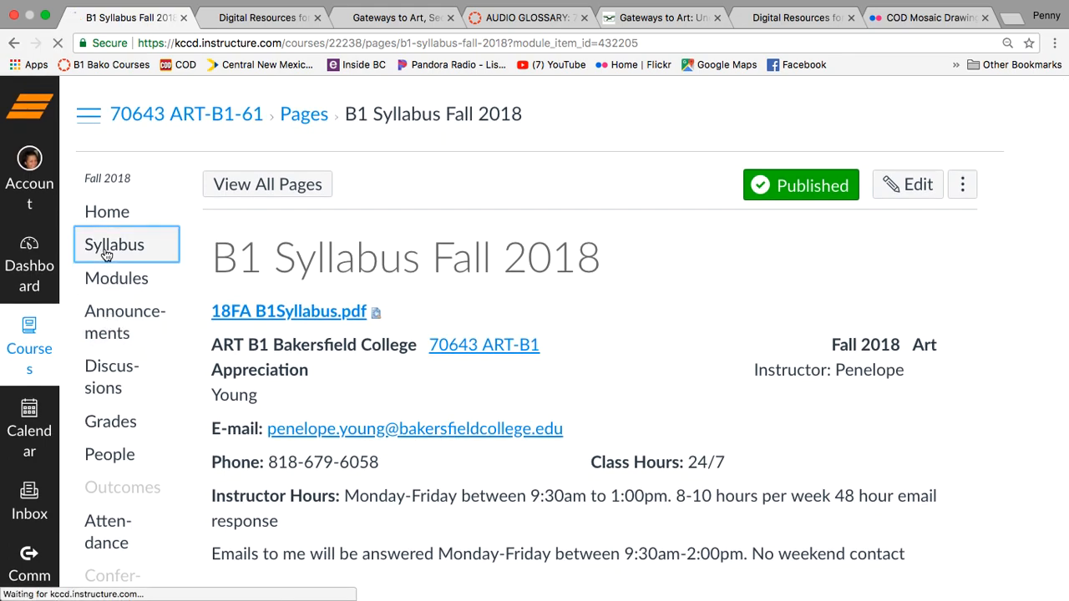
left_click(113, 244)
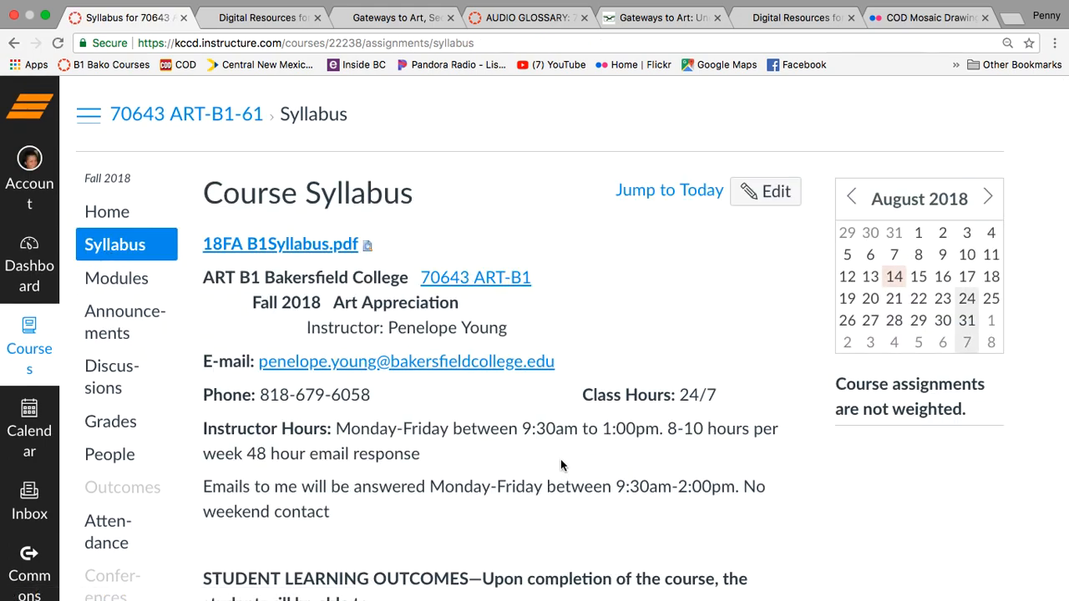
scroll("down", 3)
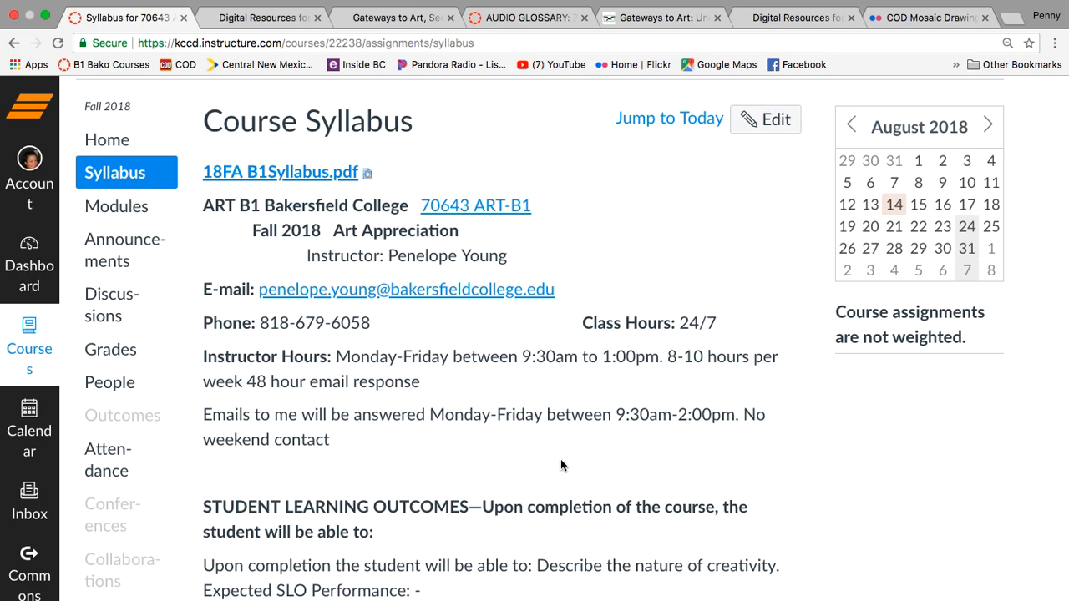
scroll("down", 3)
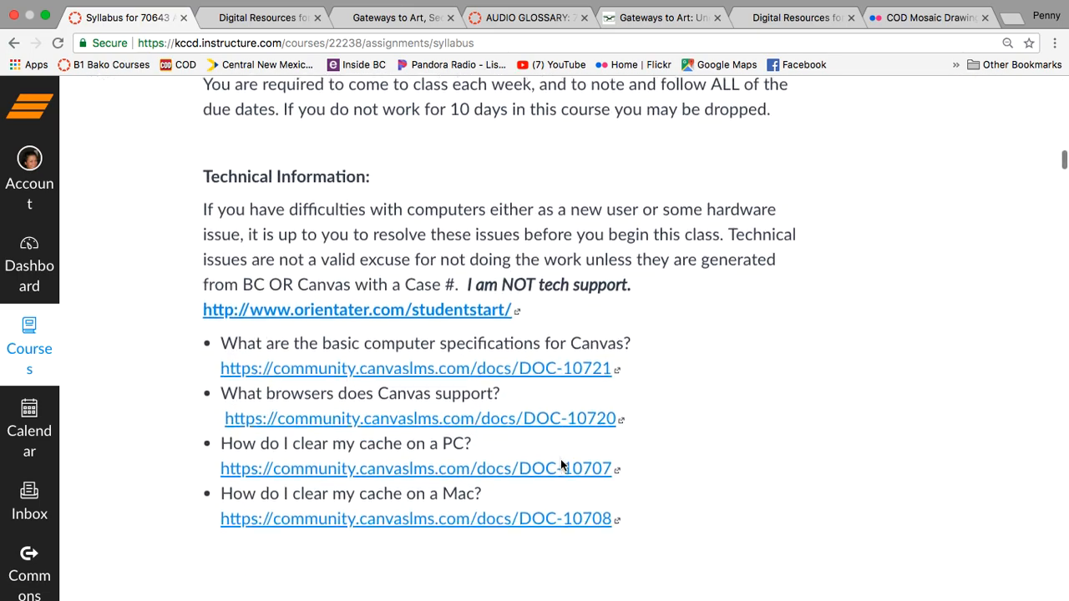
scroll("up", 3)
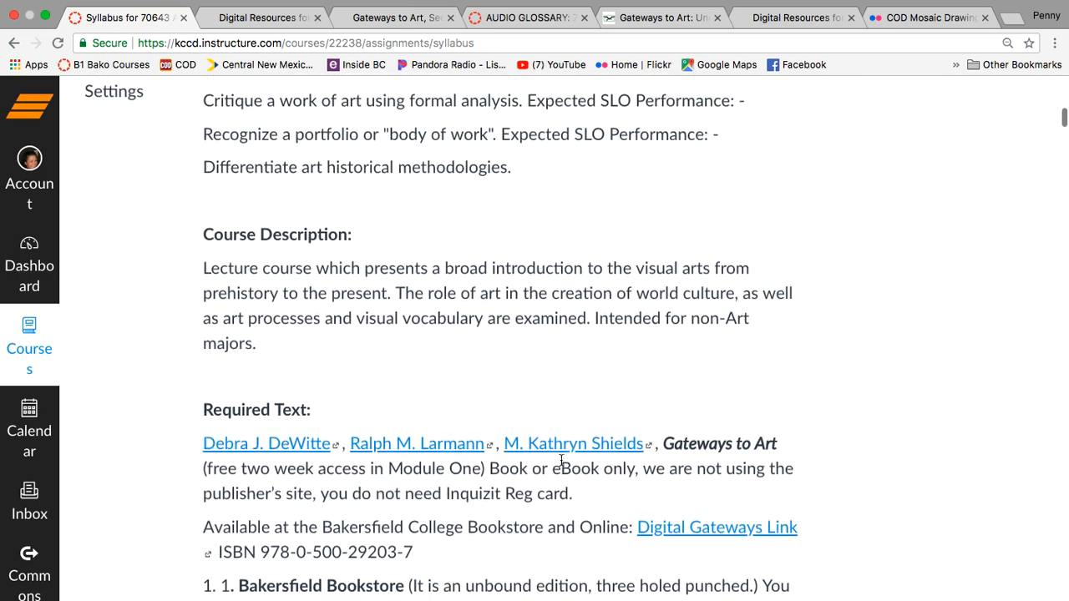
scroll("down", 3)
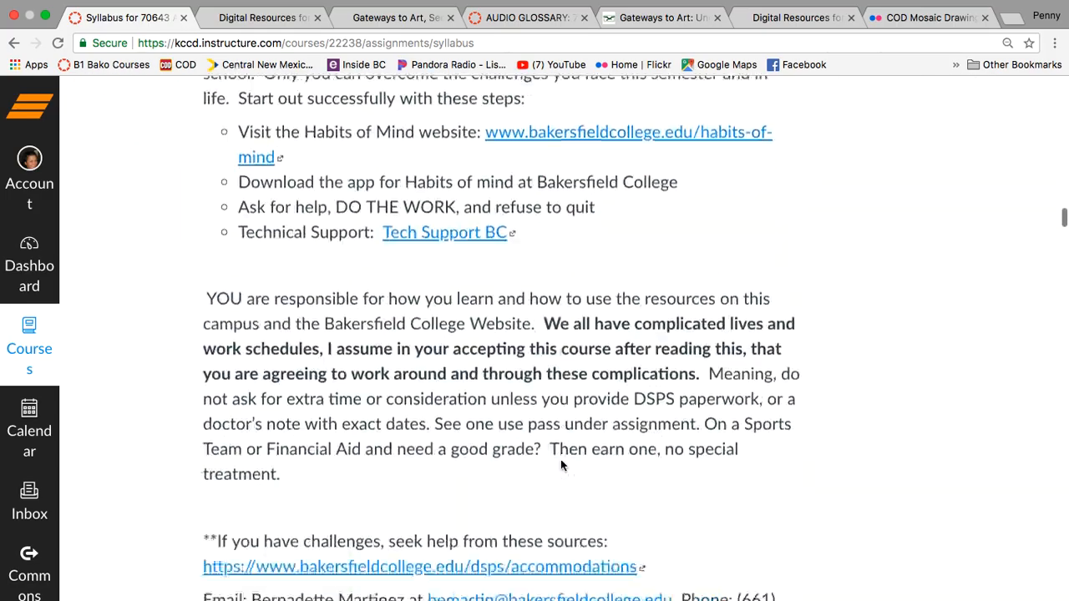
scroll("down", 3)
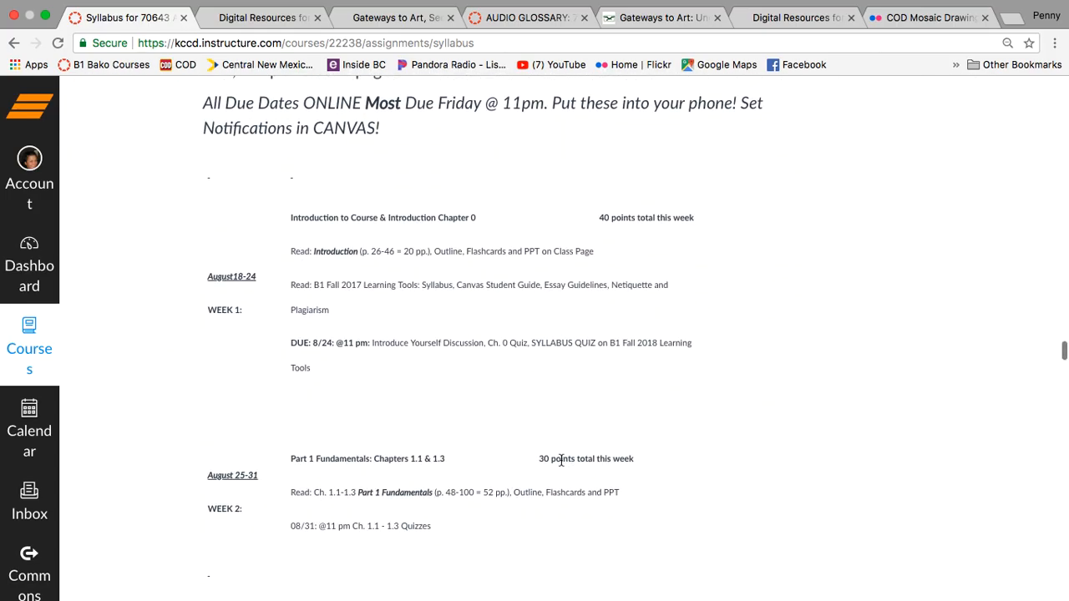
scroll("down", 3)
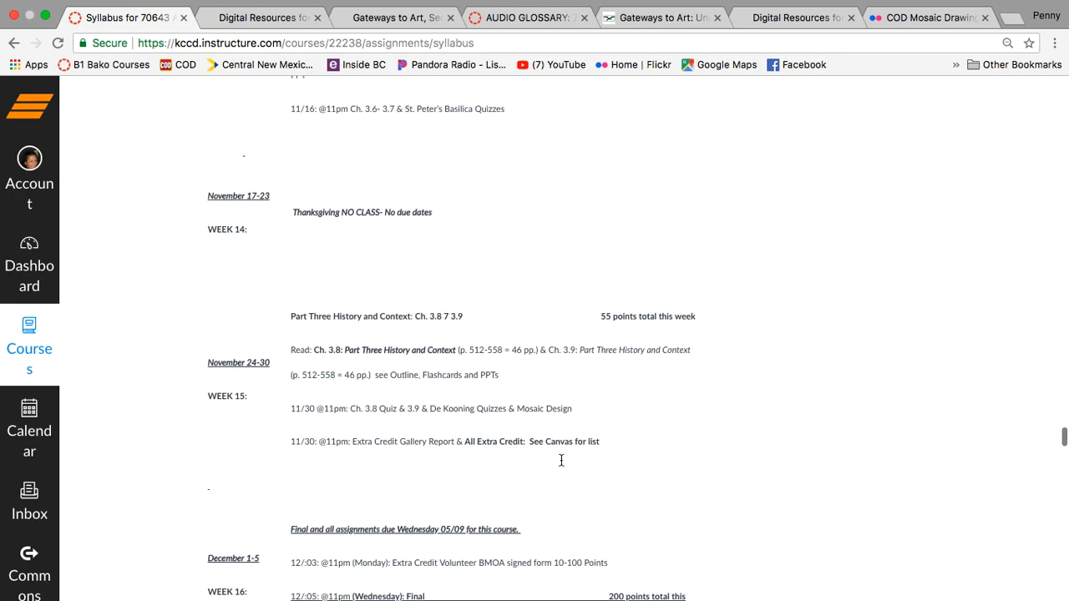
scroll("up", 3)
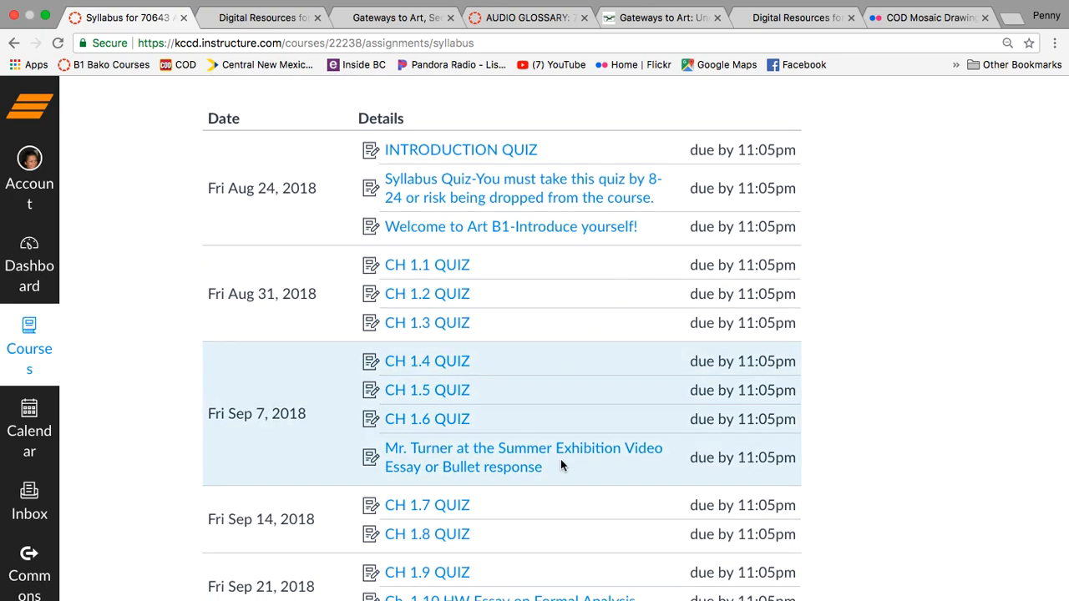
mouse_move(454, 214)
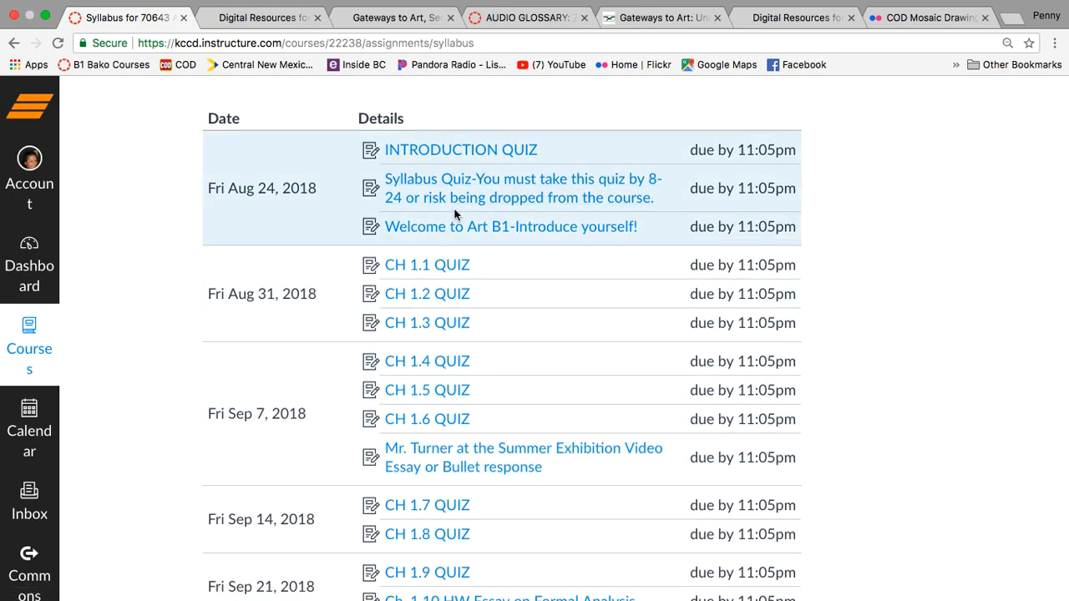
mouse_move(481, 467)
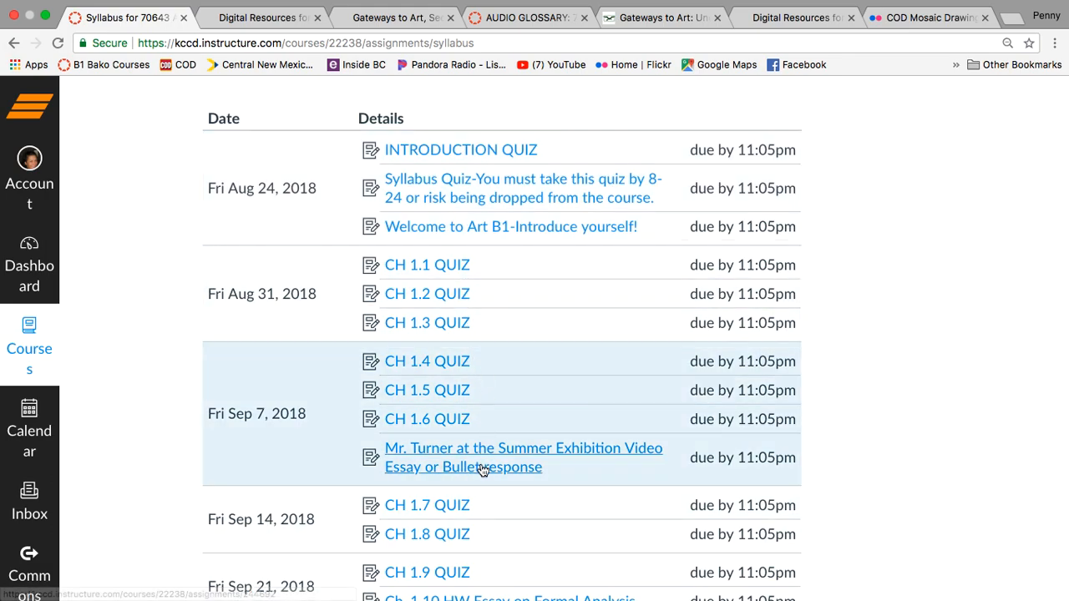
scroll("up", 3)
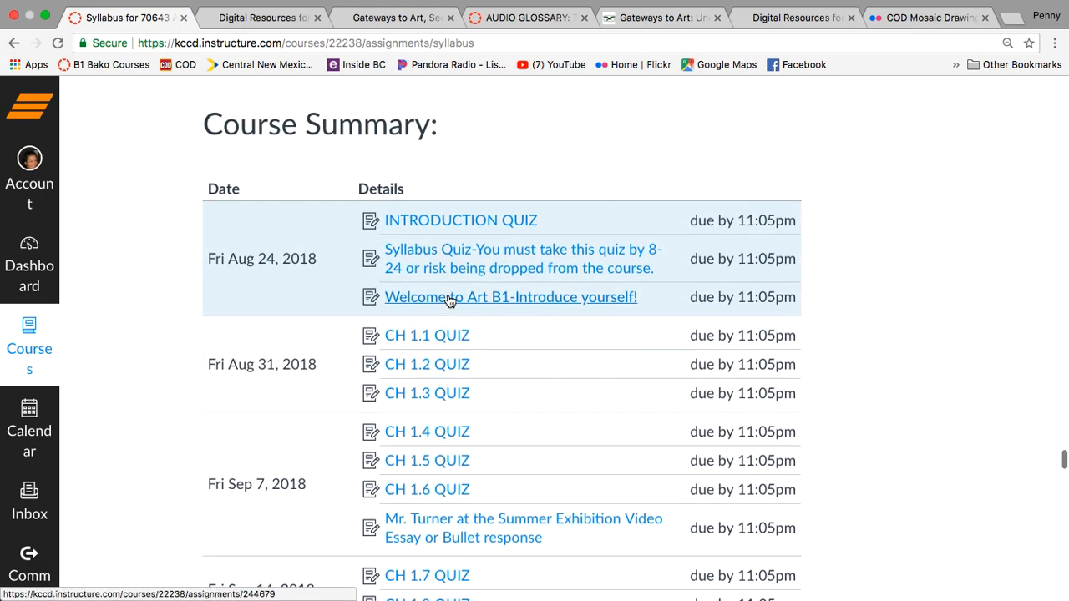
mouse_move(427, 334)
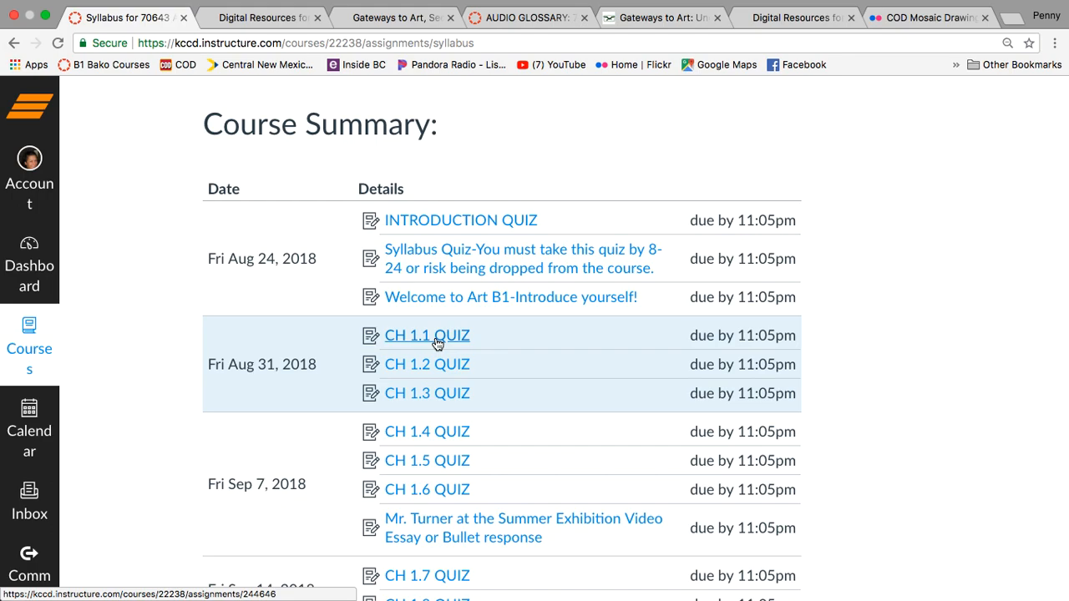
mouse_move(618, 467)
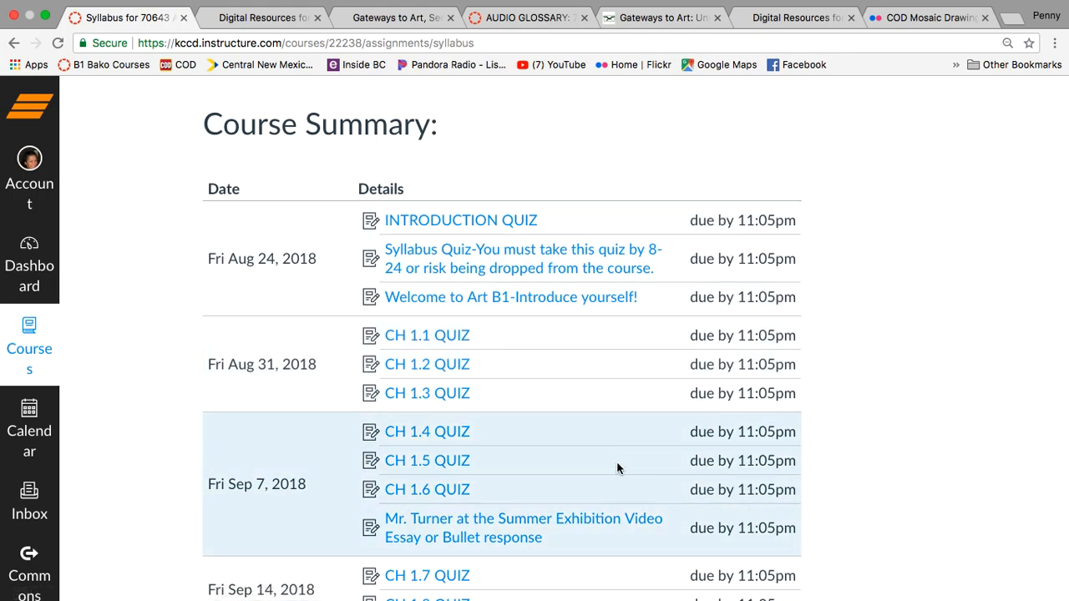
scroll("down", 3)
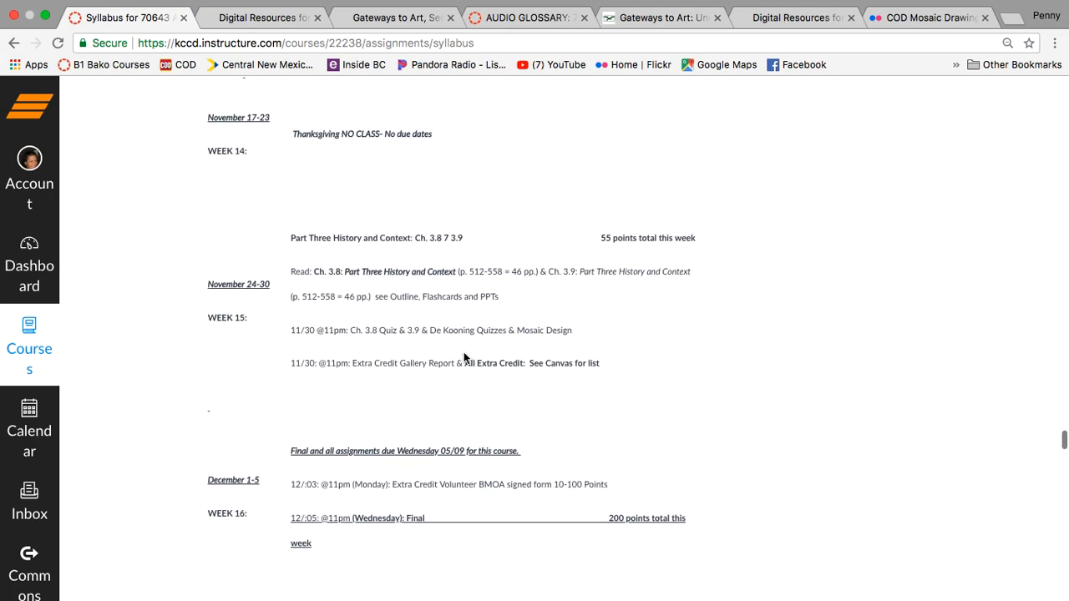
scroll("up", 3)
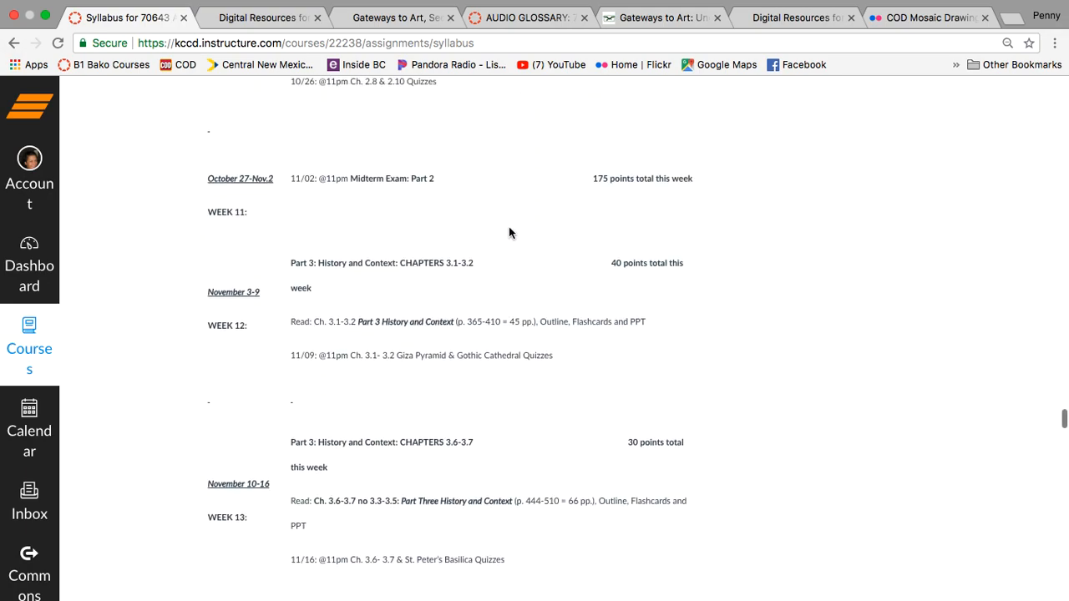
scroll("up", 3)
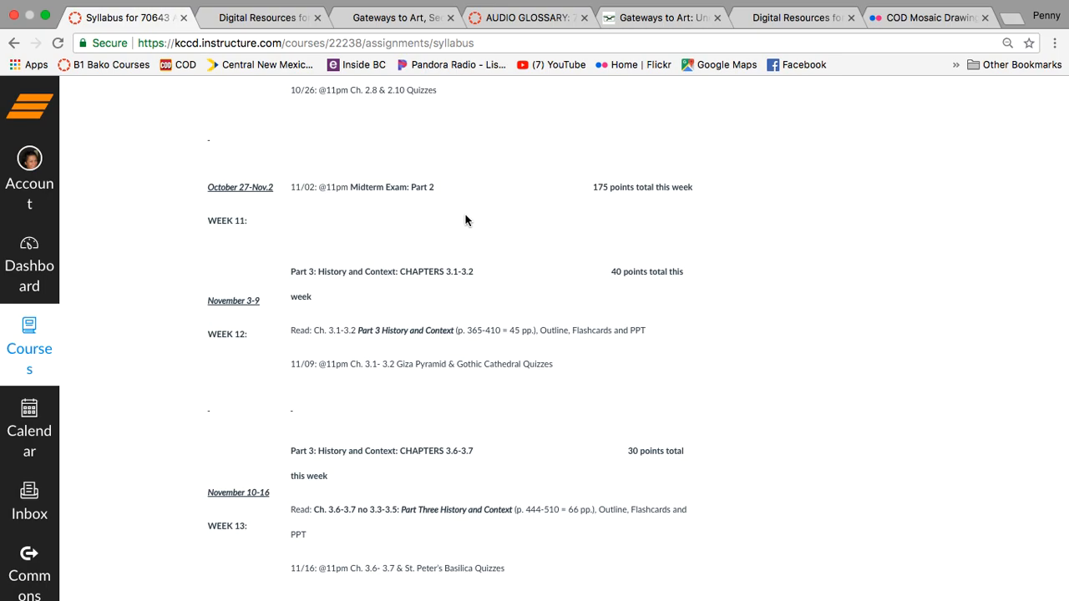
scroll("up", 3)
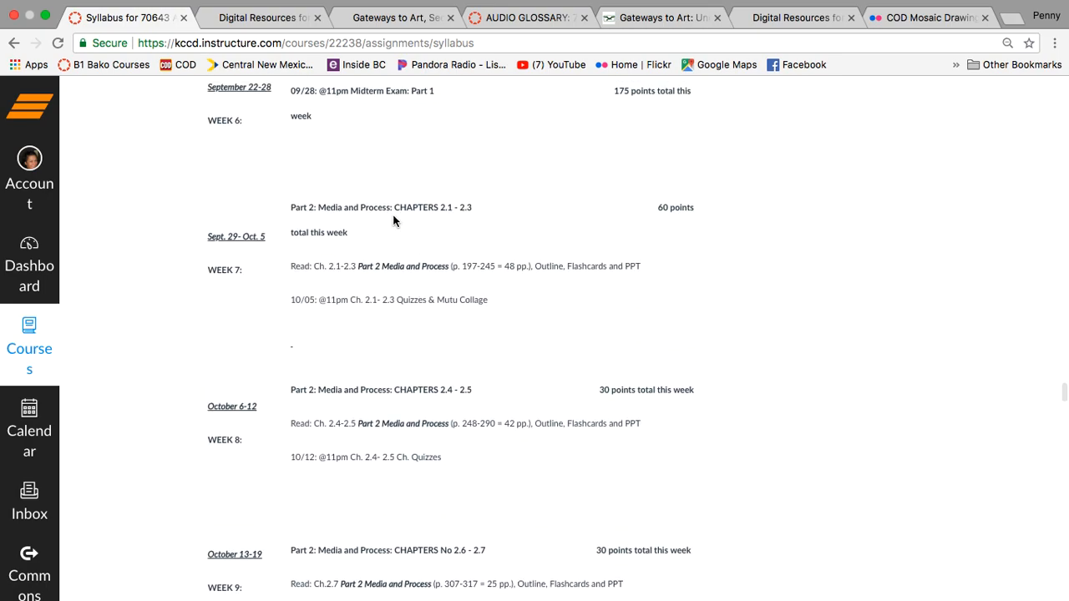
scroll("up", 3)
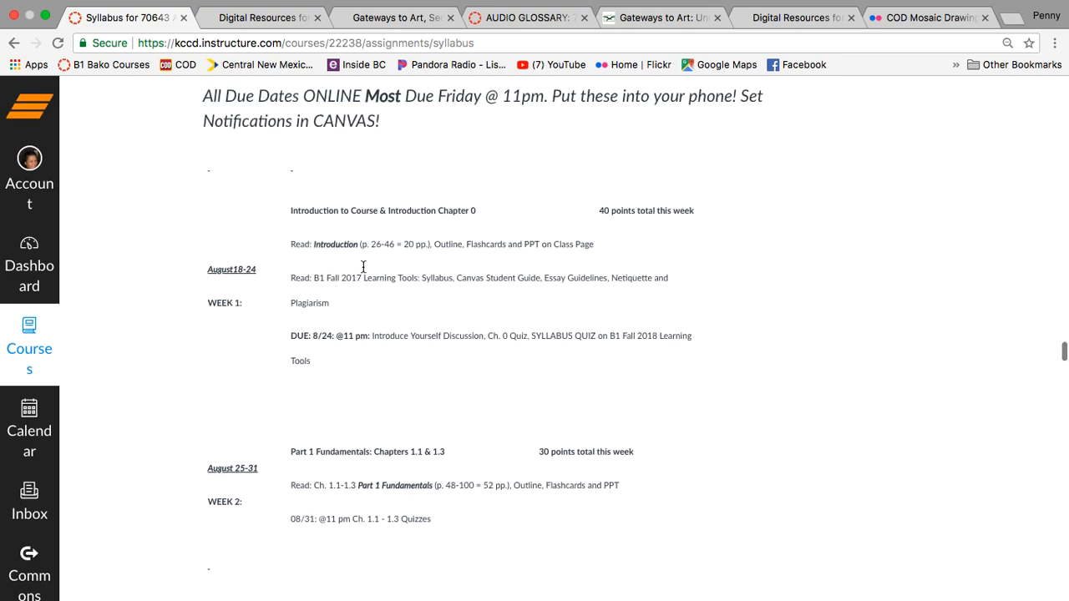
scroll("up", 3)
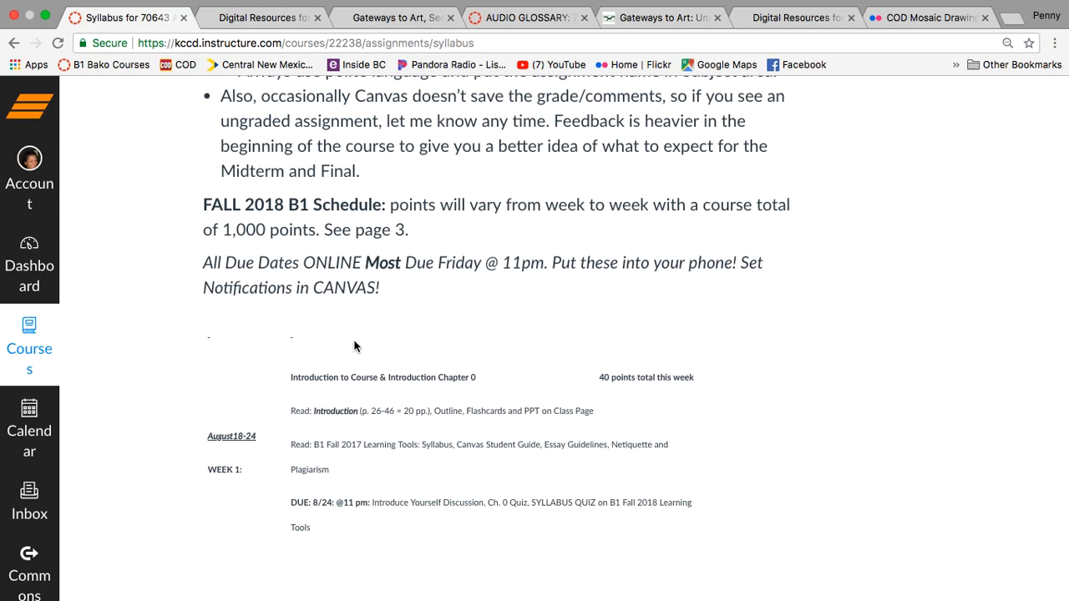
scroll("down", 3)
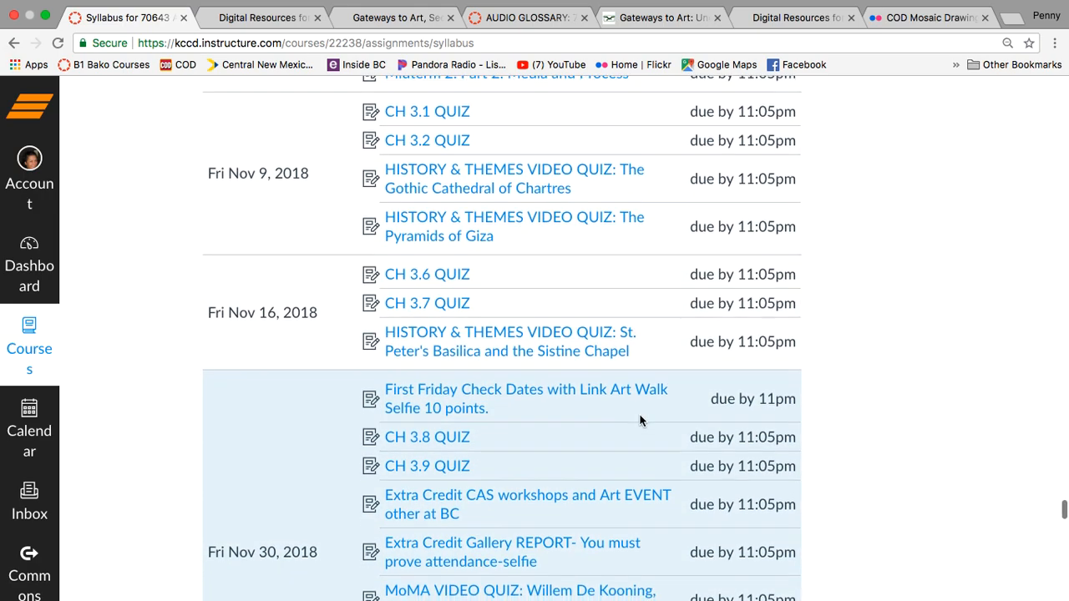
scroll("down", 3)
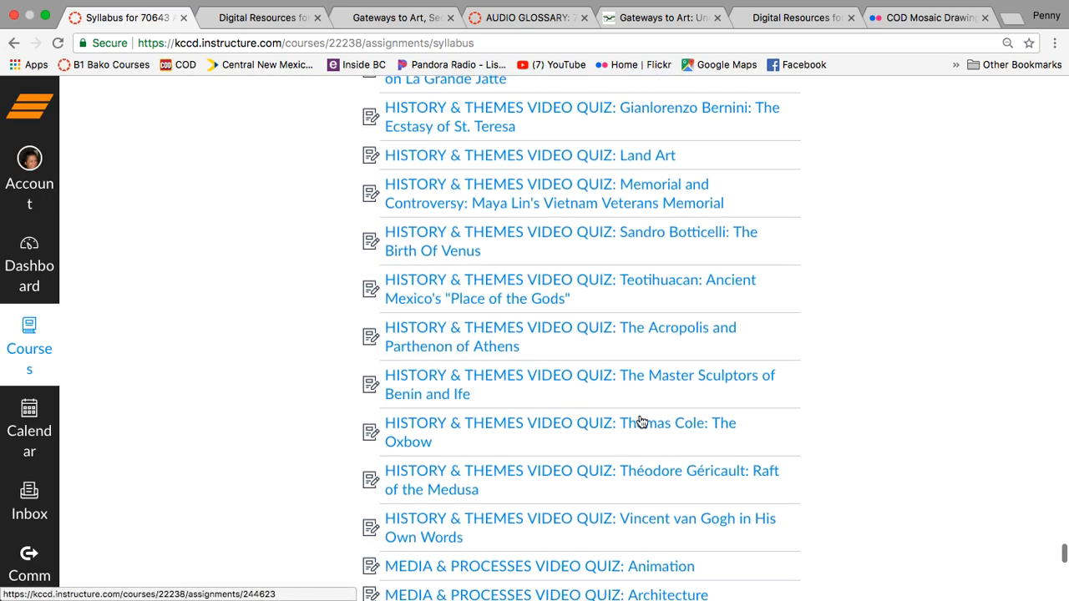
scroll("up", 3)
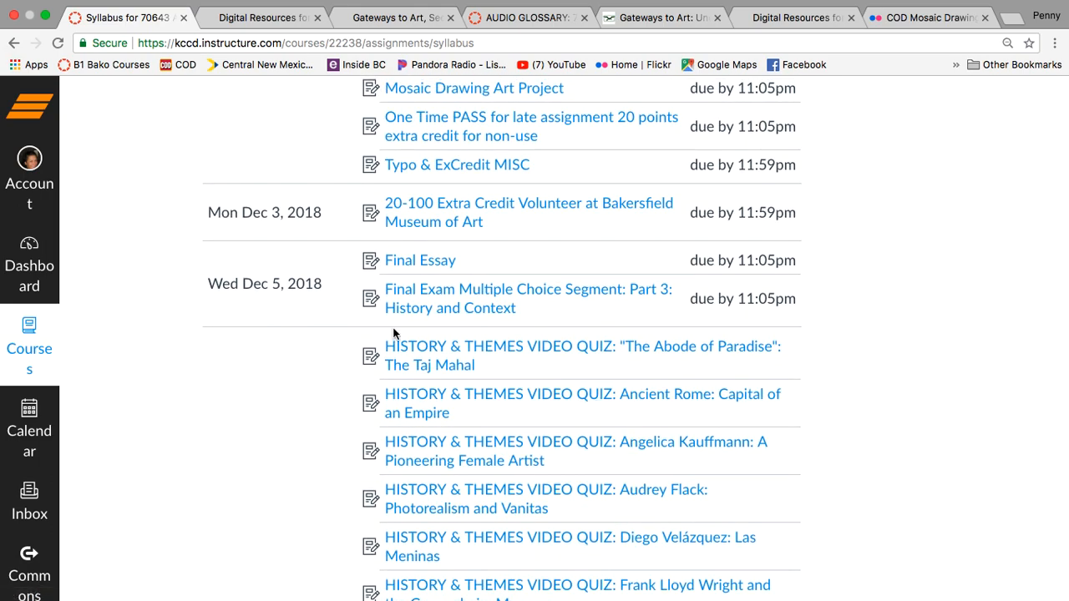
mouse_move(421, 261)
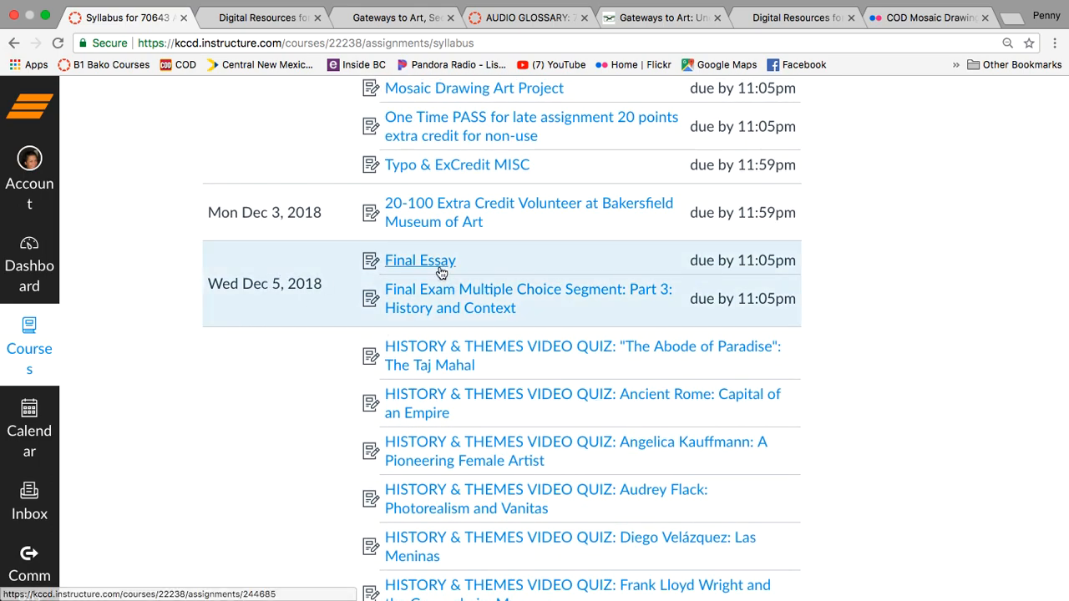
mouse_move(444, 298)
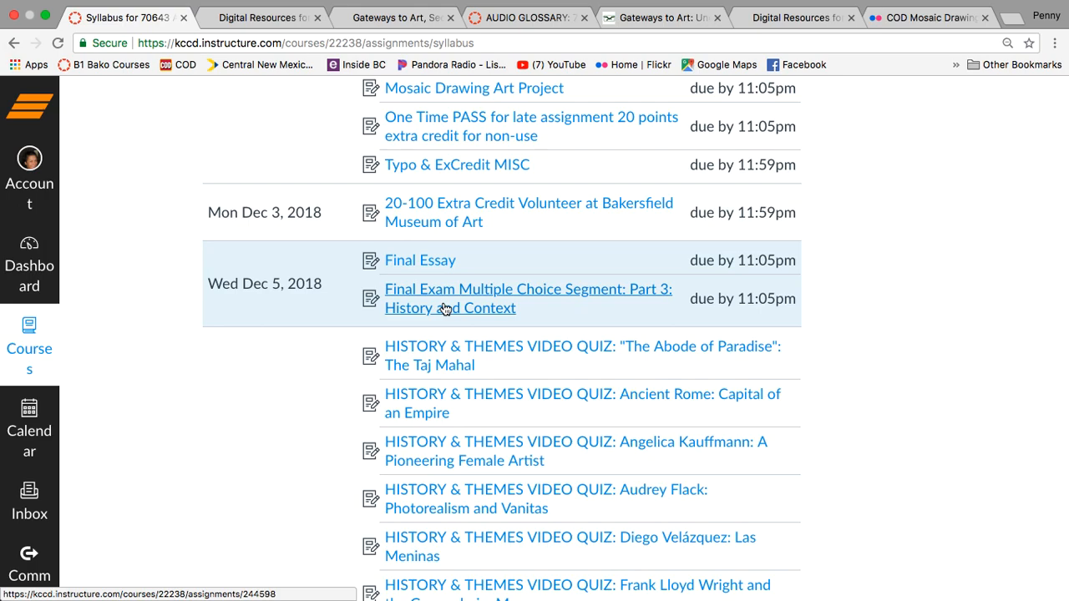
mouse_move(407, 245)
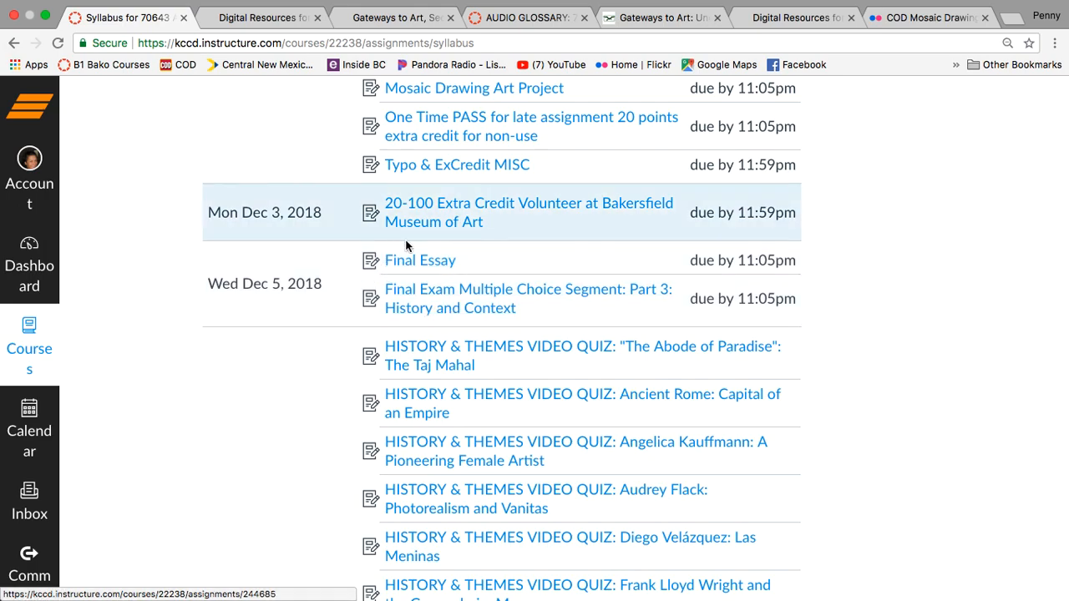
scroll("up", 3)
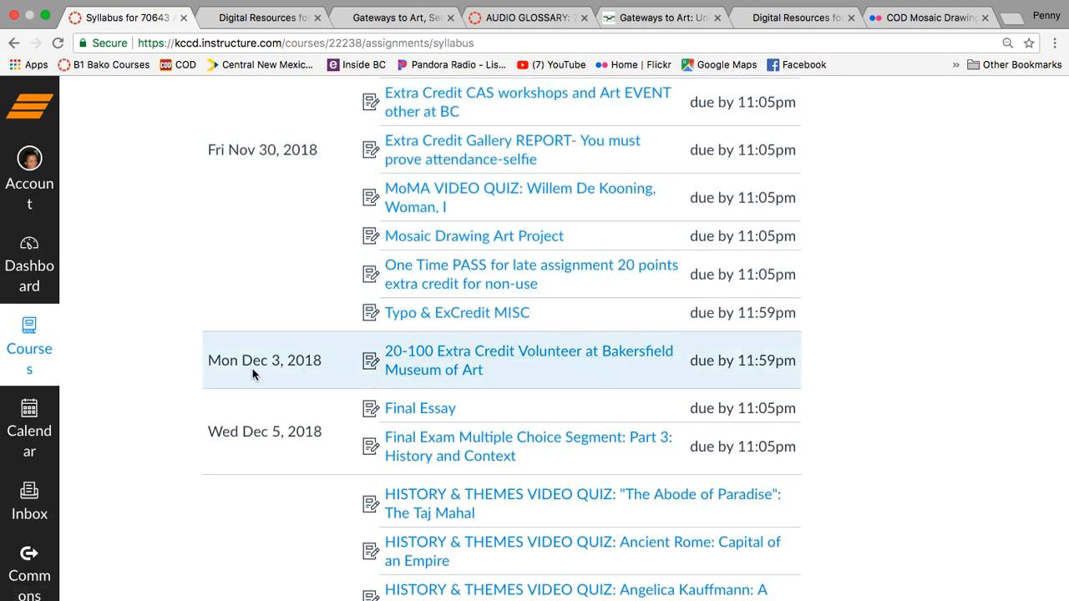
mouse_move(309, 394)
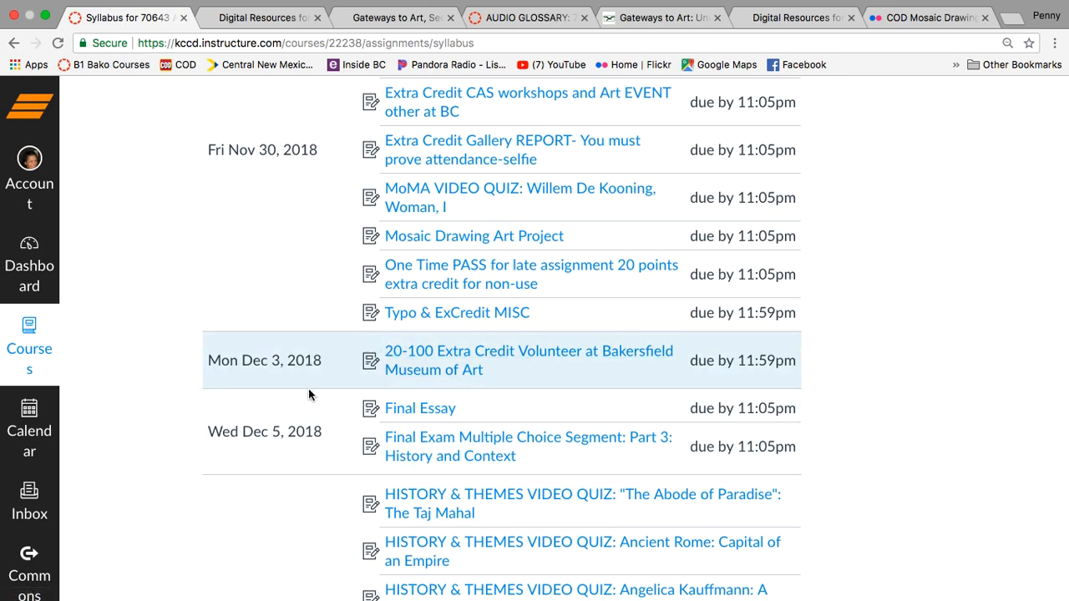
mouse_move(484, 359)
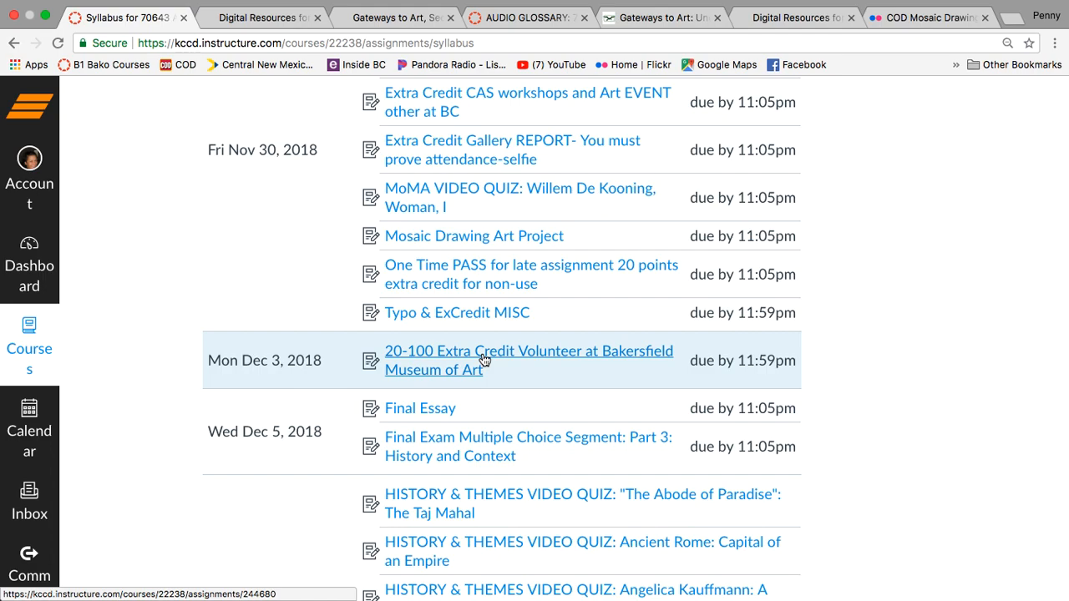
scroll("up", 3)
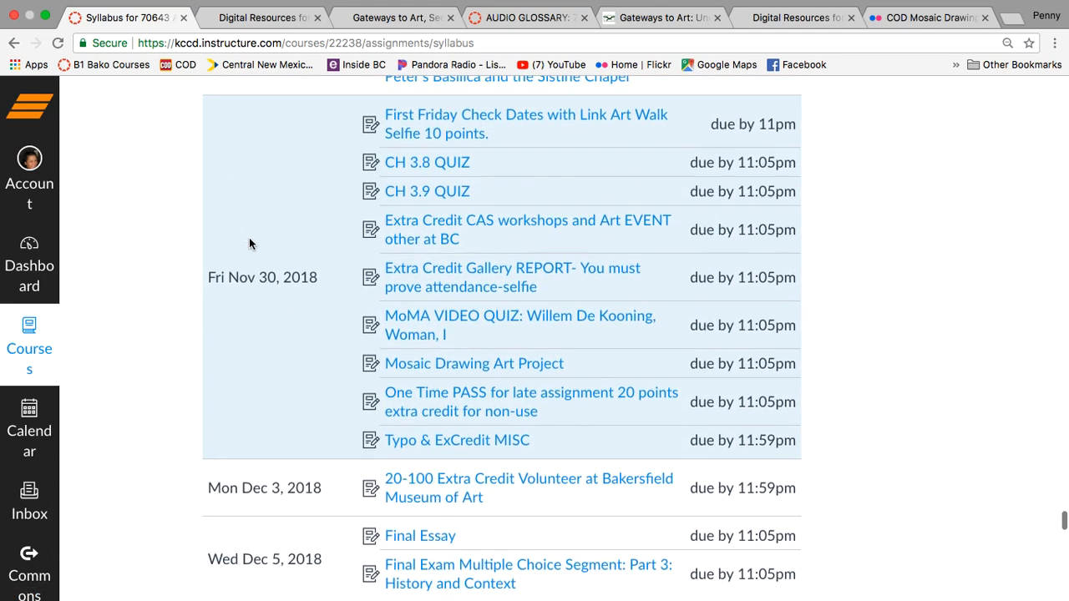
scroll("up", 3)
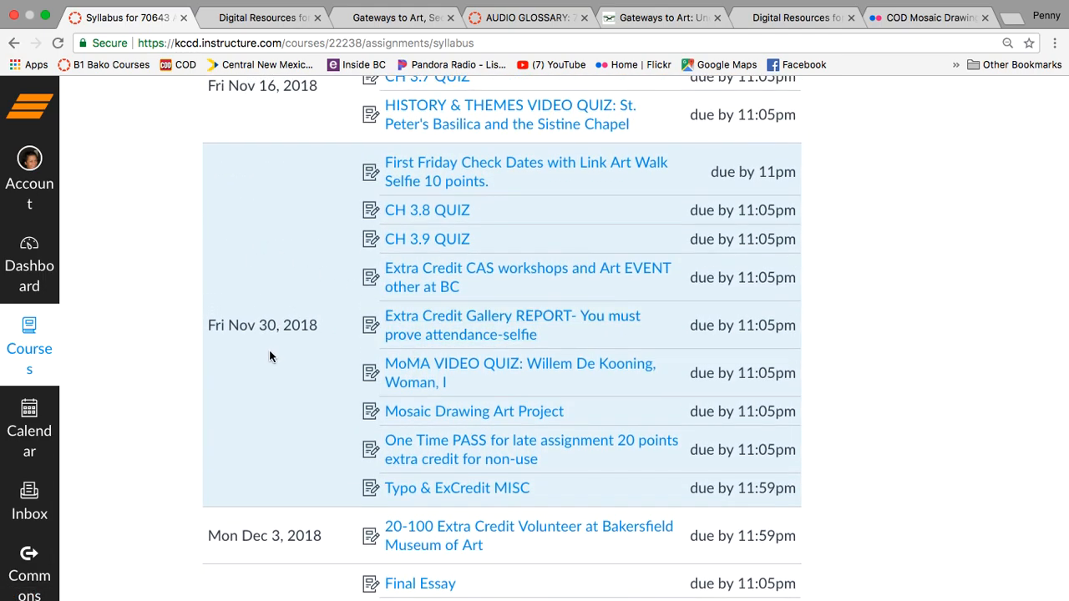
mouse_move(474, 384)
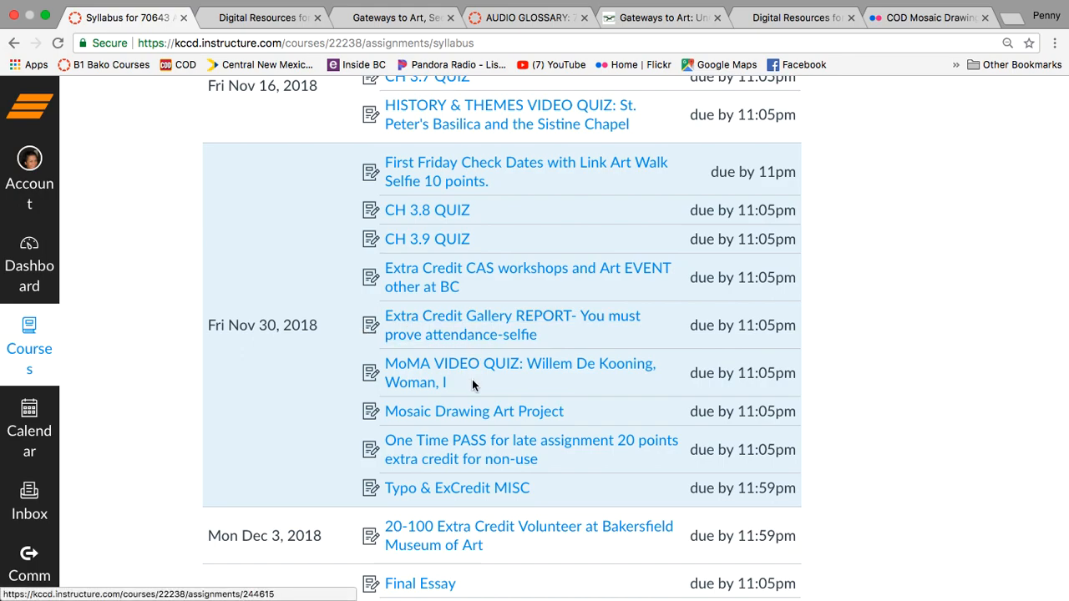
mouse_move(467, 551)
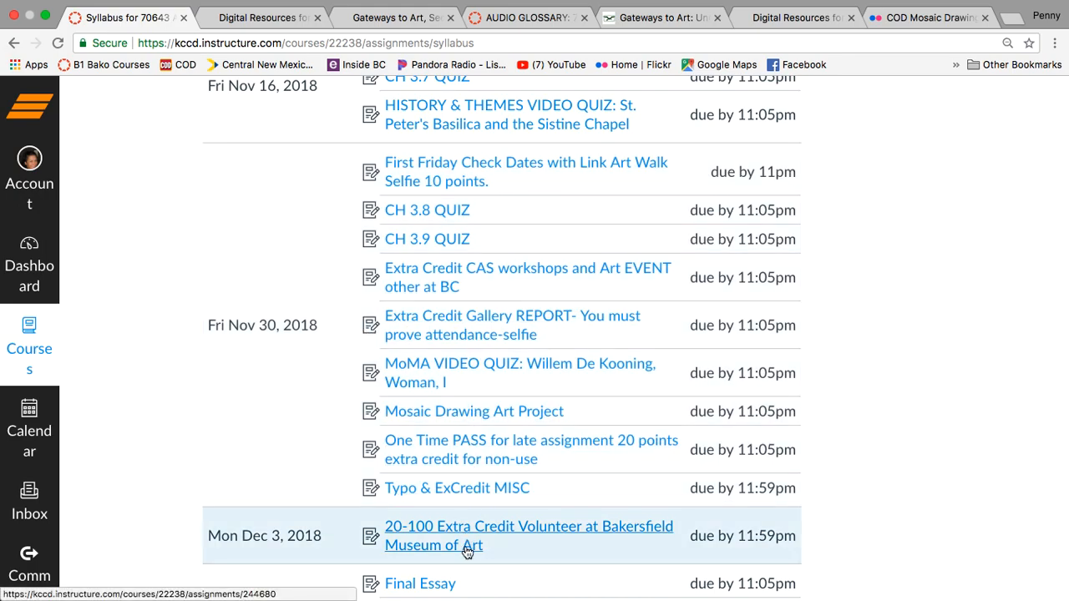
mouse_move(468, 500)
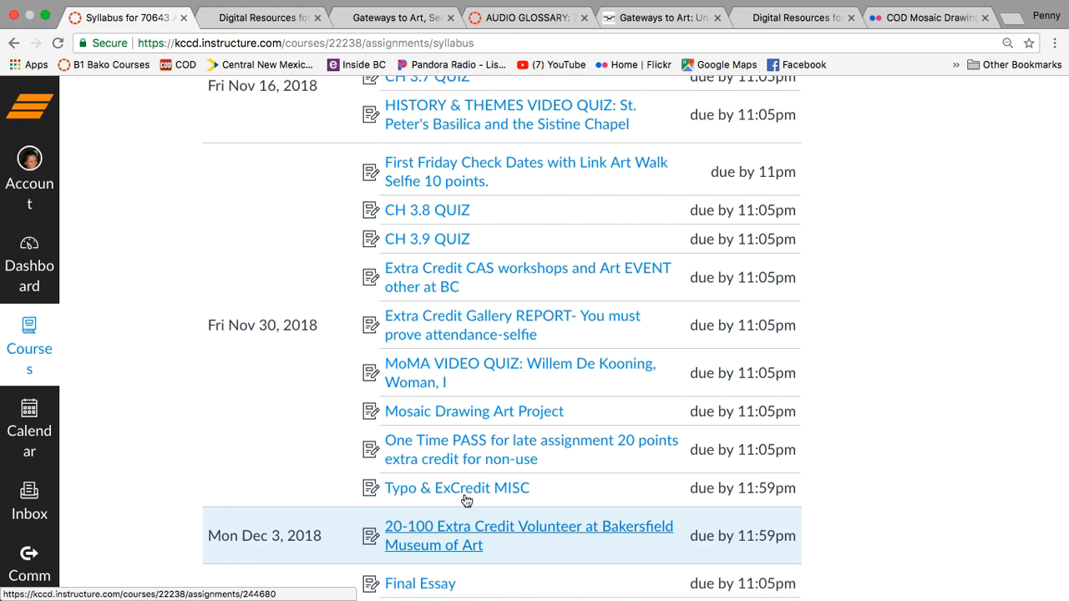
scroll("up", 3)
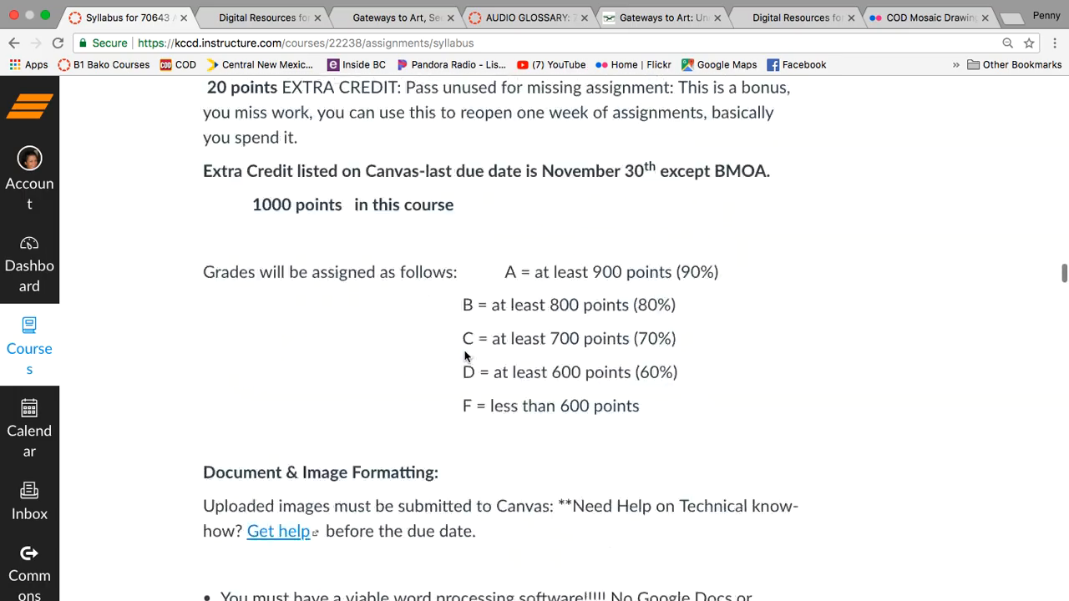
scroll("up", 3)
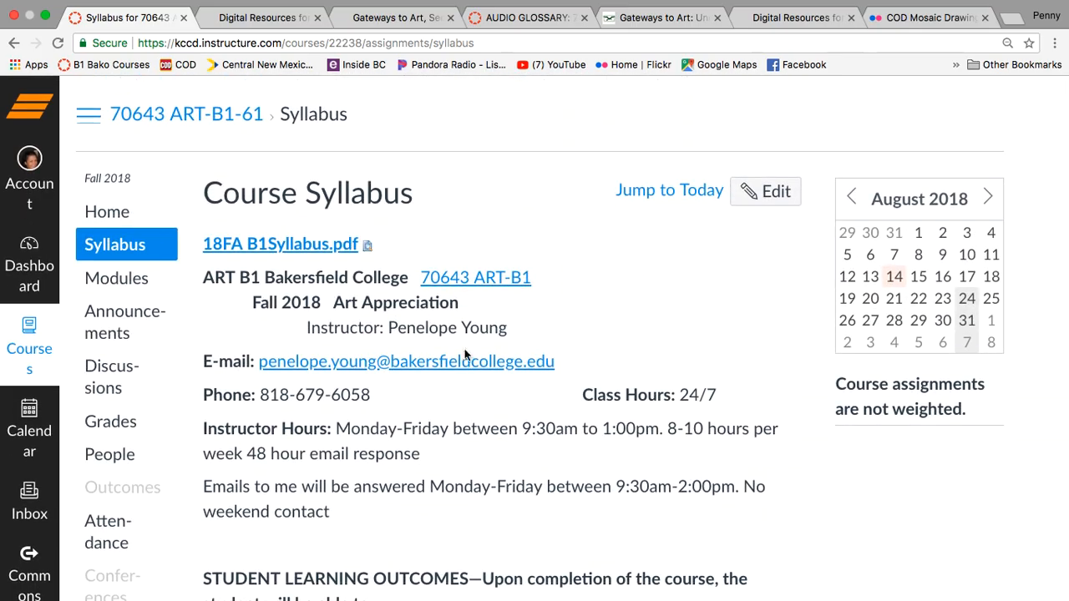
mouse_move(942, 277)
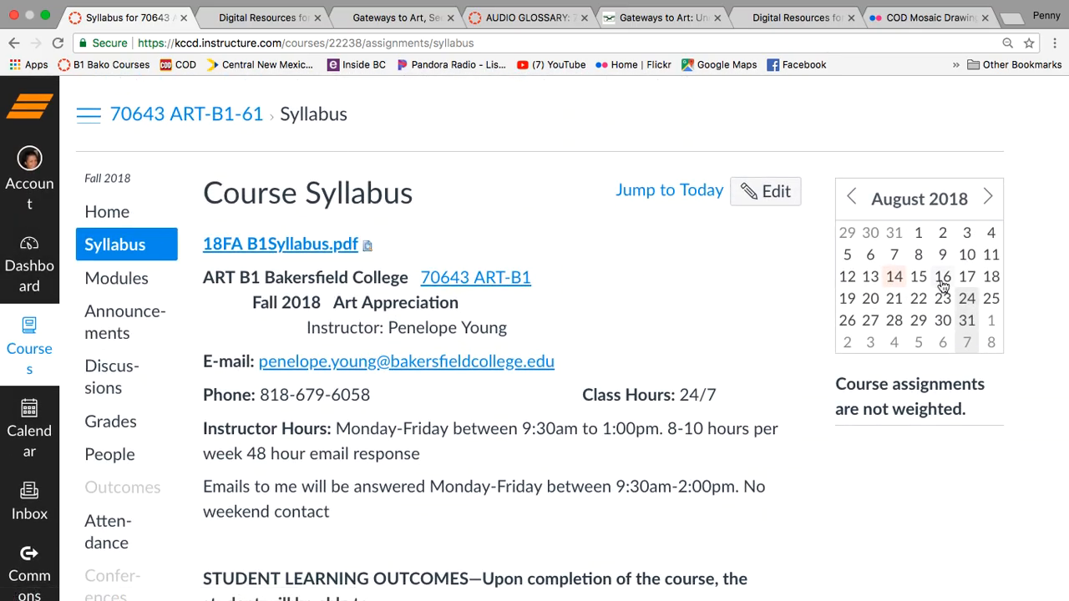
mouse_move(30, 431)
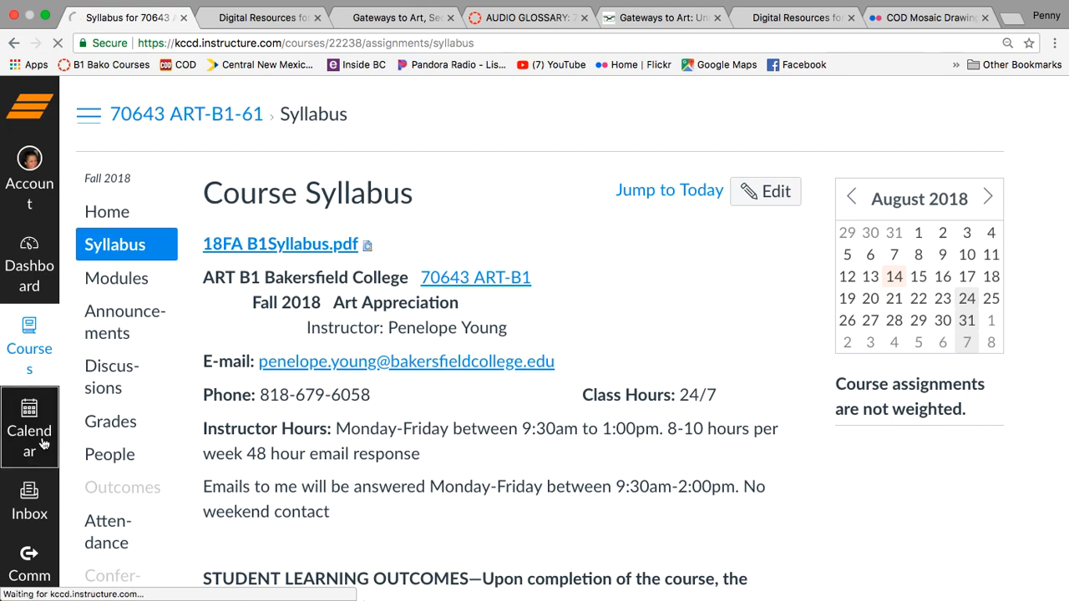
Step: Show the Canvas calendar and advance it to September 2018
left_click(30, 418)
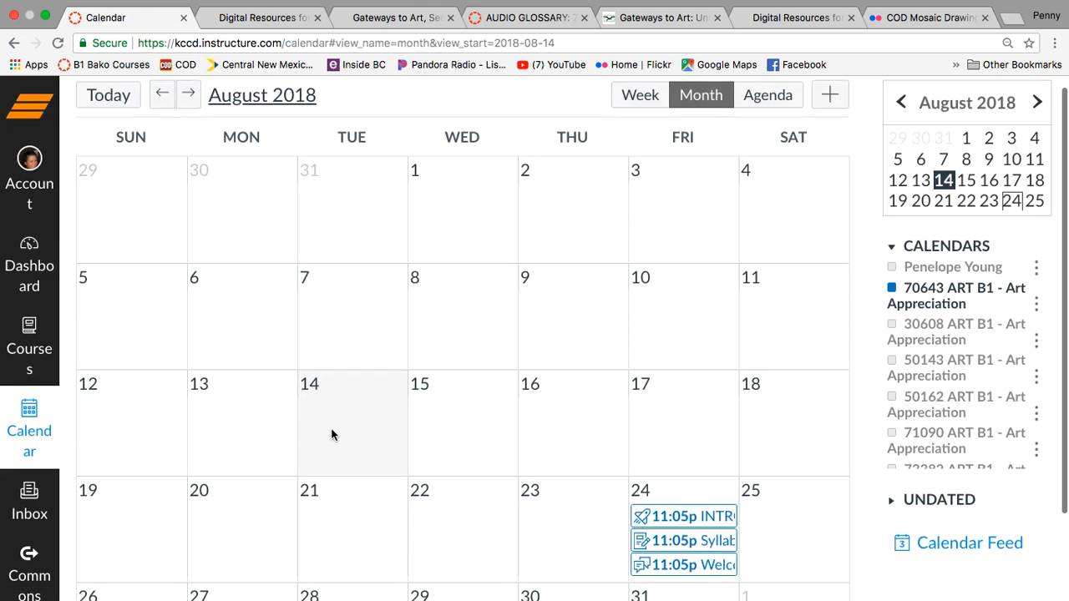
scroll("down", 3)
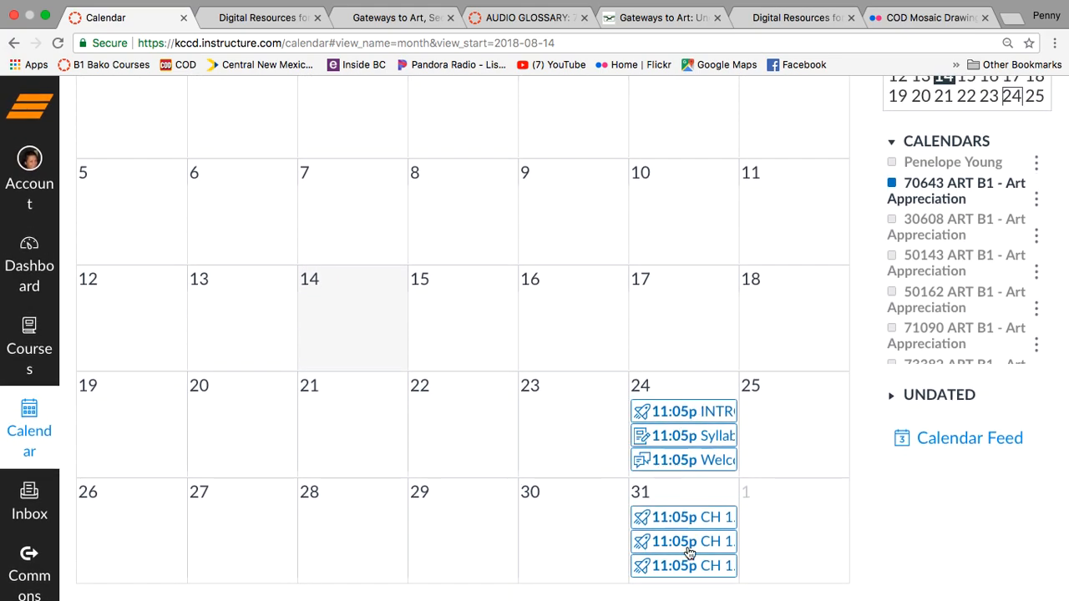
scroll("up", 3)
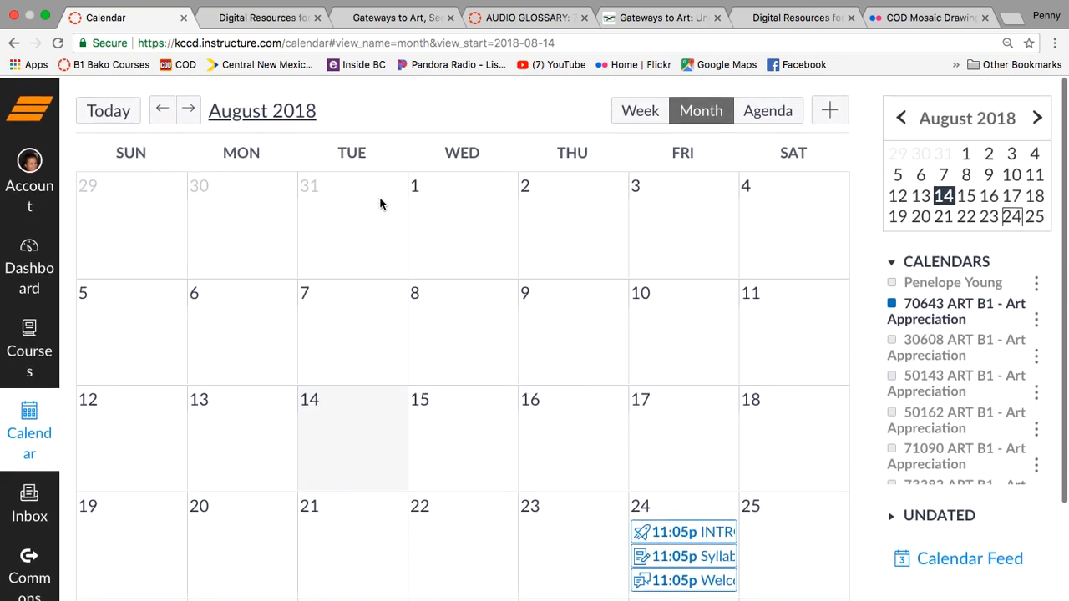
left_click(187, 106)
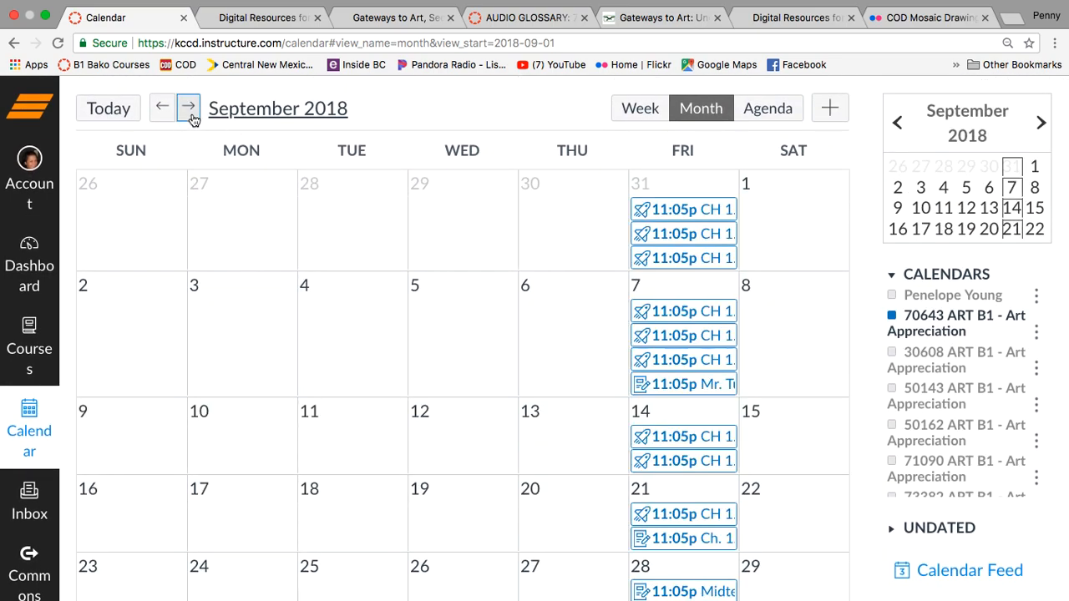
Step: View the September calendar by week, then return to the month view of the 11:05p due items
left_click(640, 107)
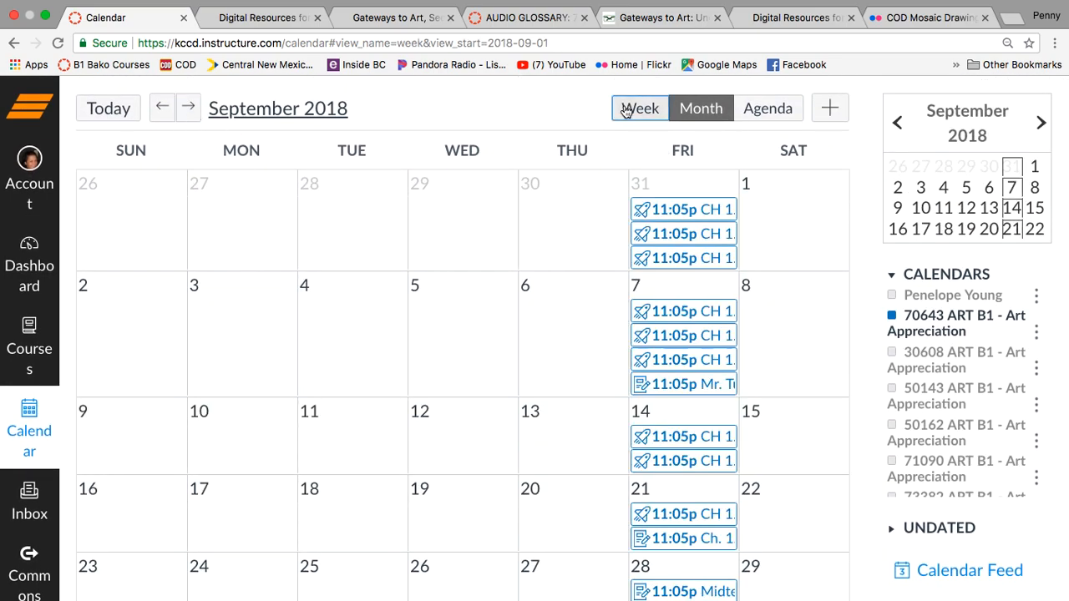
left_click(640, 106)
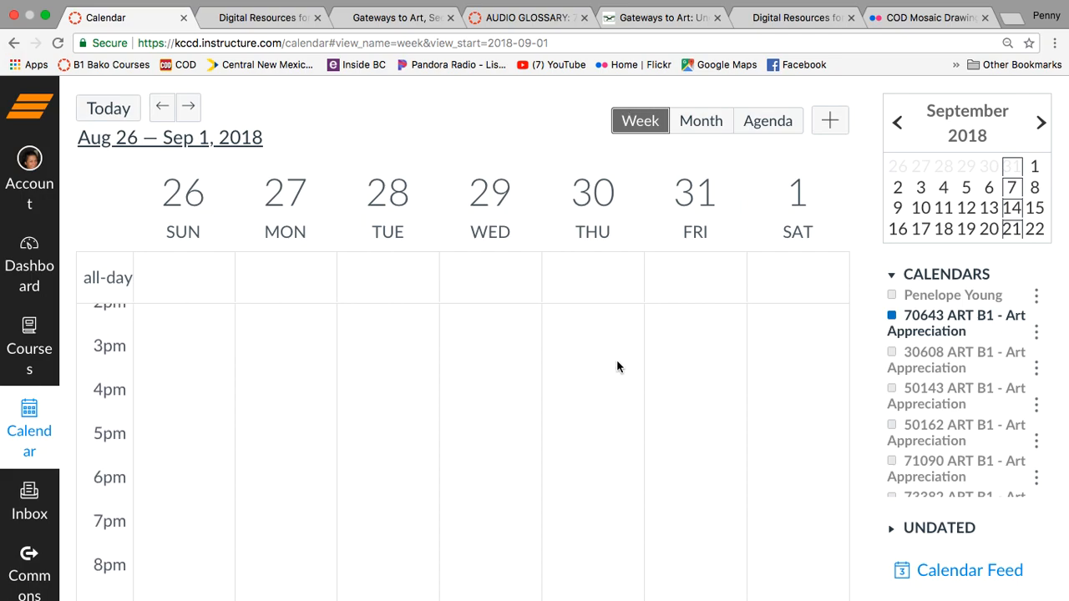
scroll("down", 3)
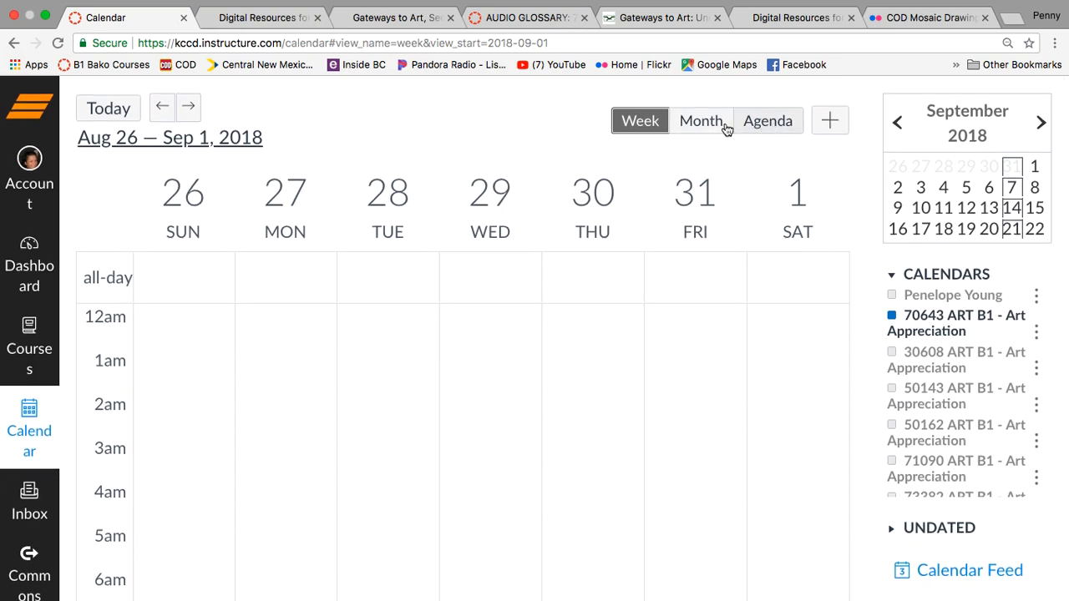
left_click(701, 120)
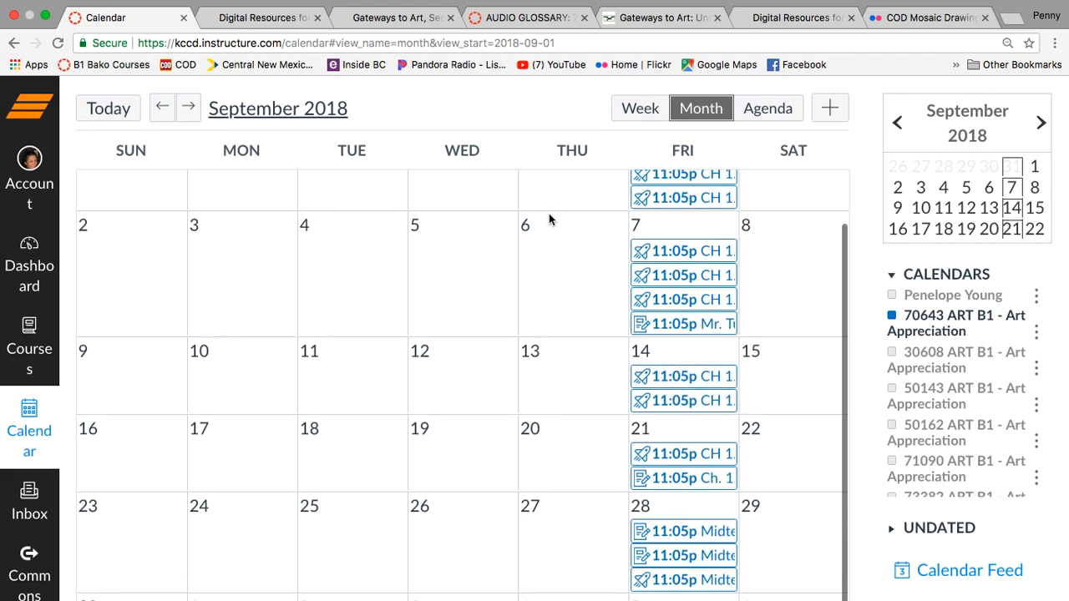
scroll("up", 3)
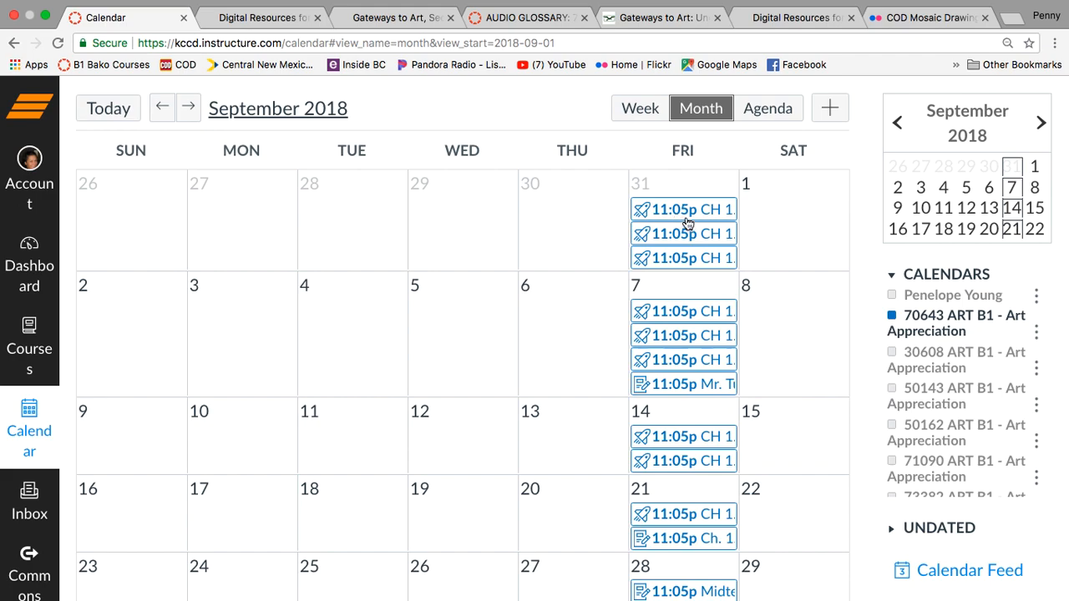
mouse_move(683, 234)
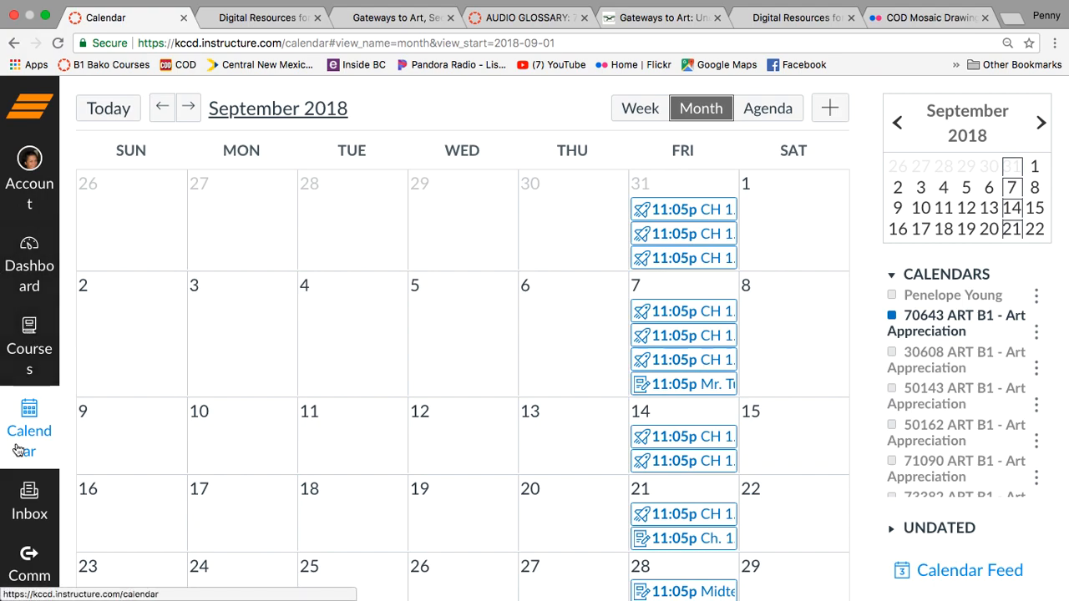
mouse_move(30, 159)
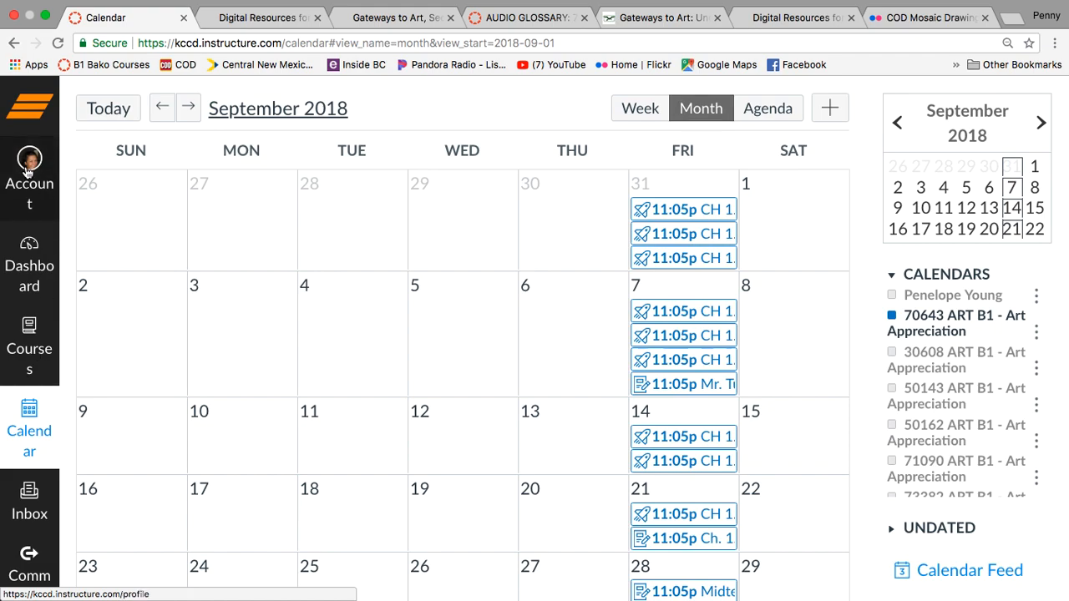
Step: Go to Notifications from the Account tray to load Notification Preferences
left_click(30, 170)
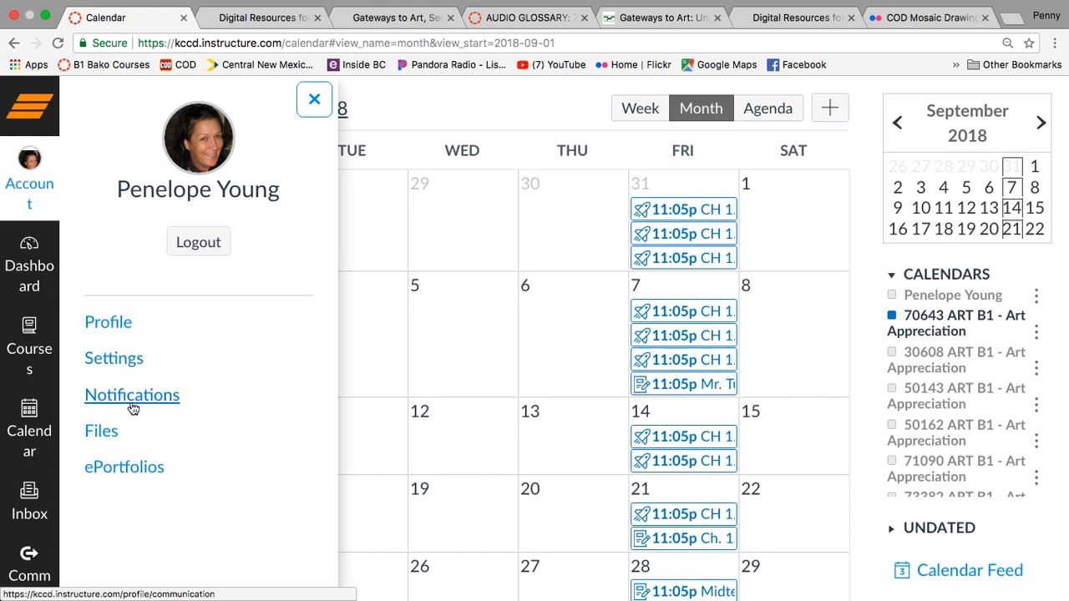
left_click(132, 394)
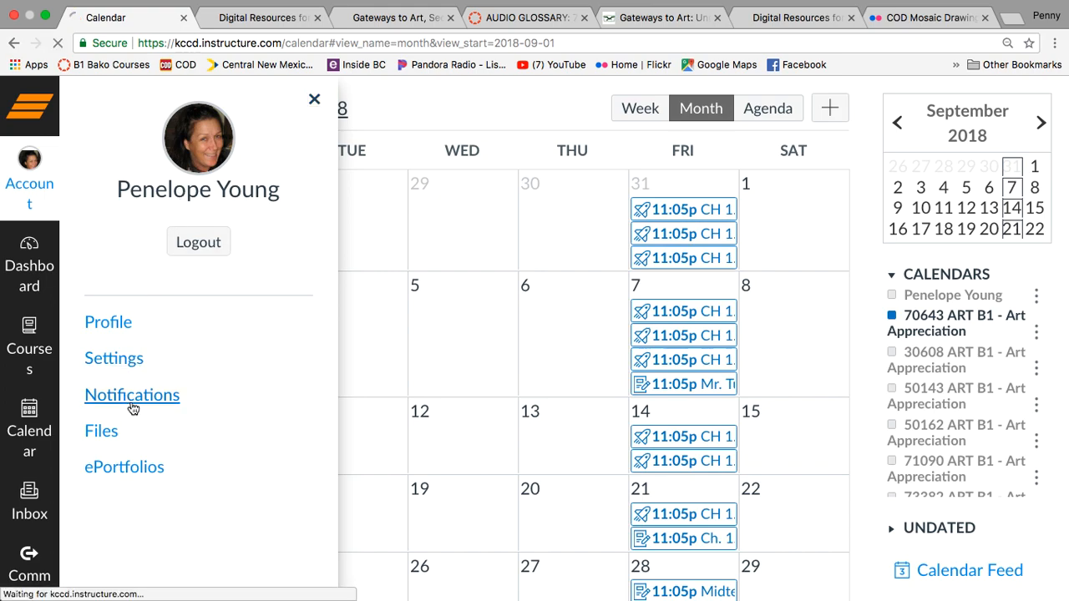
left_click(132, 394)
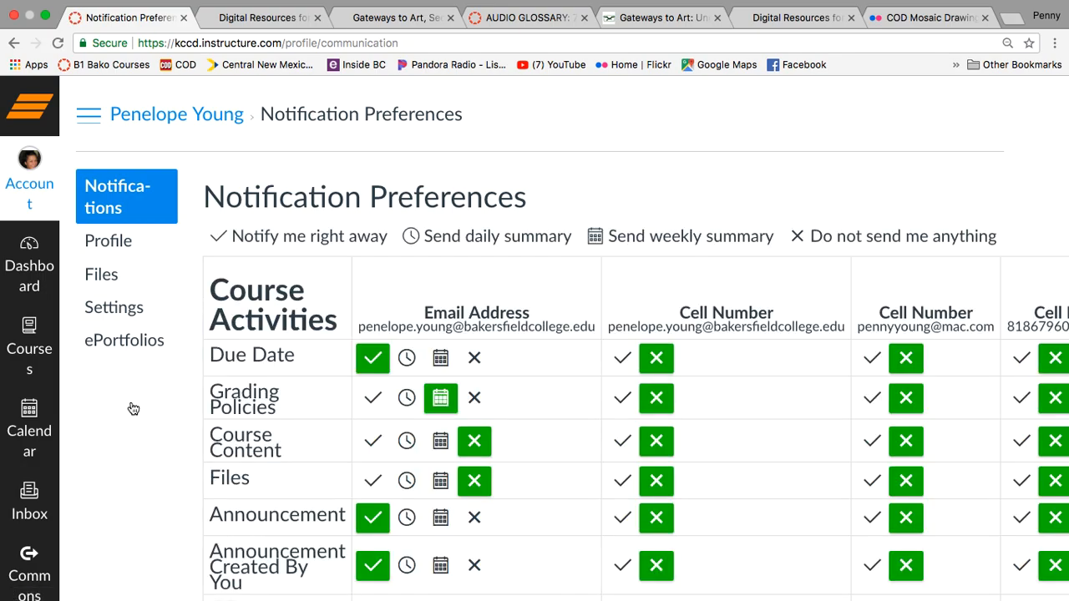
mouse_move(301, 281)
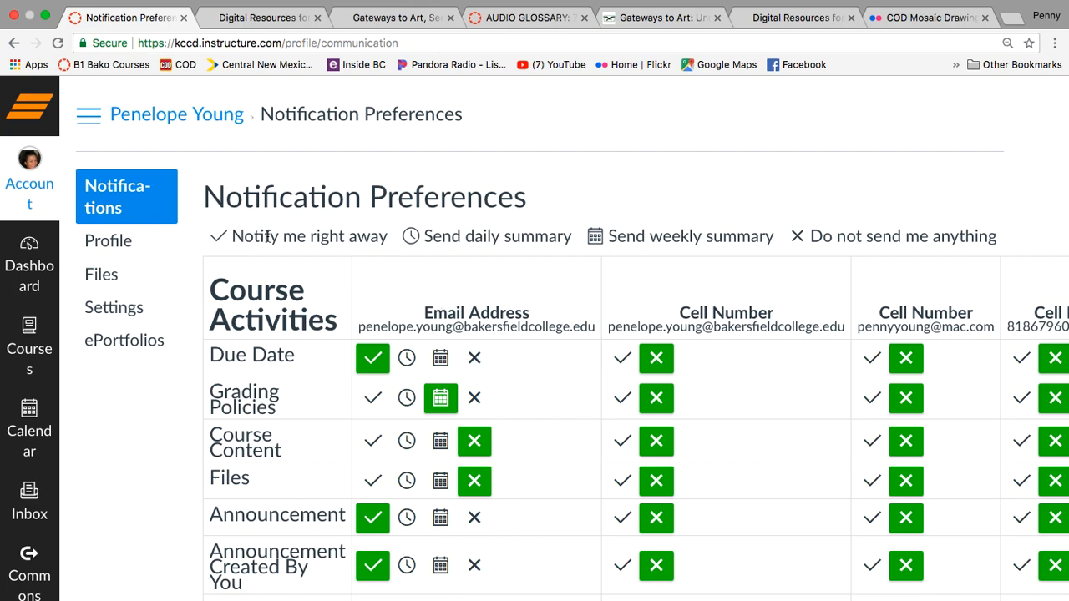
mouse_move(696, 243)
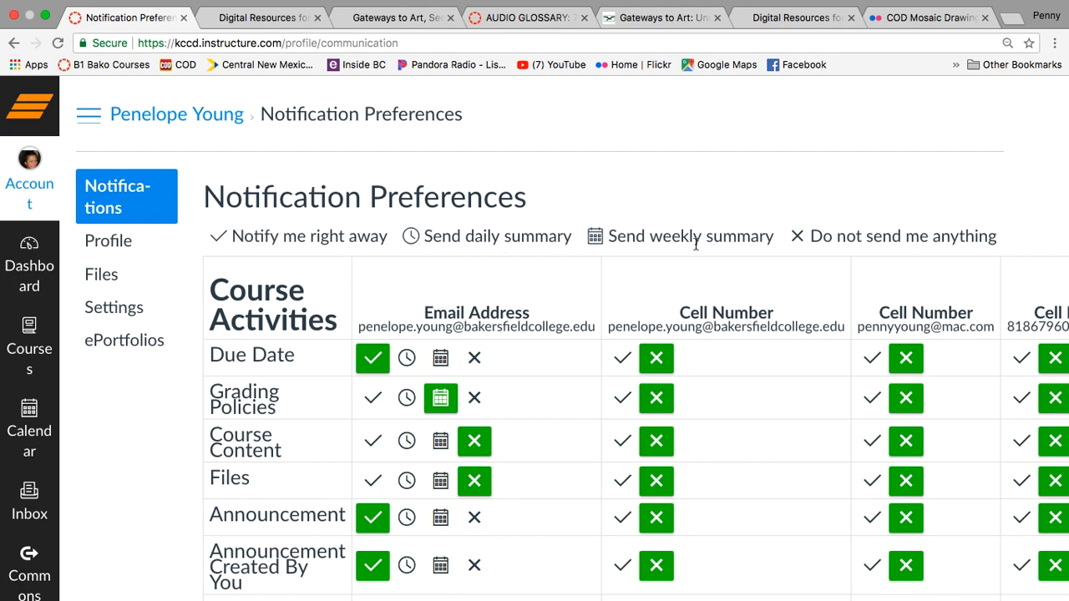
mouse_move(386, 262)
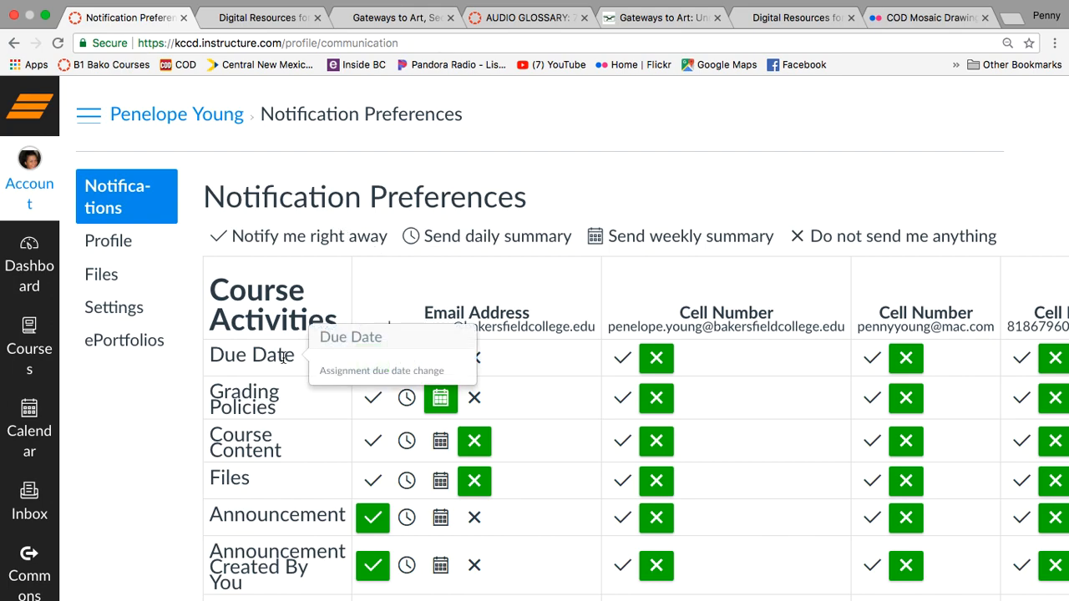
Step: Review notification settings for discussions, conversations, scheduling, groups, alerts and conferences, returning to the top
scroll("down", 3)
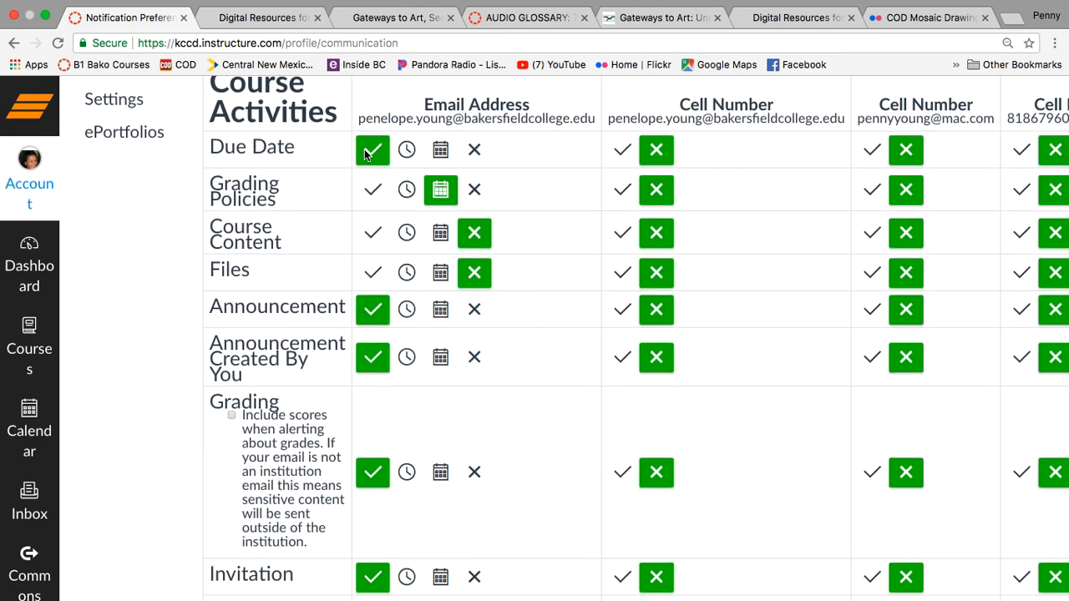
mouse_move(385, 150)
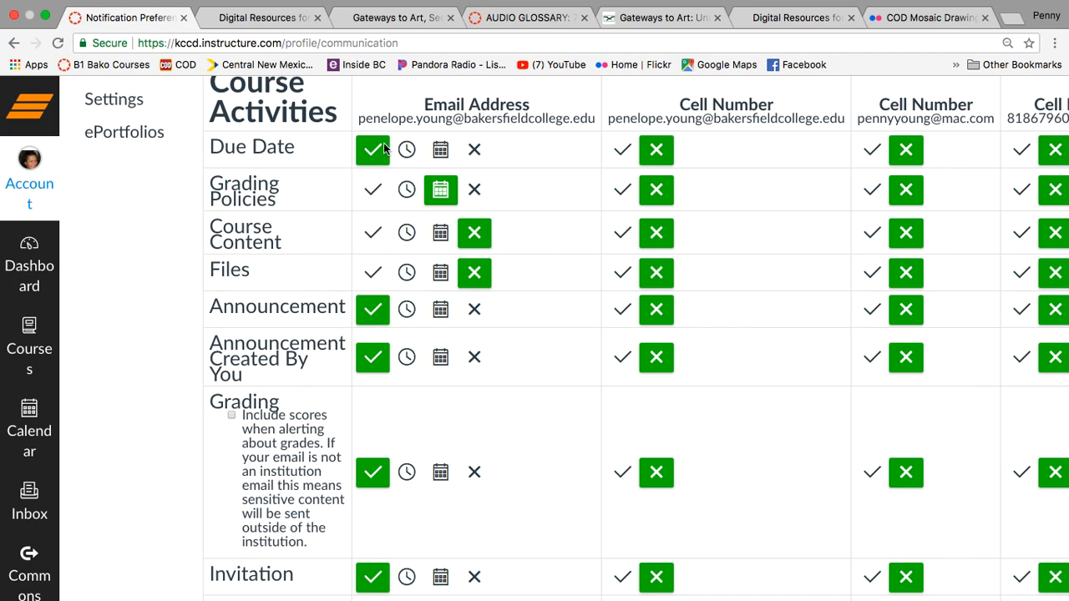
scroll("down", 3)
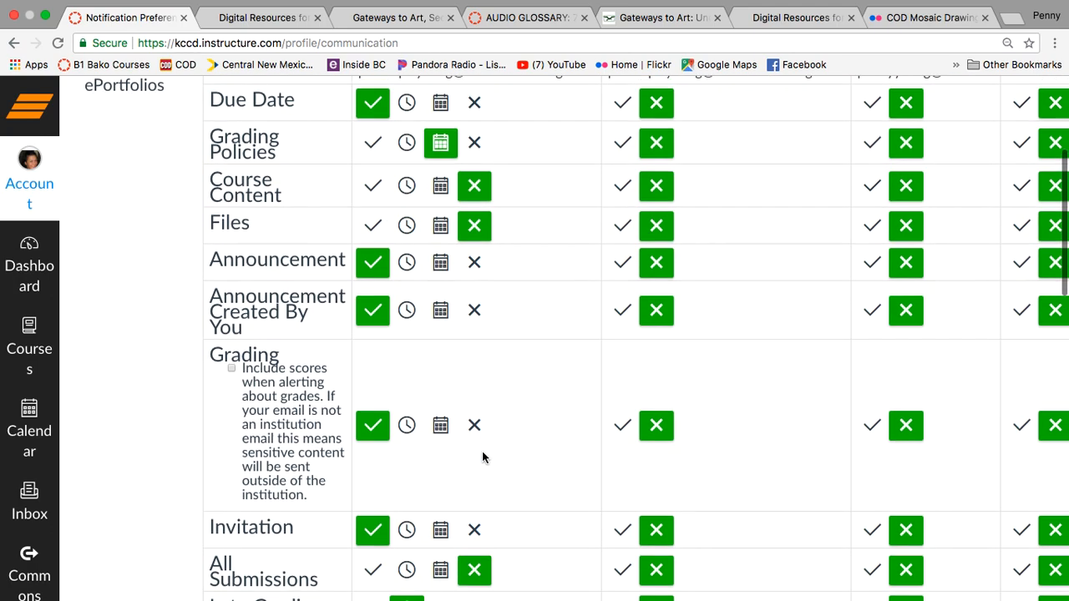
scroll("down", 3)
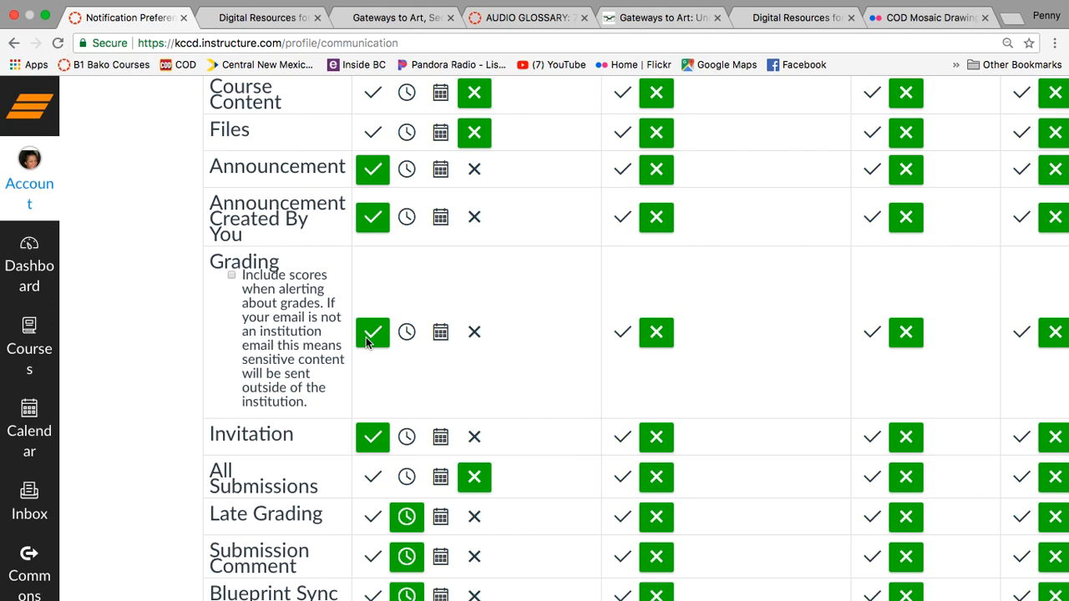
mouse_move(364, 377)
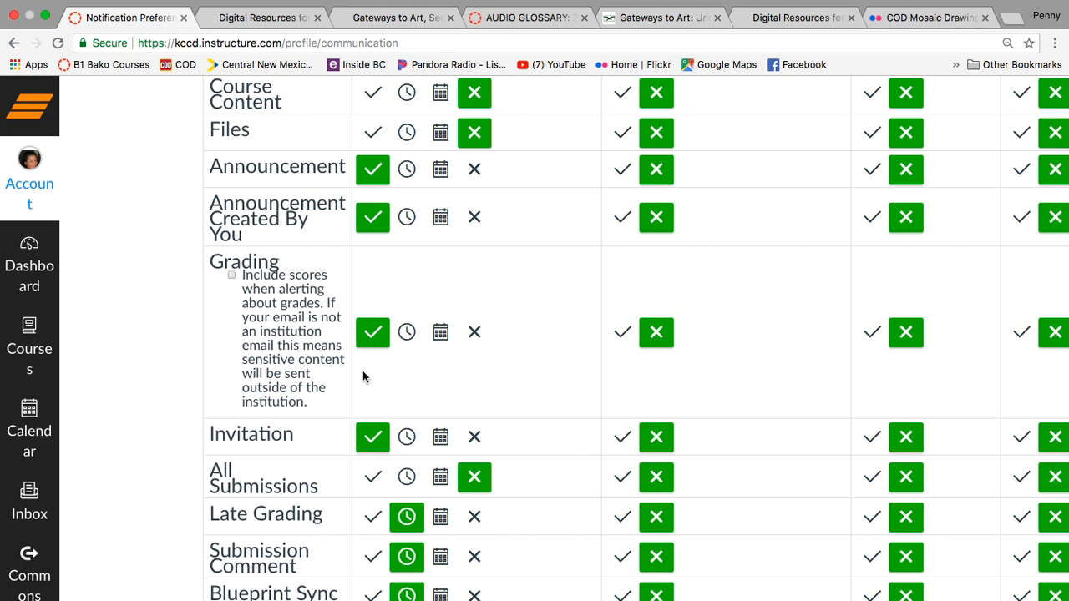
scroll("down", 3)
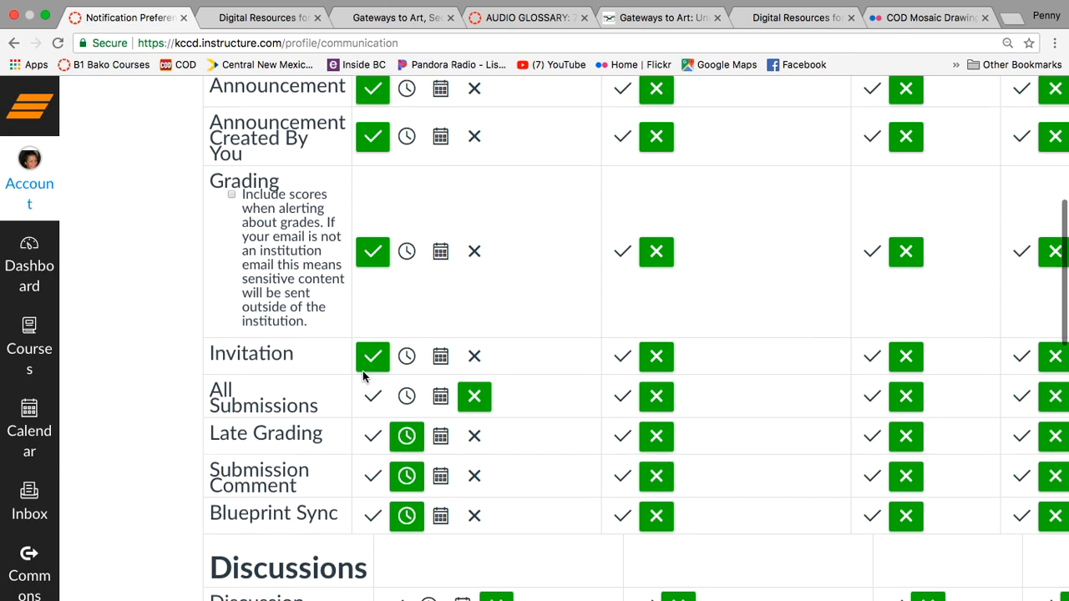
mouse_move(388, 476)
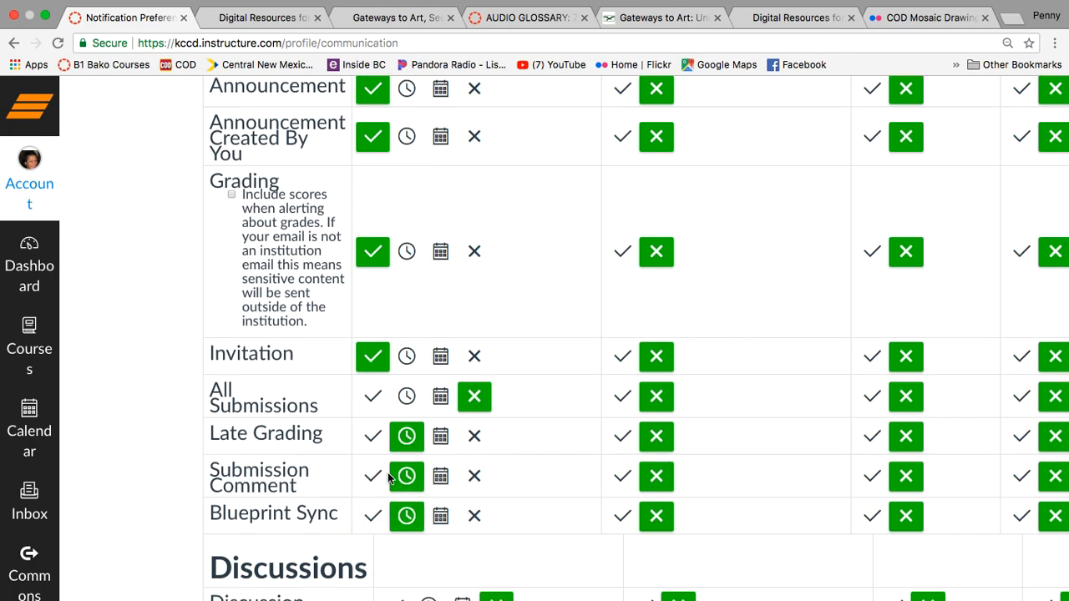
mouse_move(364, 487)
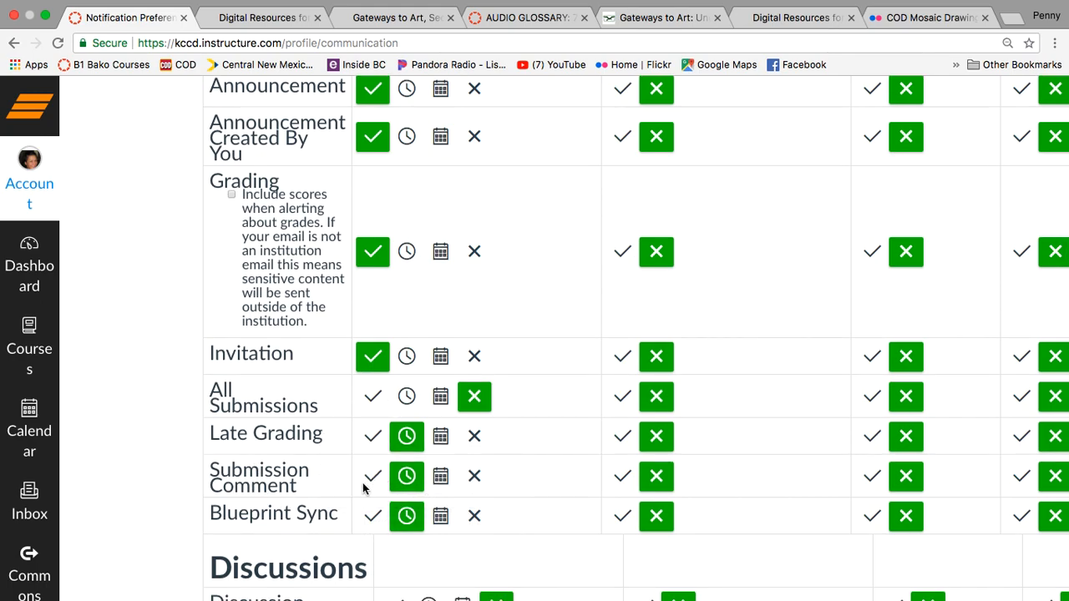
scroll("down", 3)
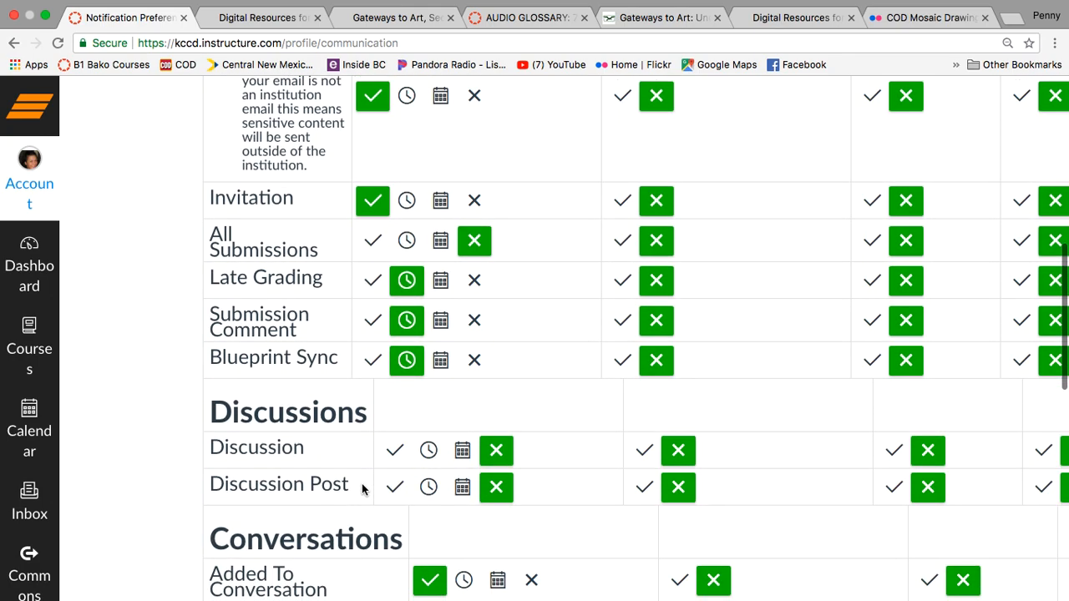
scroll("down", 3)
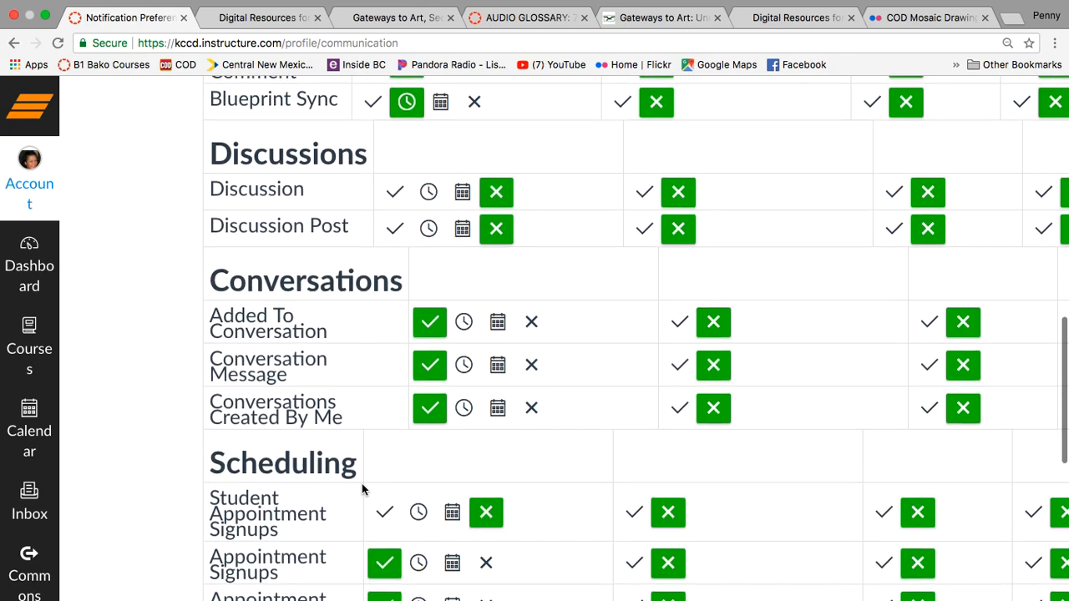
scroll("down", 3)
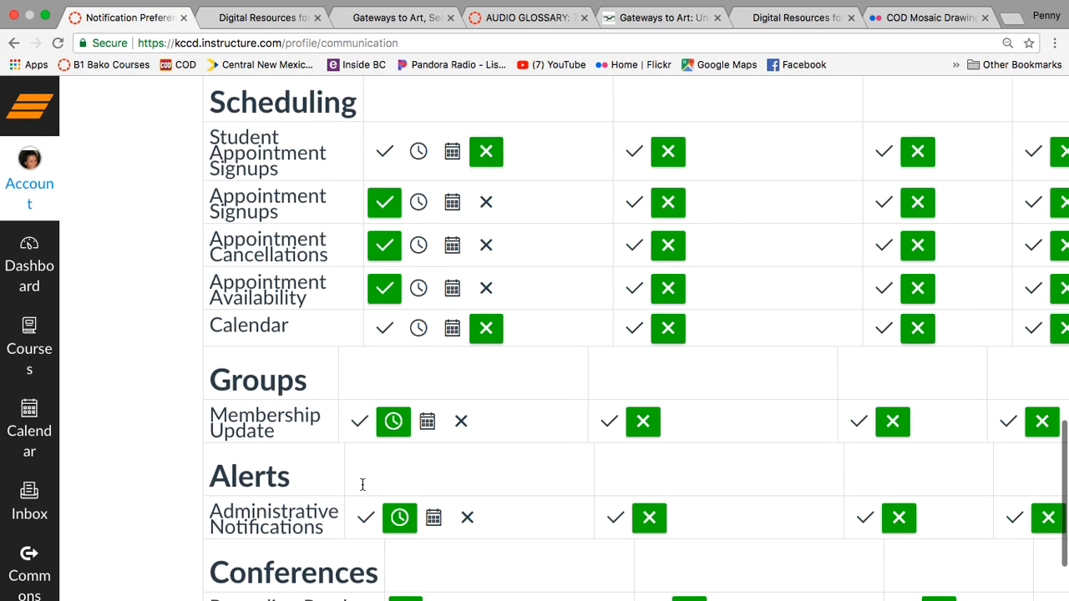
scroll("down", 3)
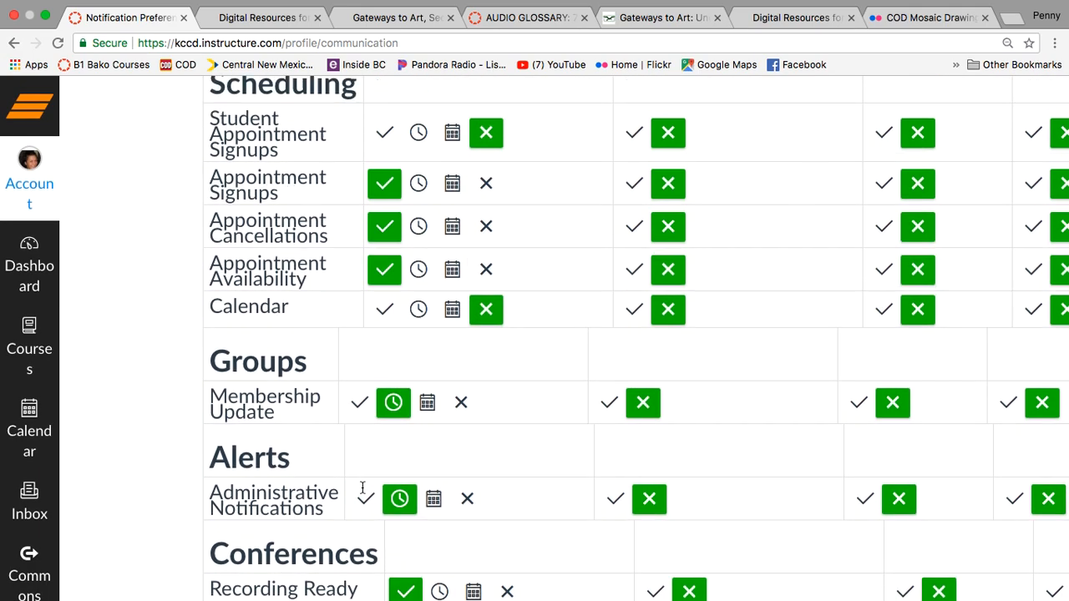
scroll("up", 3)
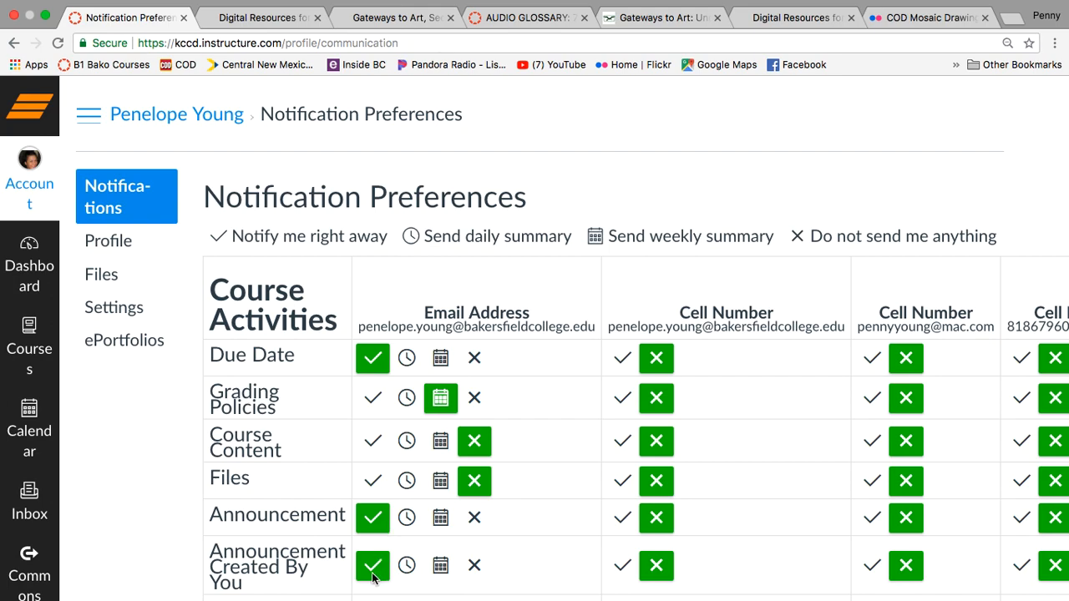
scroll("down", 3)
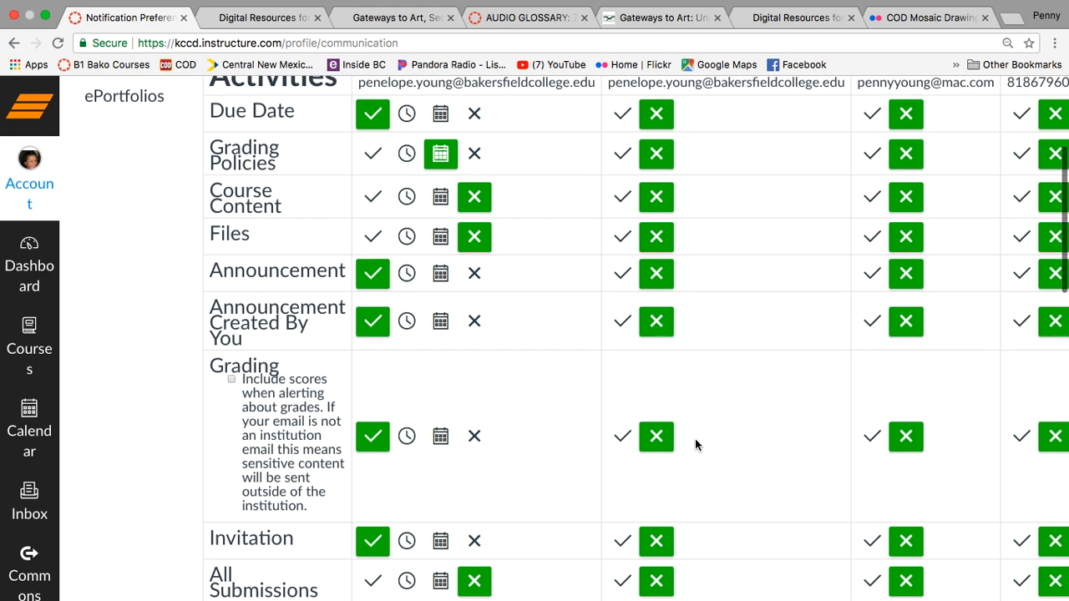
scroll("up", 3)
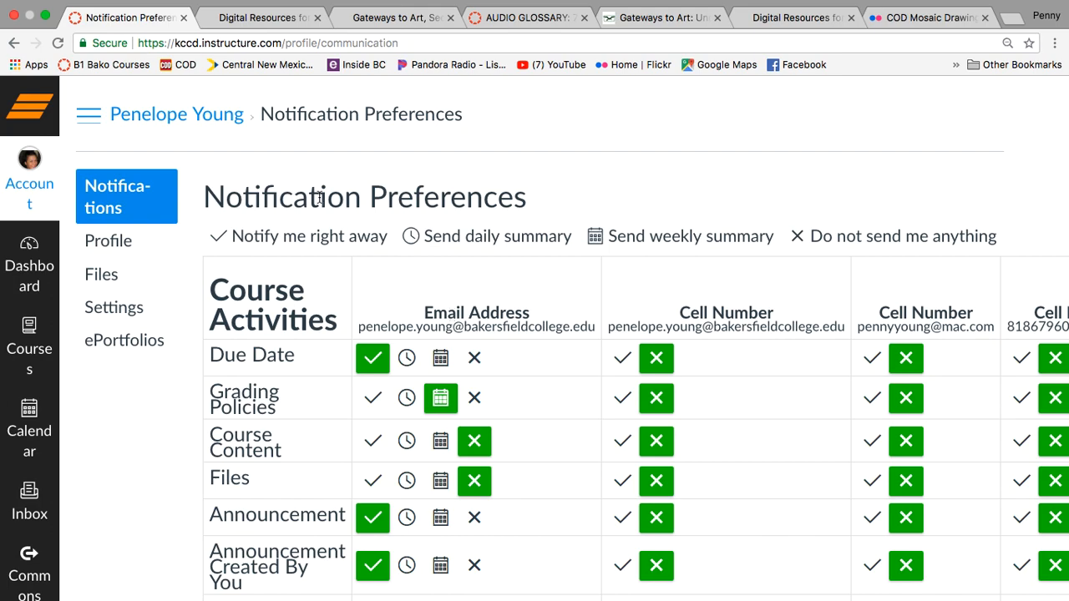
mouse_move(177, 114)
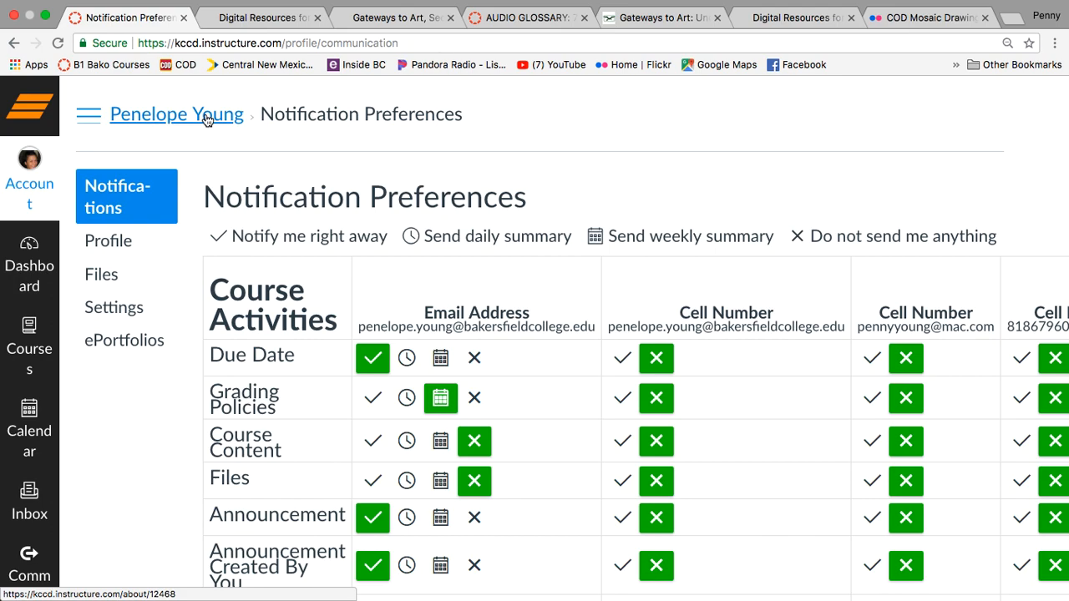
mouse_move(110, 231)
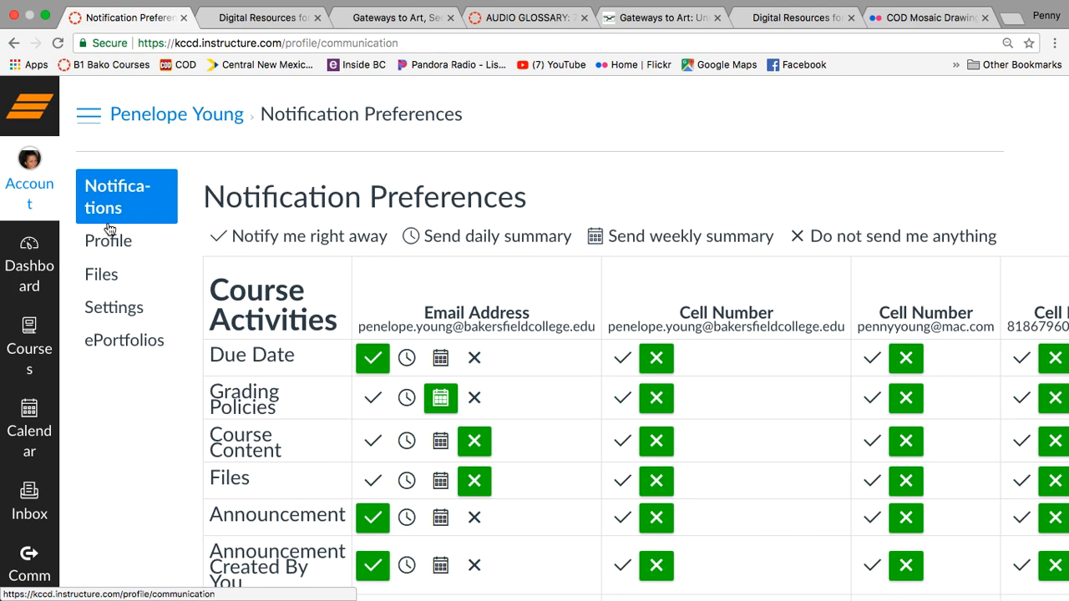
Step: Edit the instructor profile biography contact hours to M-F 9:30am-12:00pm and save the profile
left_click(109, 240)
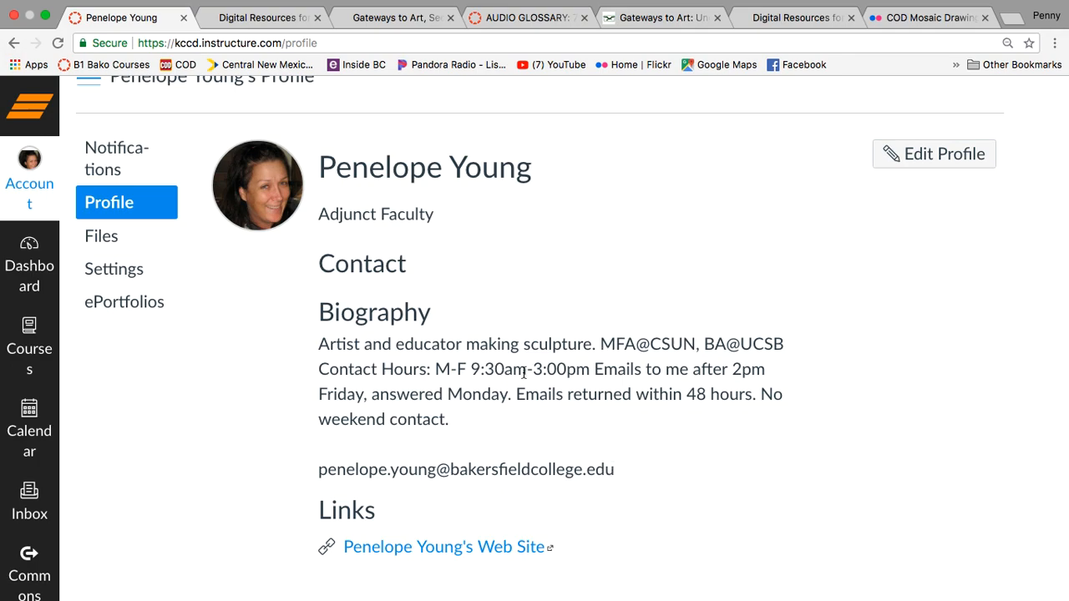
left_click(934, 154)
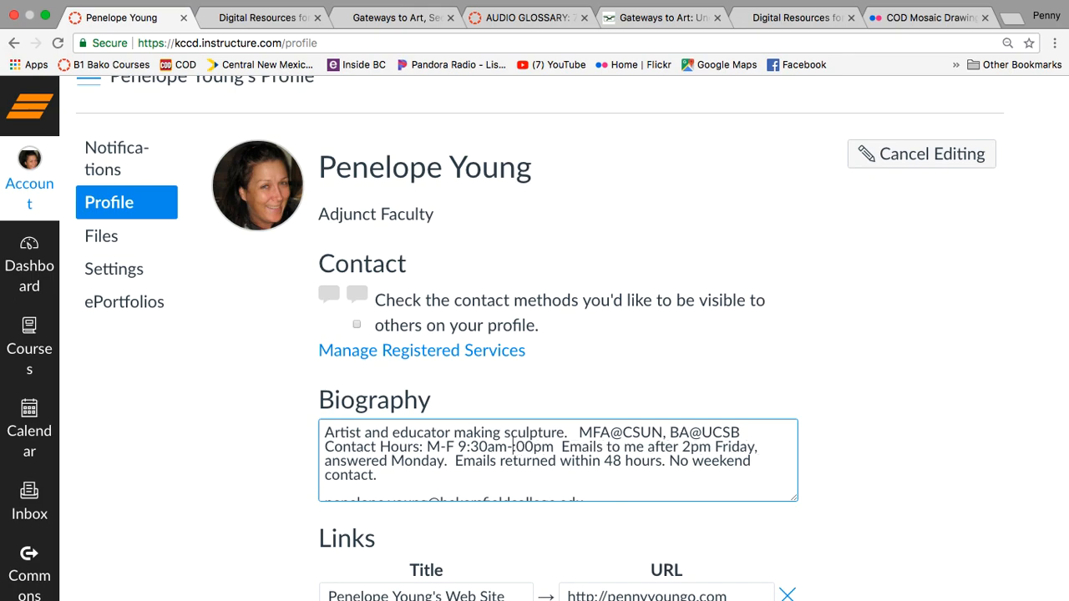
type("12")
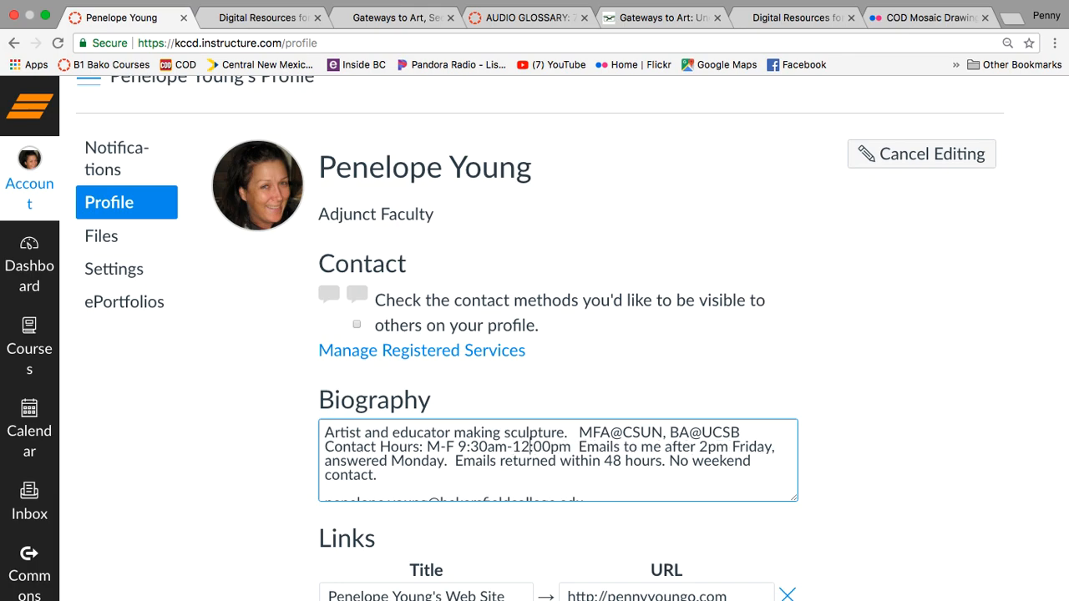
scroll("down", 3)
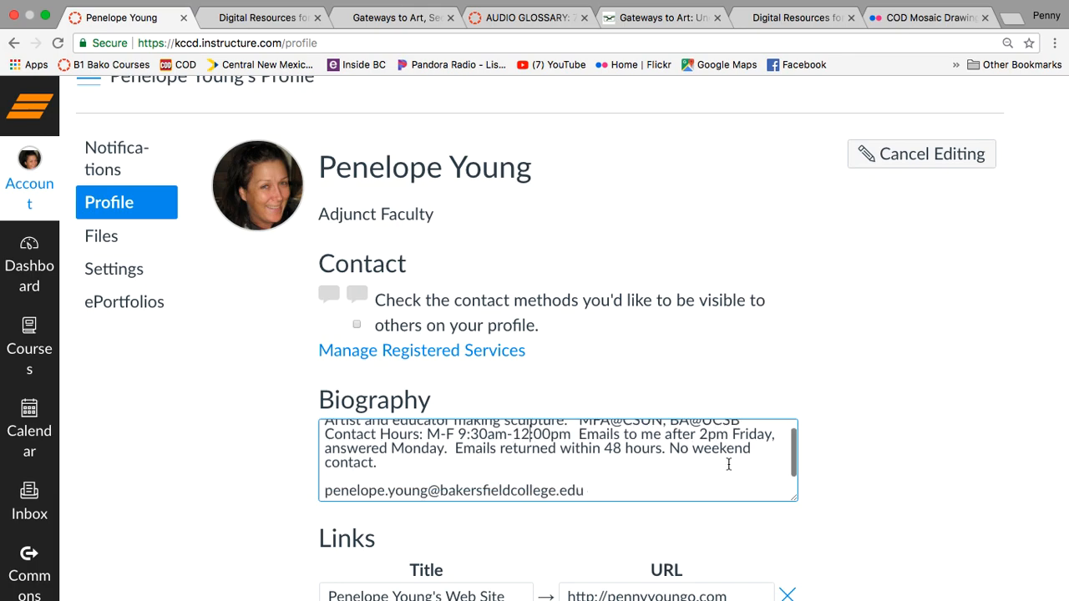
scroll("up", 3)
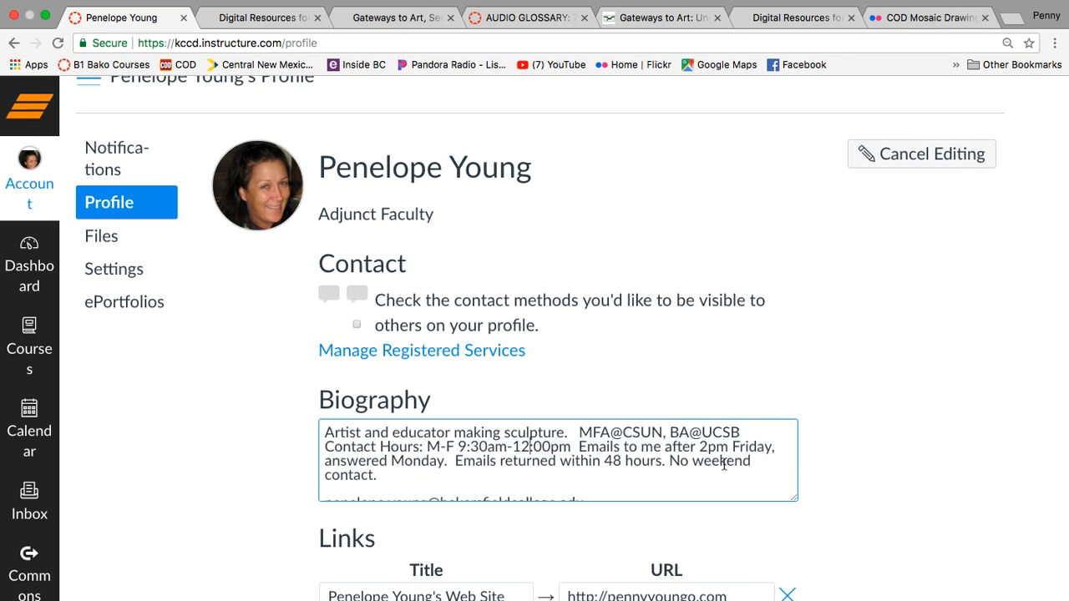
scroll("down", 3)
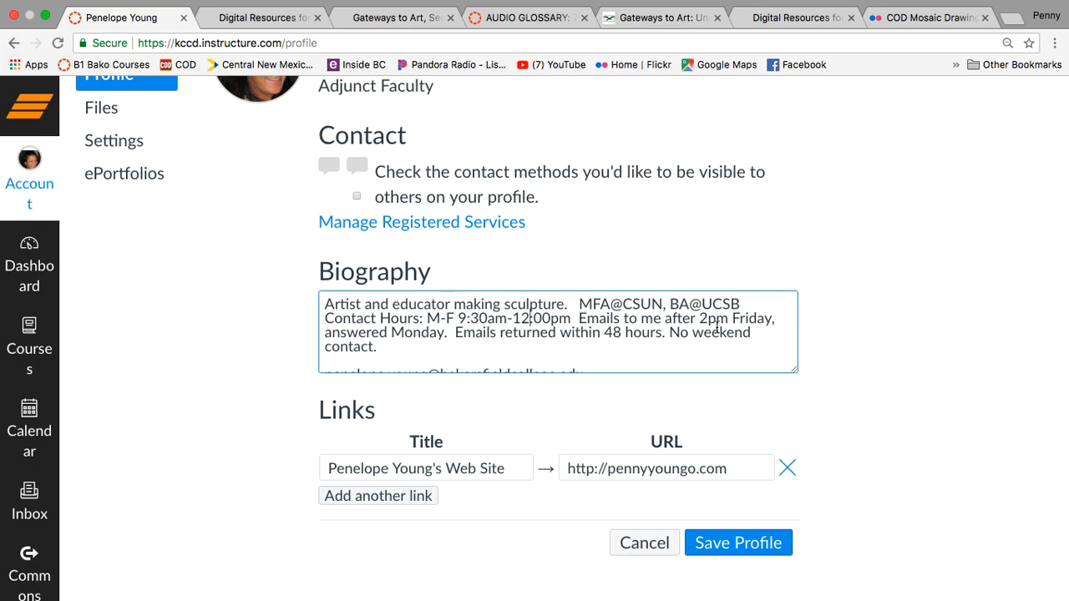
scroll("down", 3)
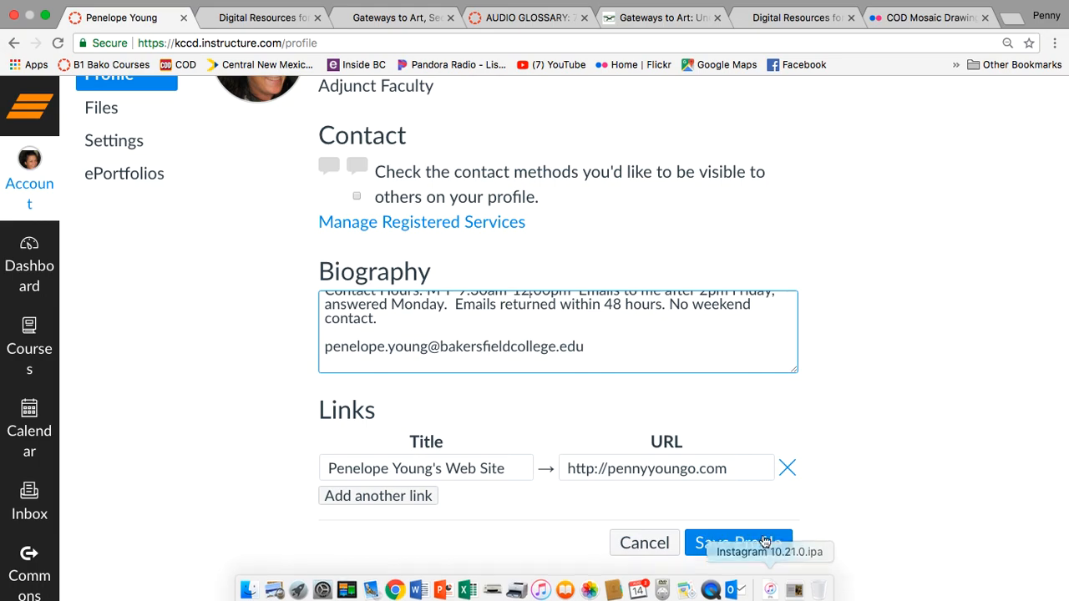
left_click(738, 542)
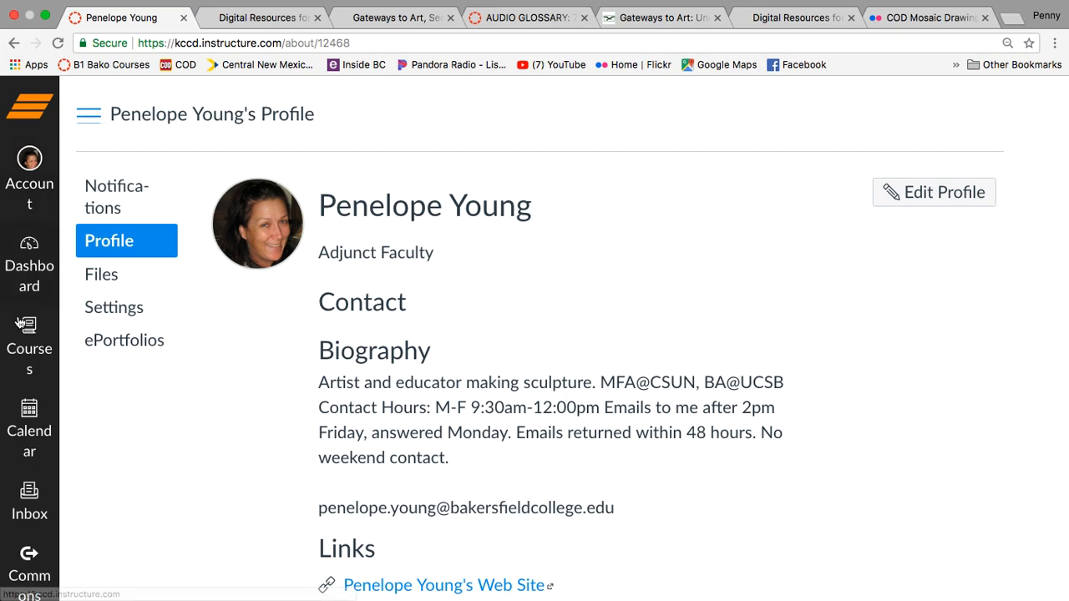
Step: Return to the ART B1 Art Appreciation course via Courses and show its Syllabus page
left_click(30, 343)
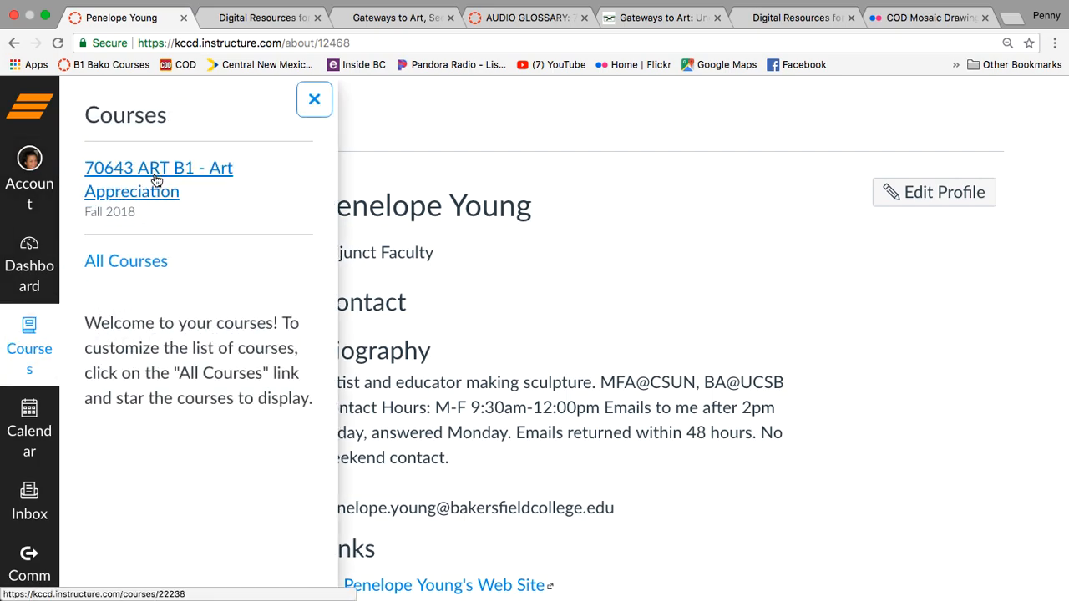
left_click(157, 178)
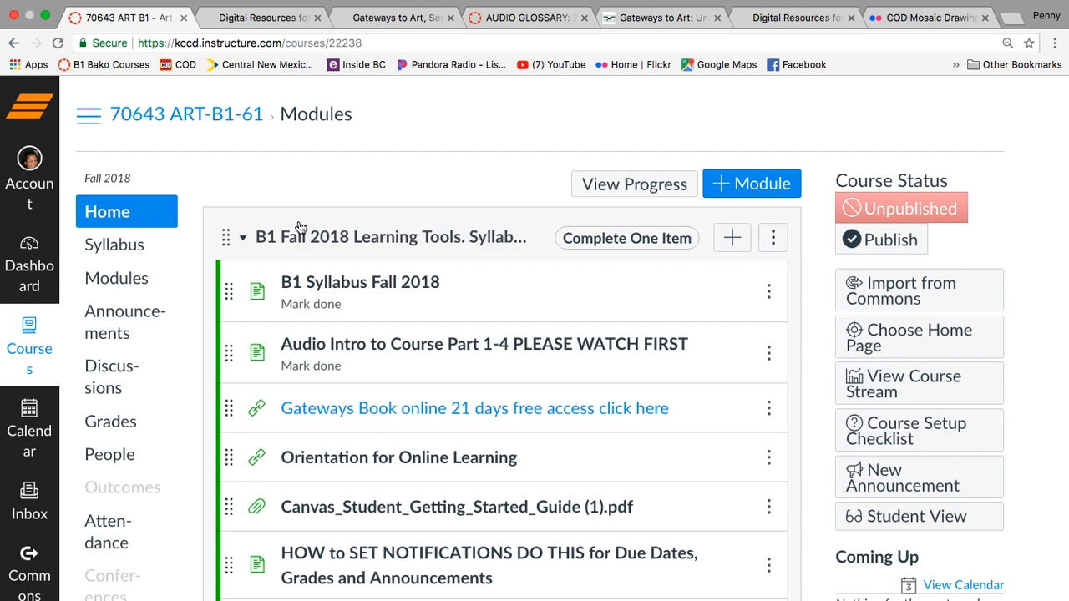
scroll("down", 3)
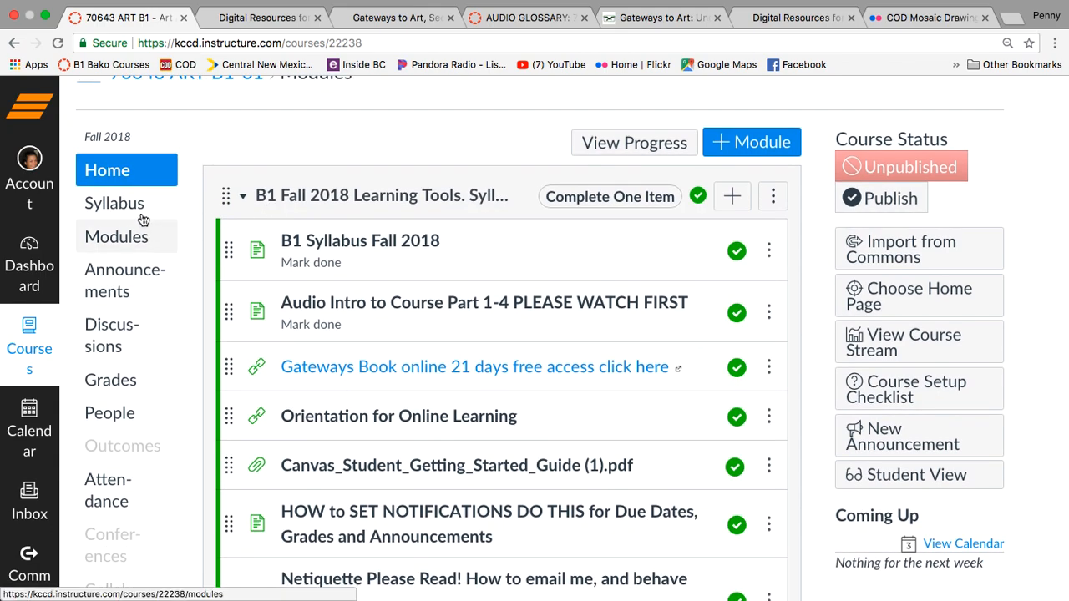
left_click(113, 202)
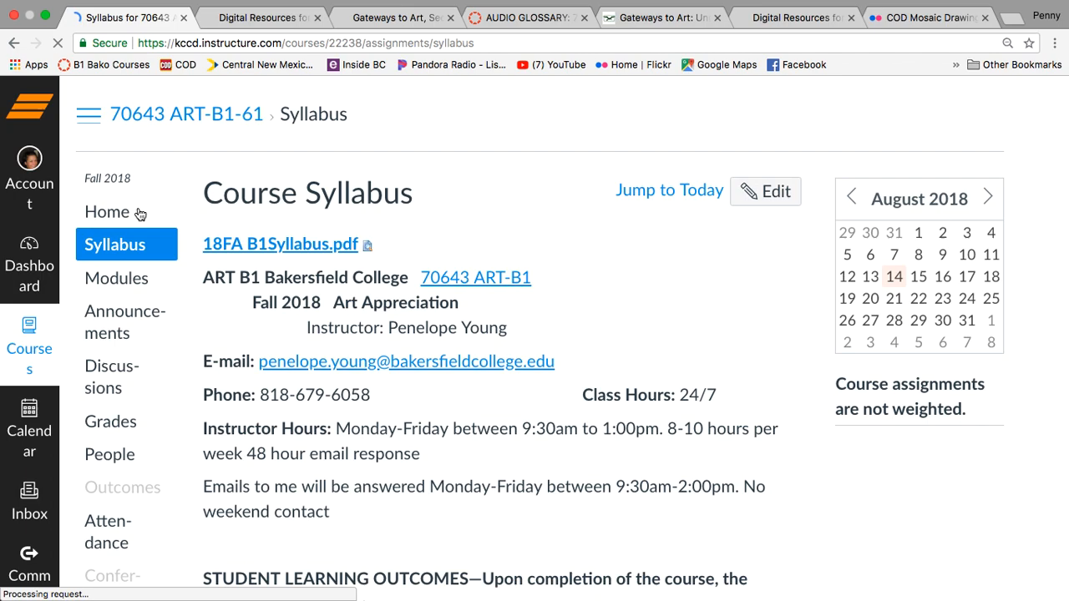
scroll("down", 3)
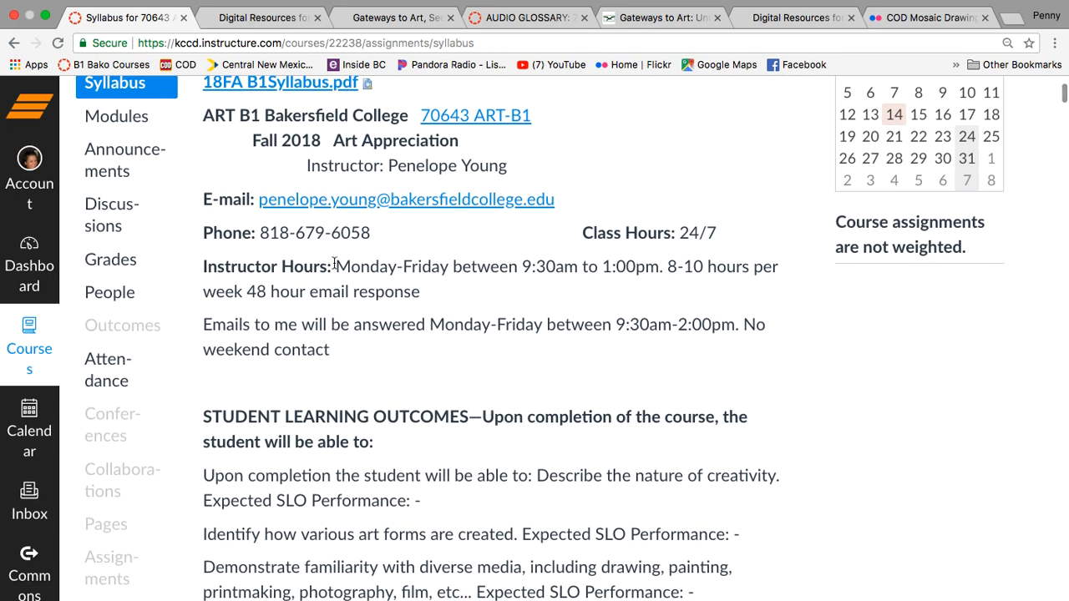
mouse_move(417, 317)
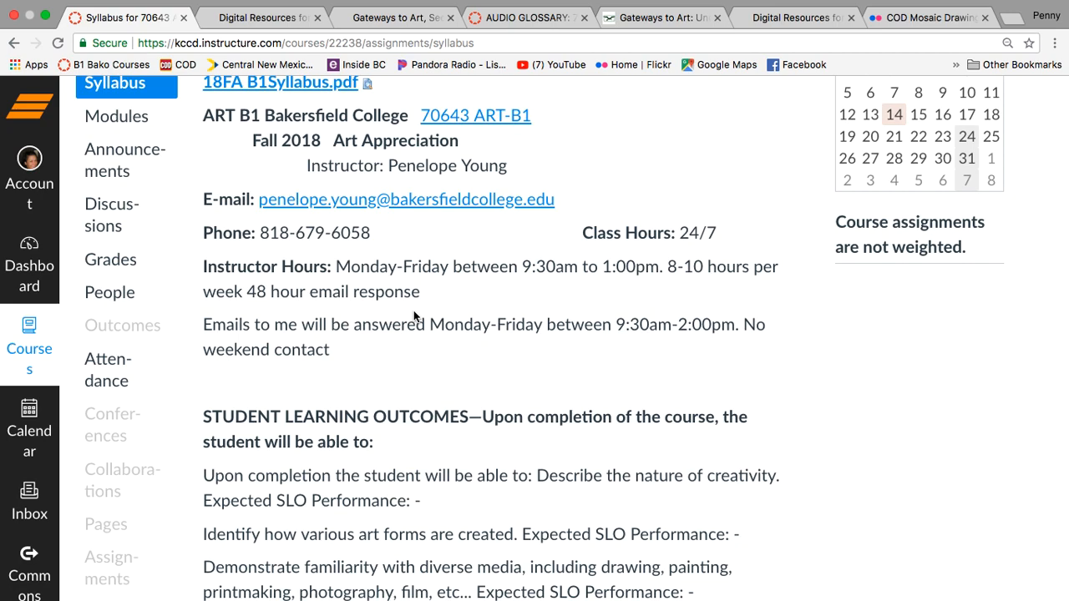
mouse_move(444, 304)
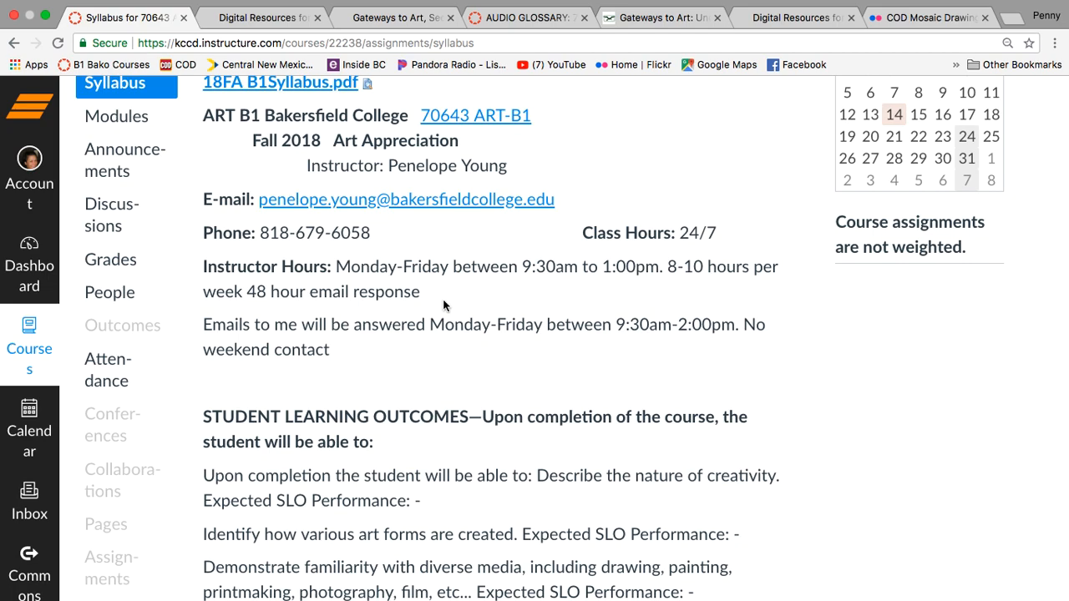
mouse_move(471, 354)
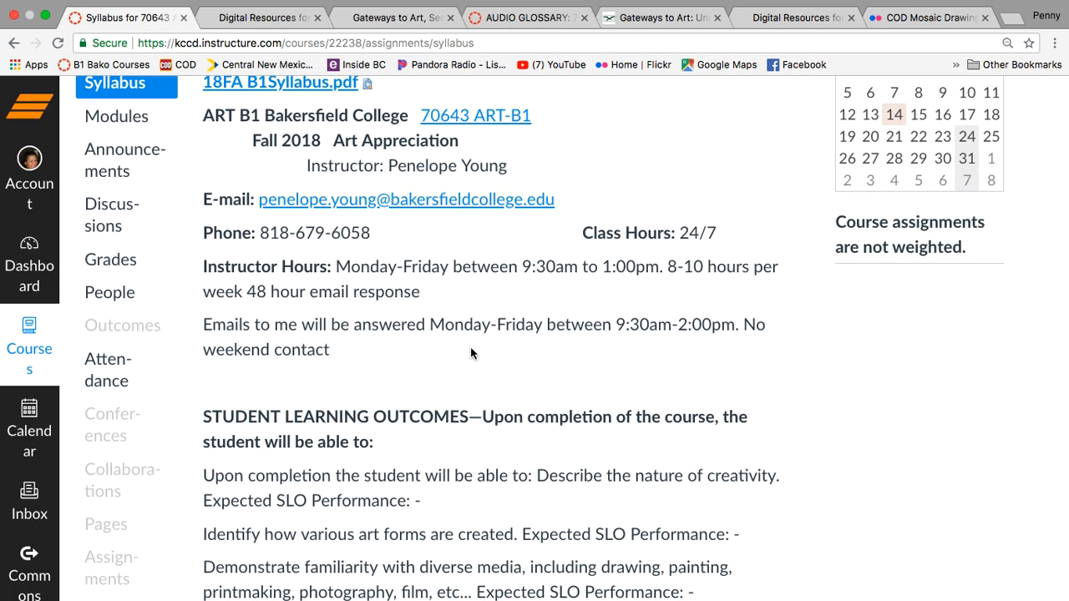
scroll("down", 3)
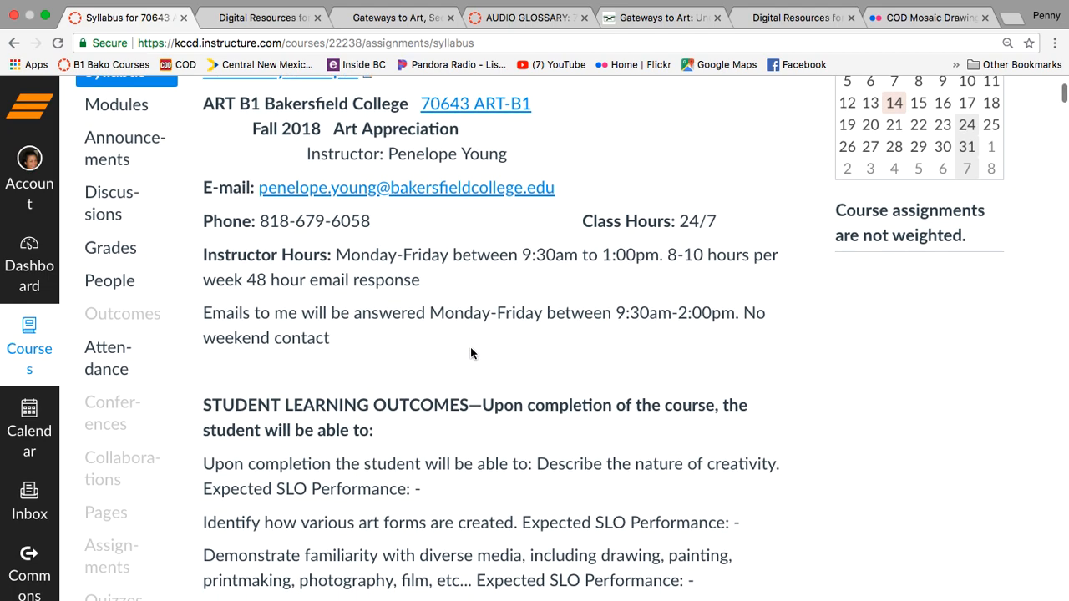
scroll("down", 3)
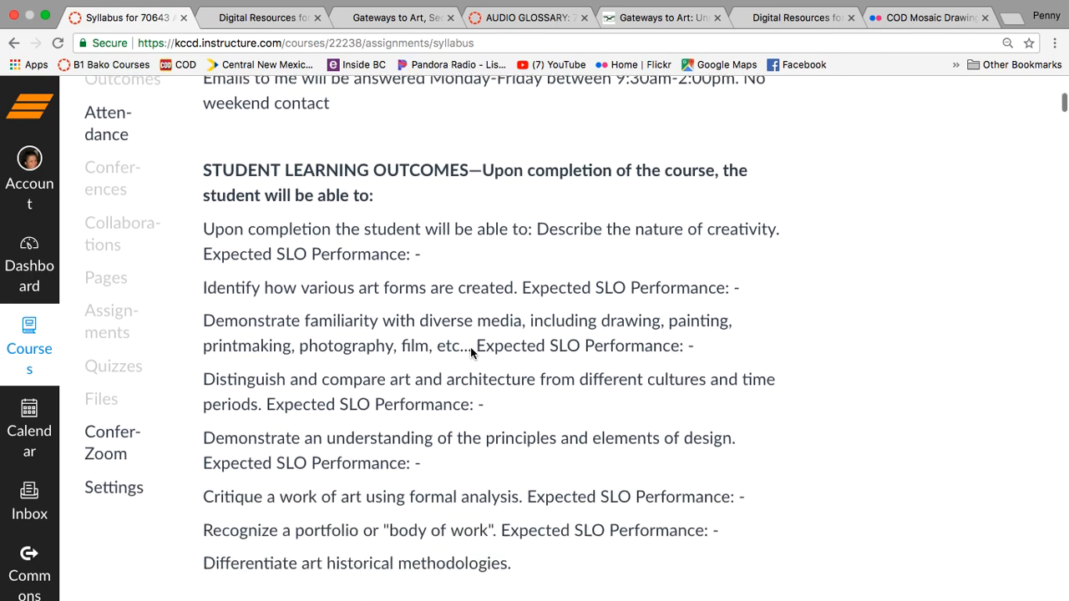
scroll("down", 3)
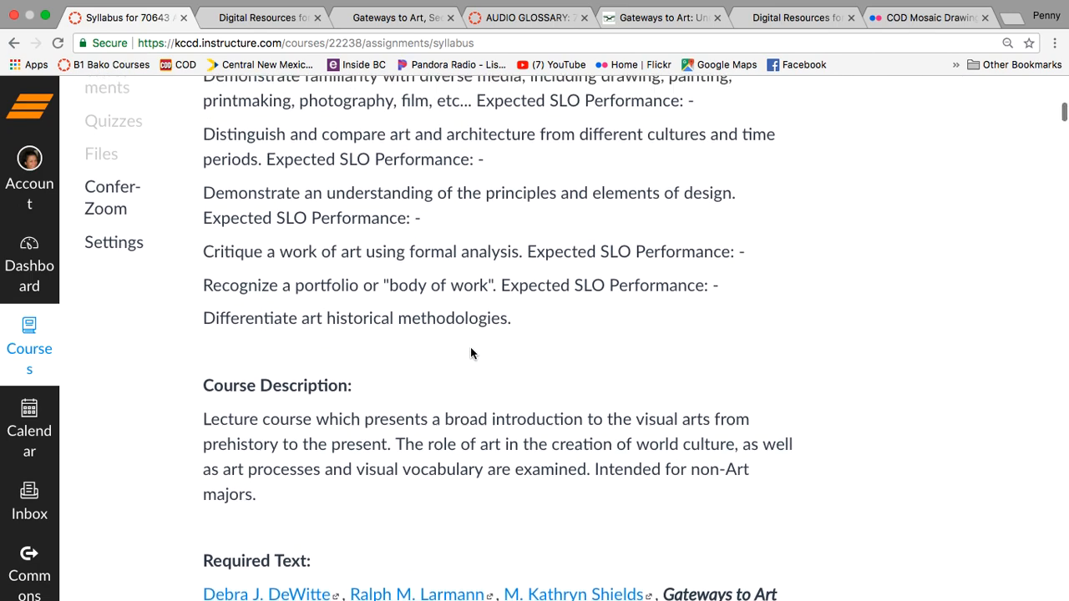
scroll("up", 3)
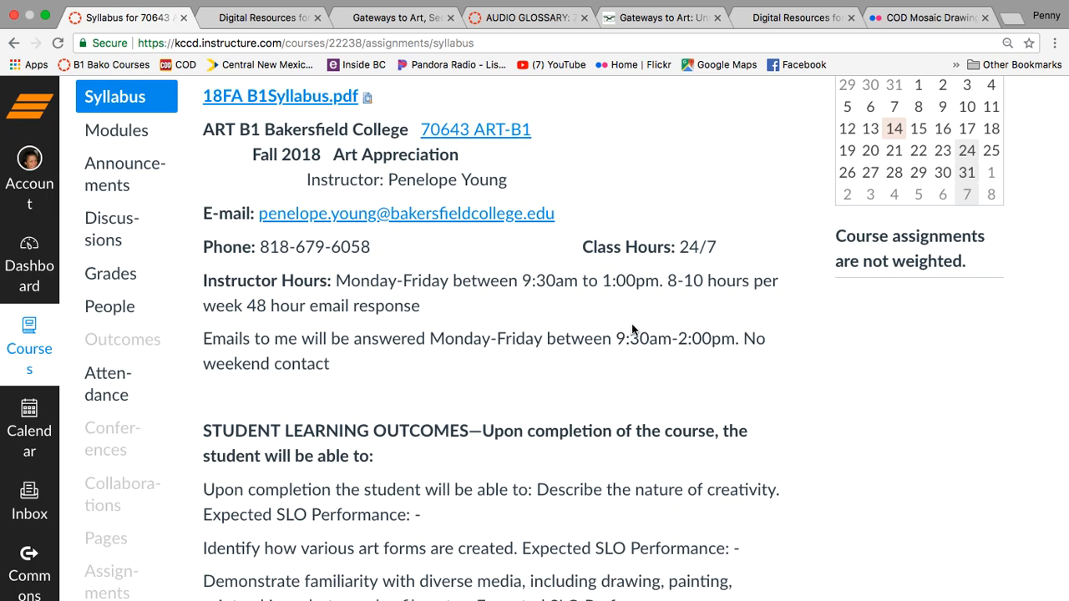
mouse_move(751, 371)
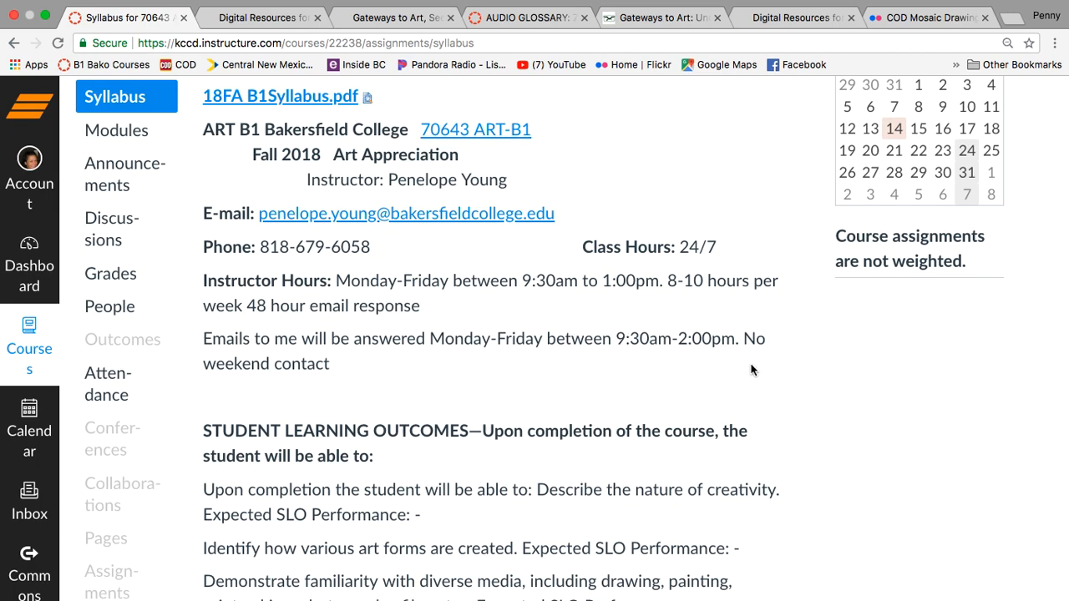
mouse_move(555, 368)
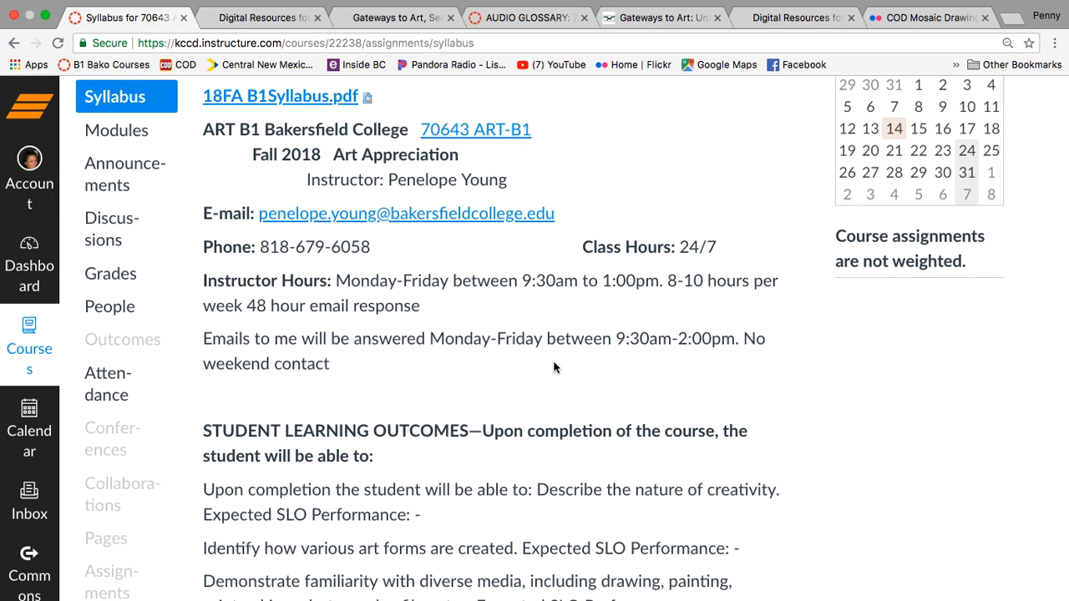
scroll("up", 3)
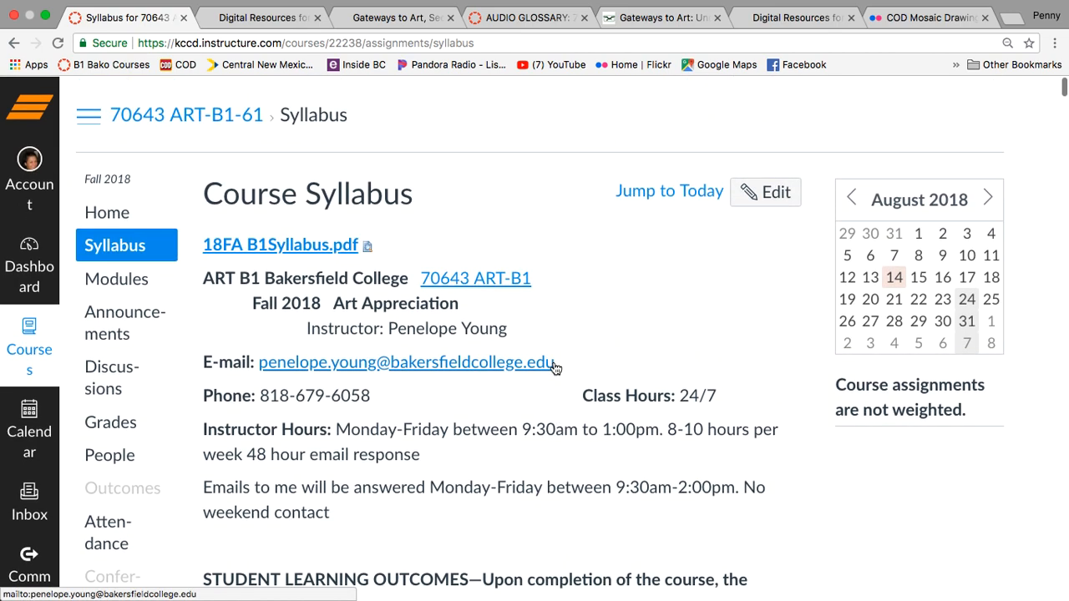